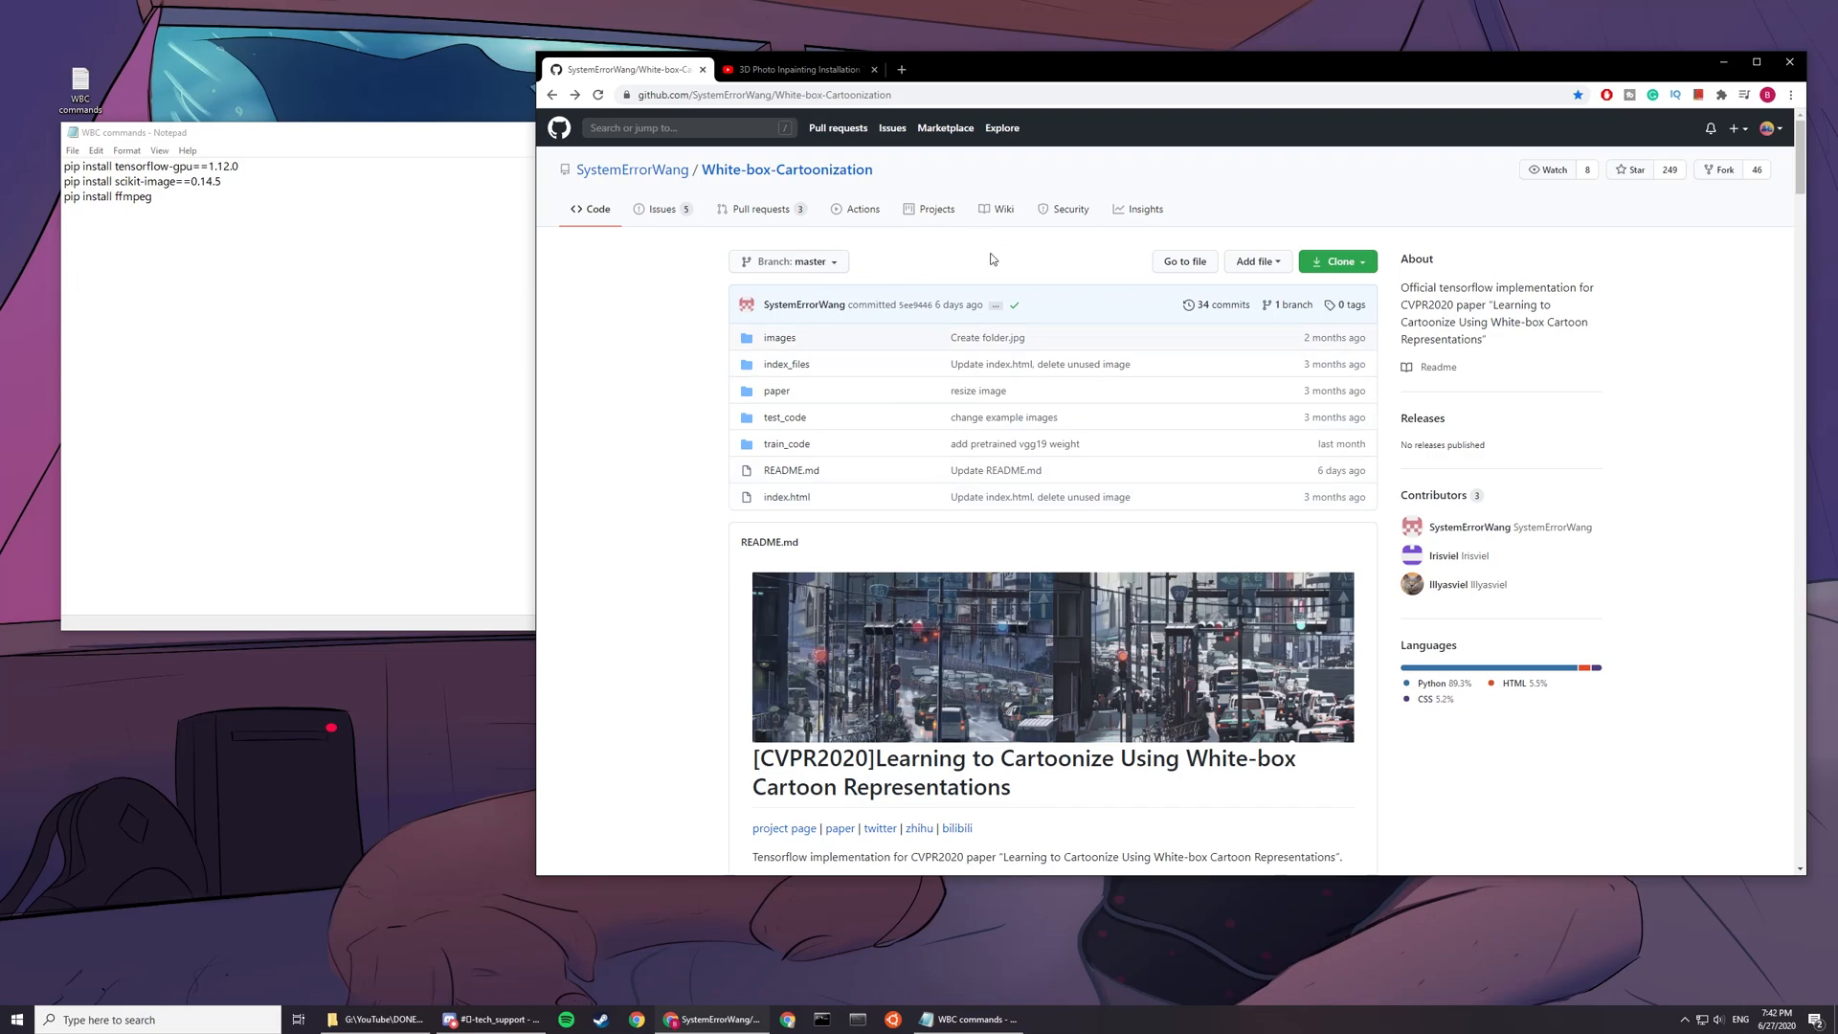
mouse_move(996, 256)
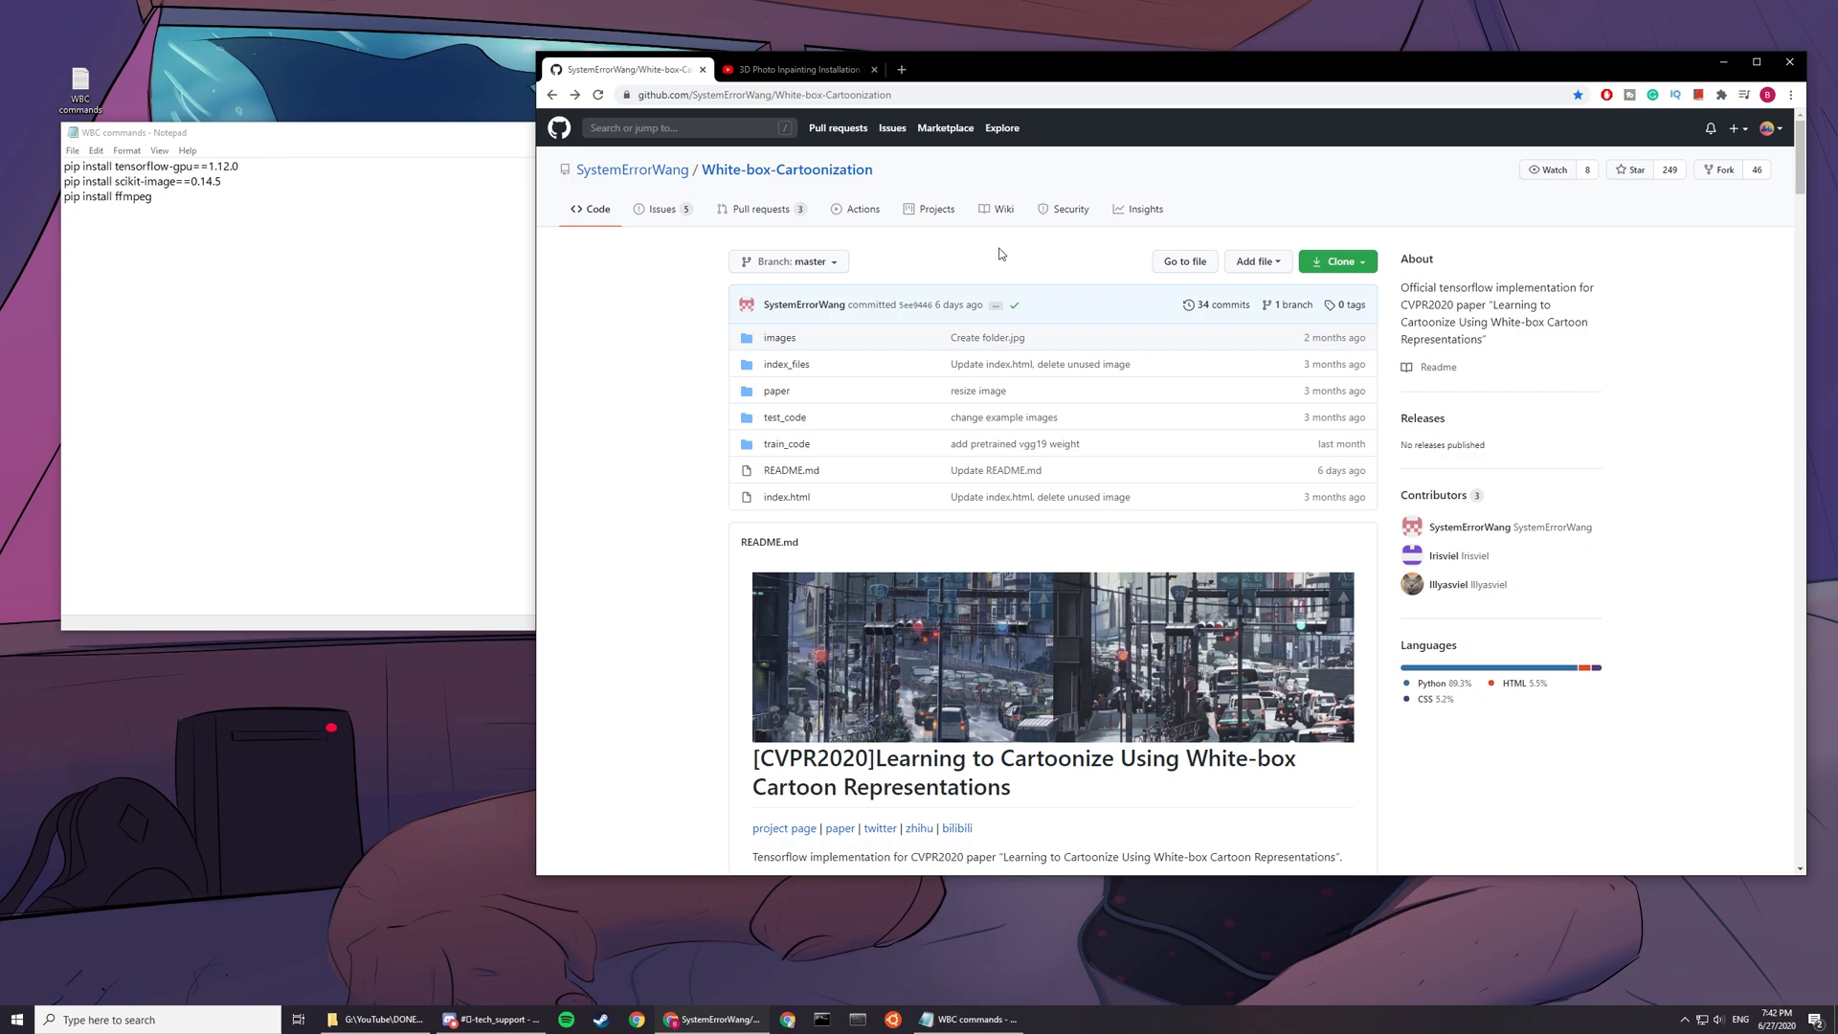
mouse_move(190, 145)
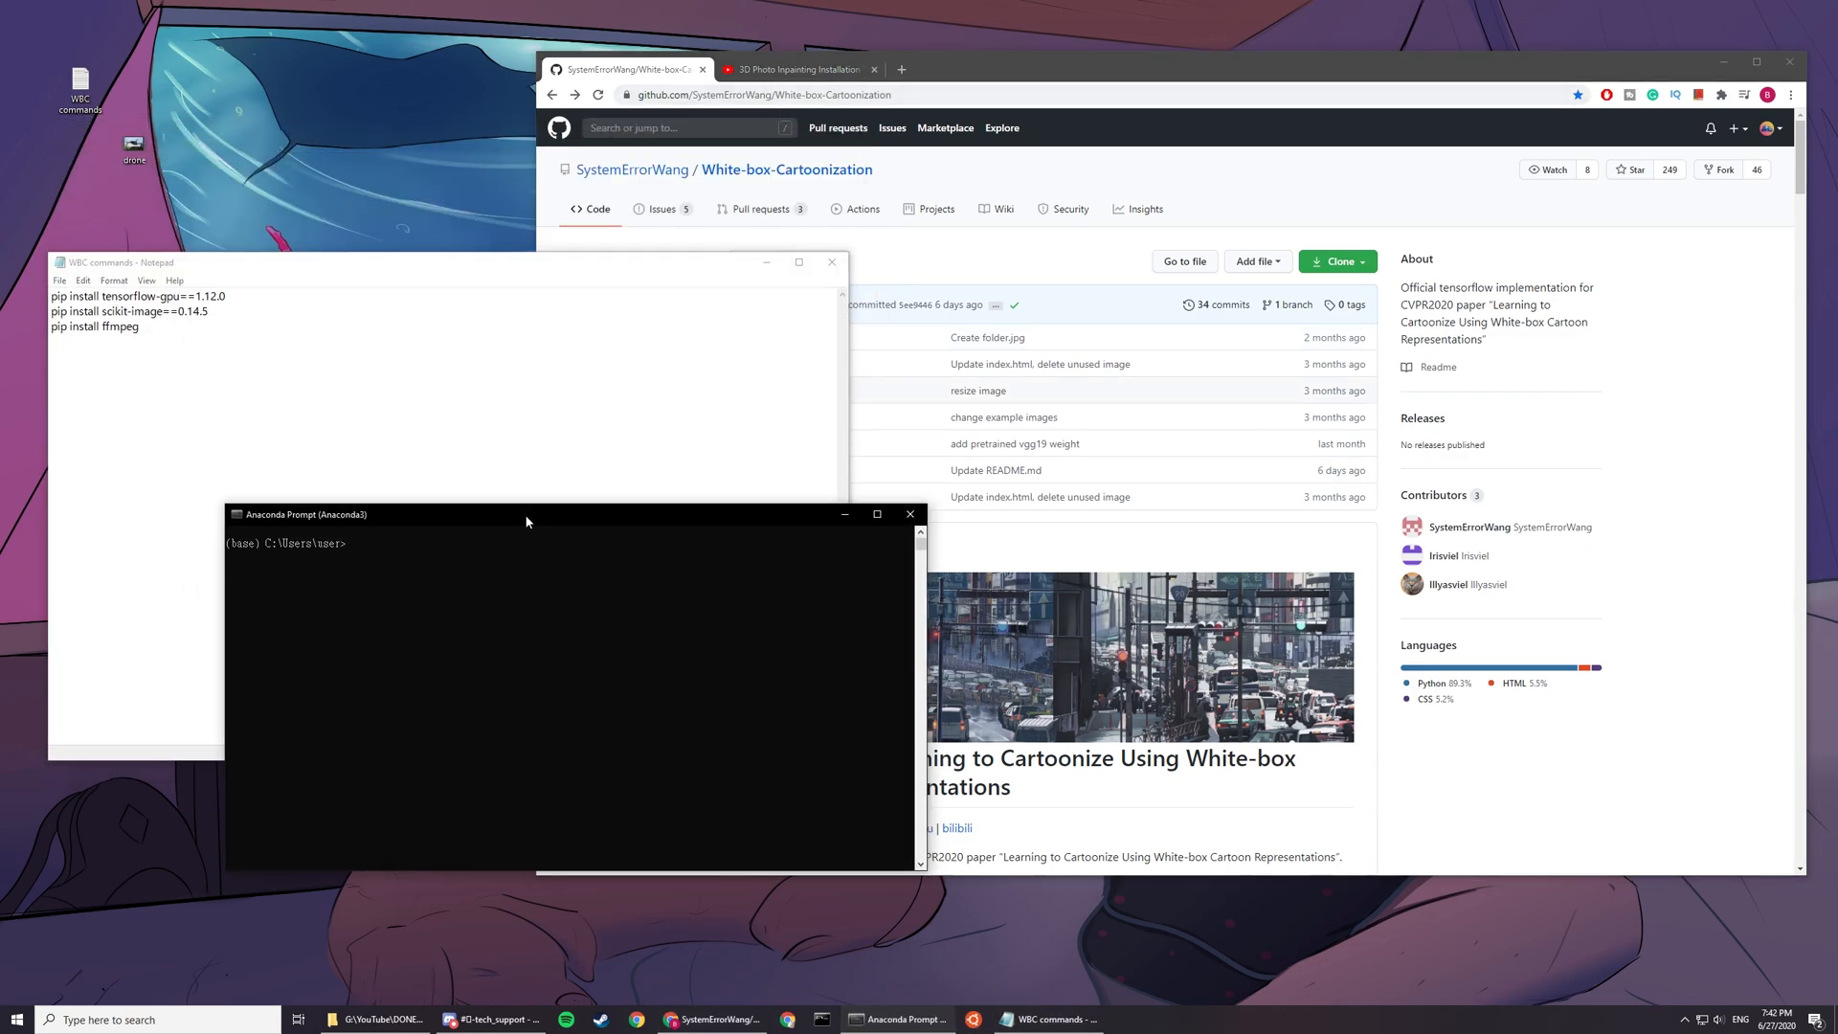
Step: Switch the browser to the 3D Photo Inpainting installation tutorial video
left_click(792, 69)
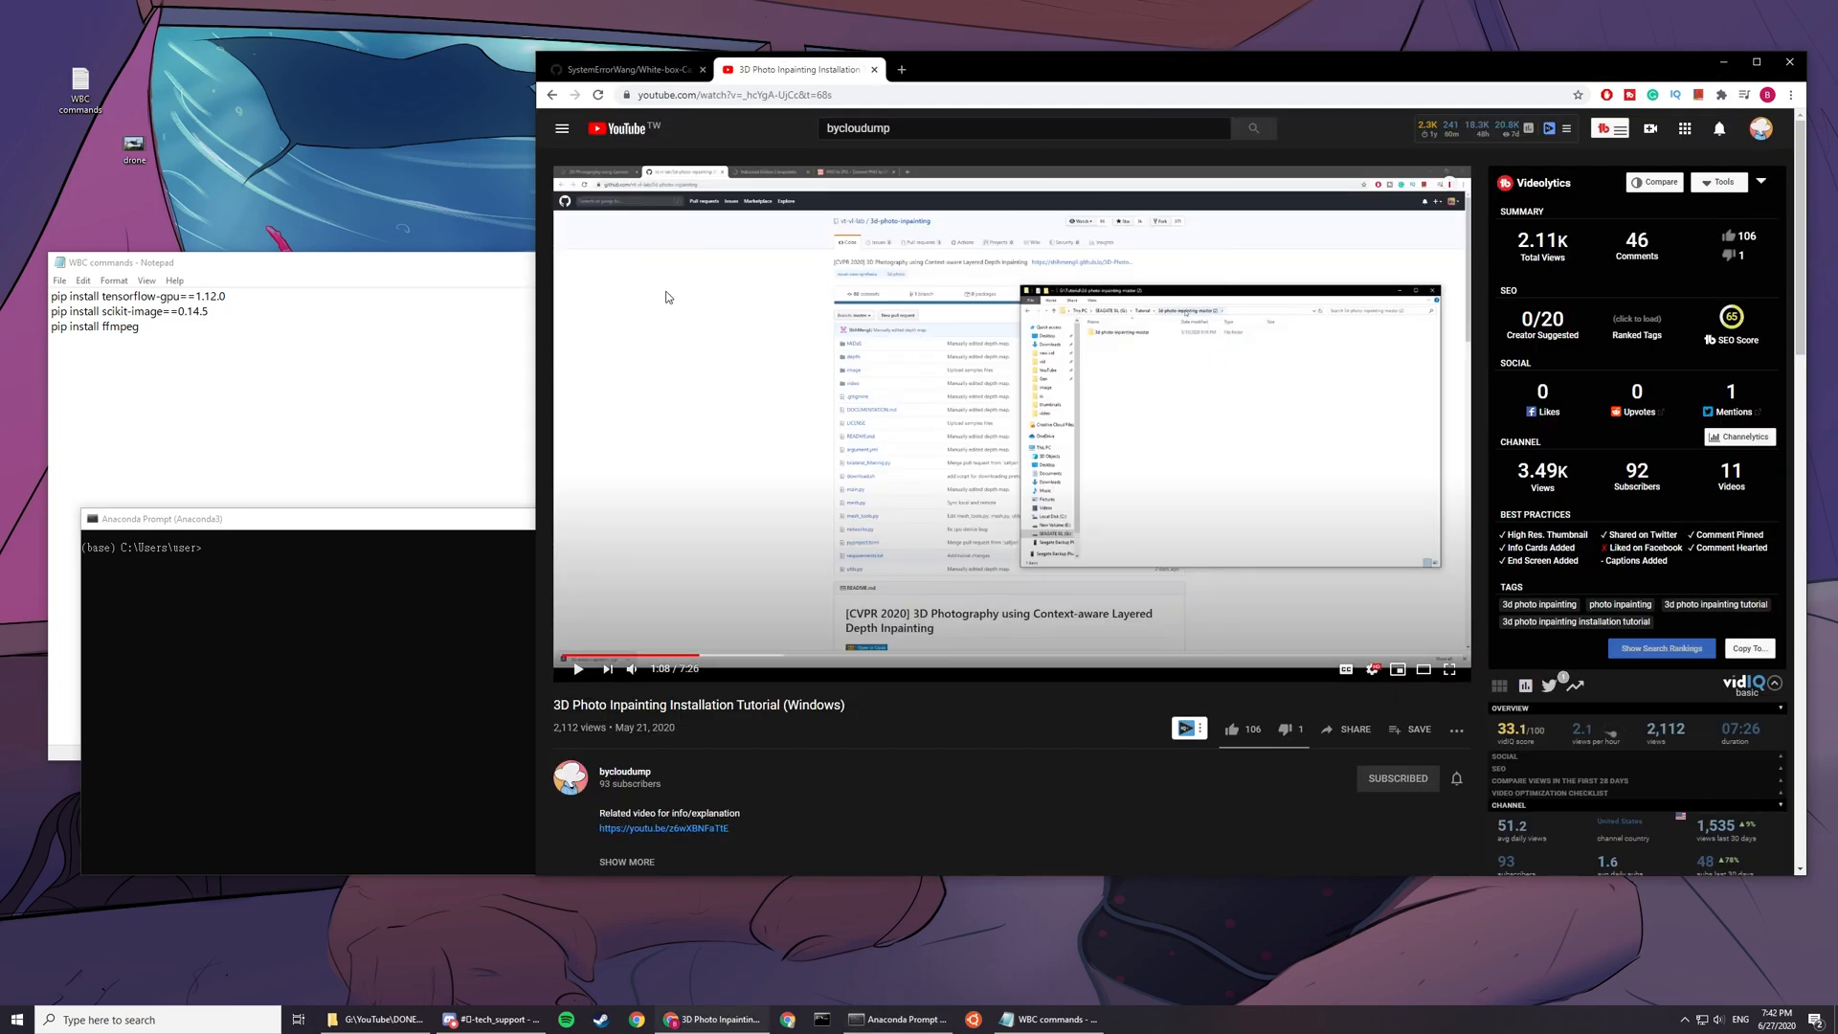
mouse_move(764, 685)
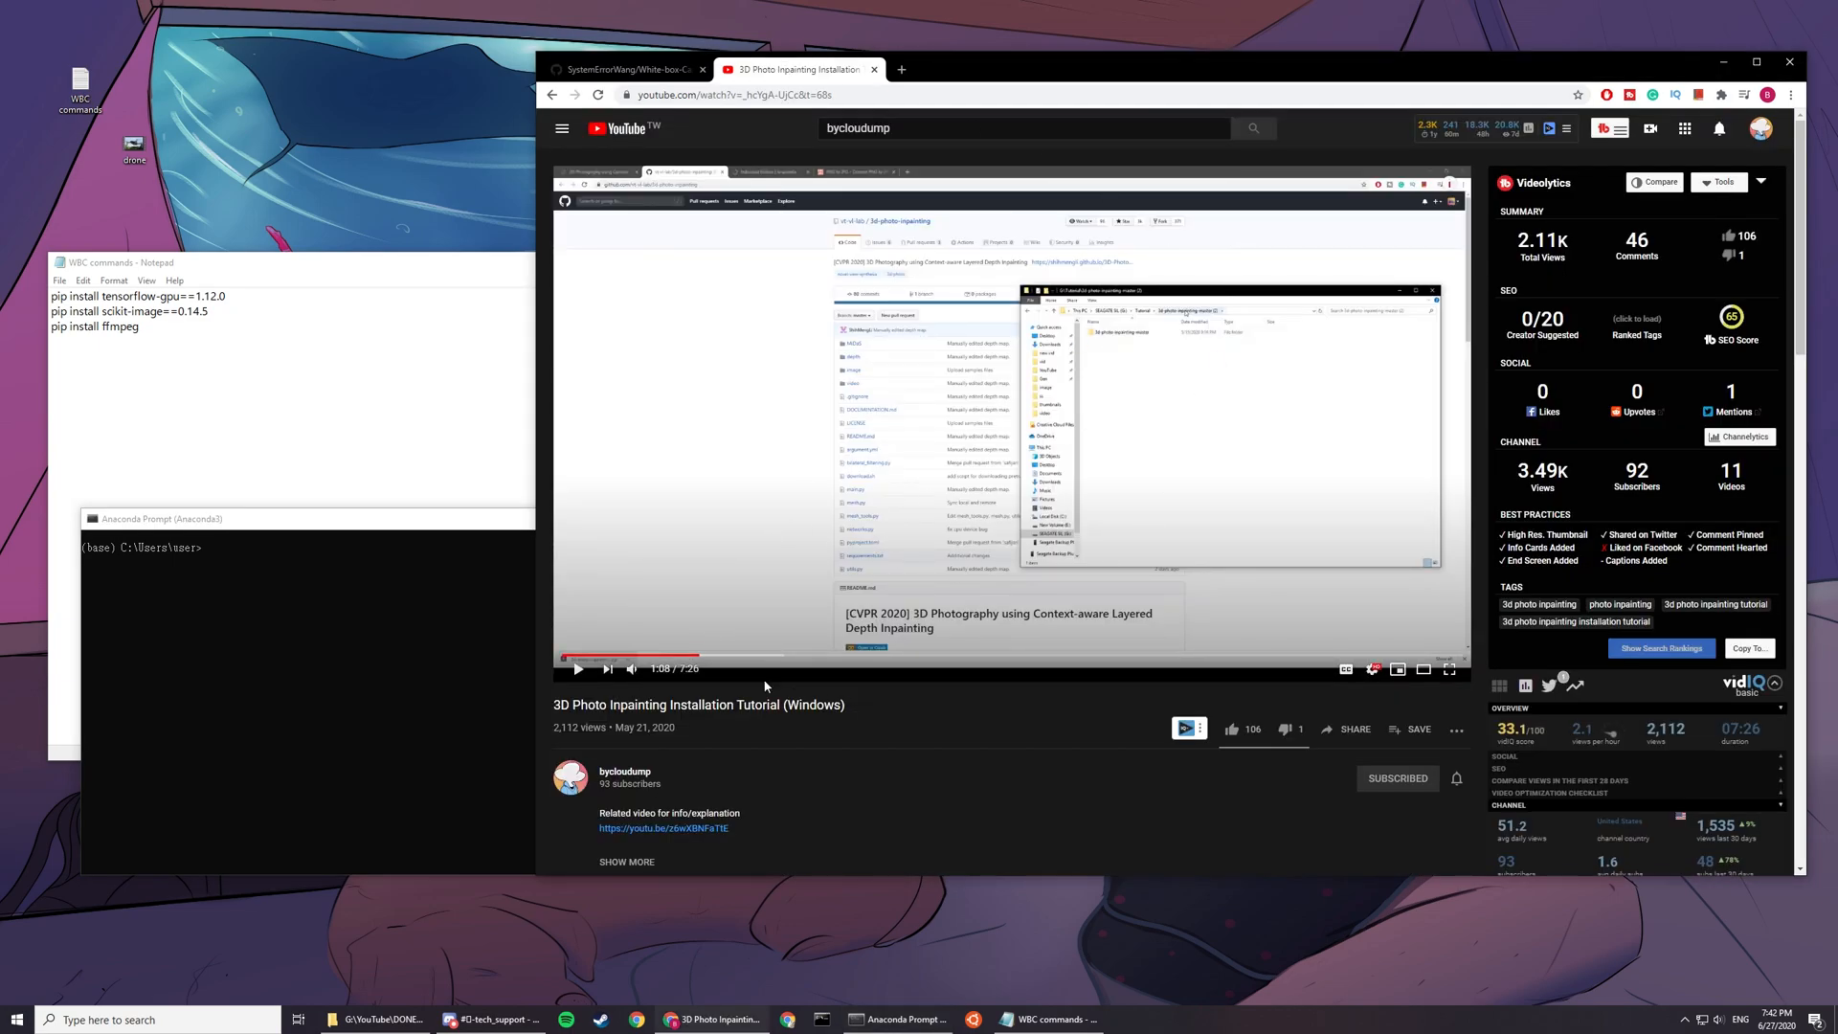
mouse_move(1011, 664)
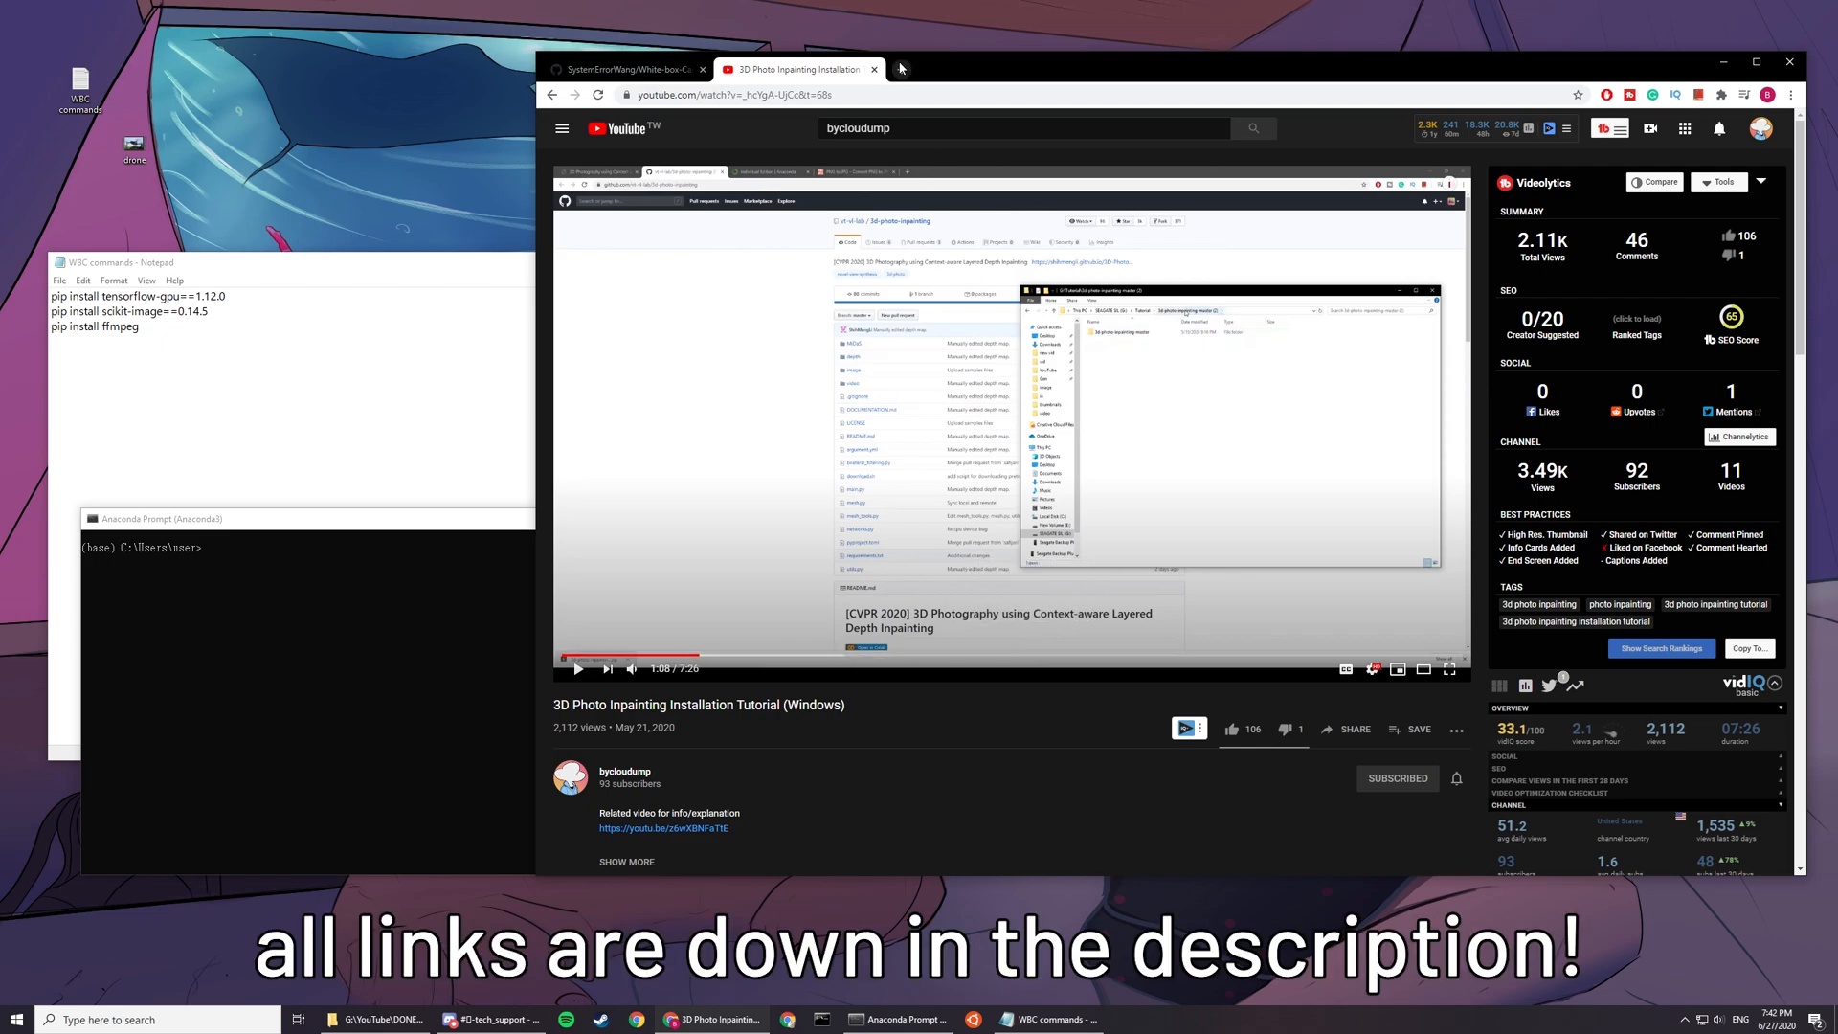
Step: Copy 'conda create -n wbc python=3.6' from the notes and run it in Anaconda Prompt
left_click(623, 68)
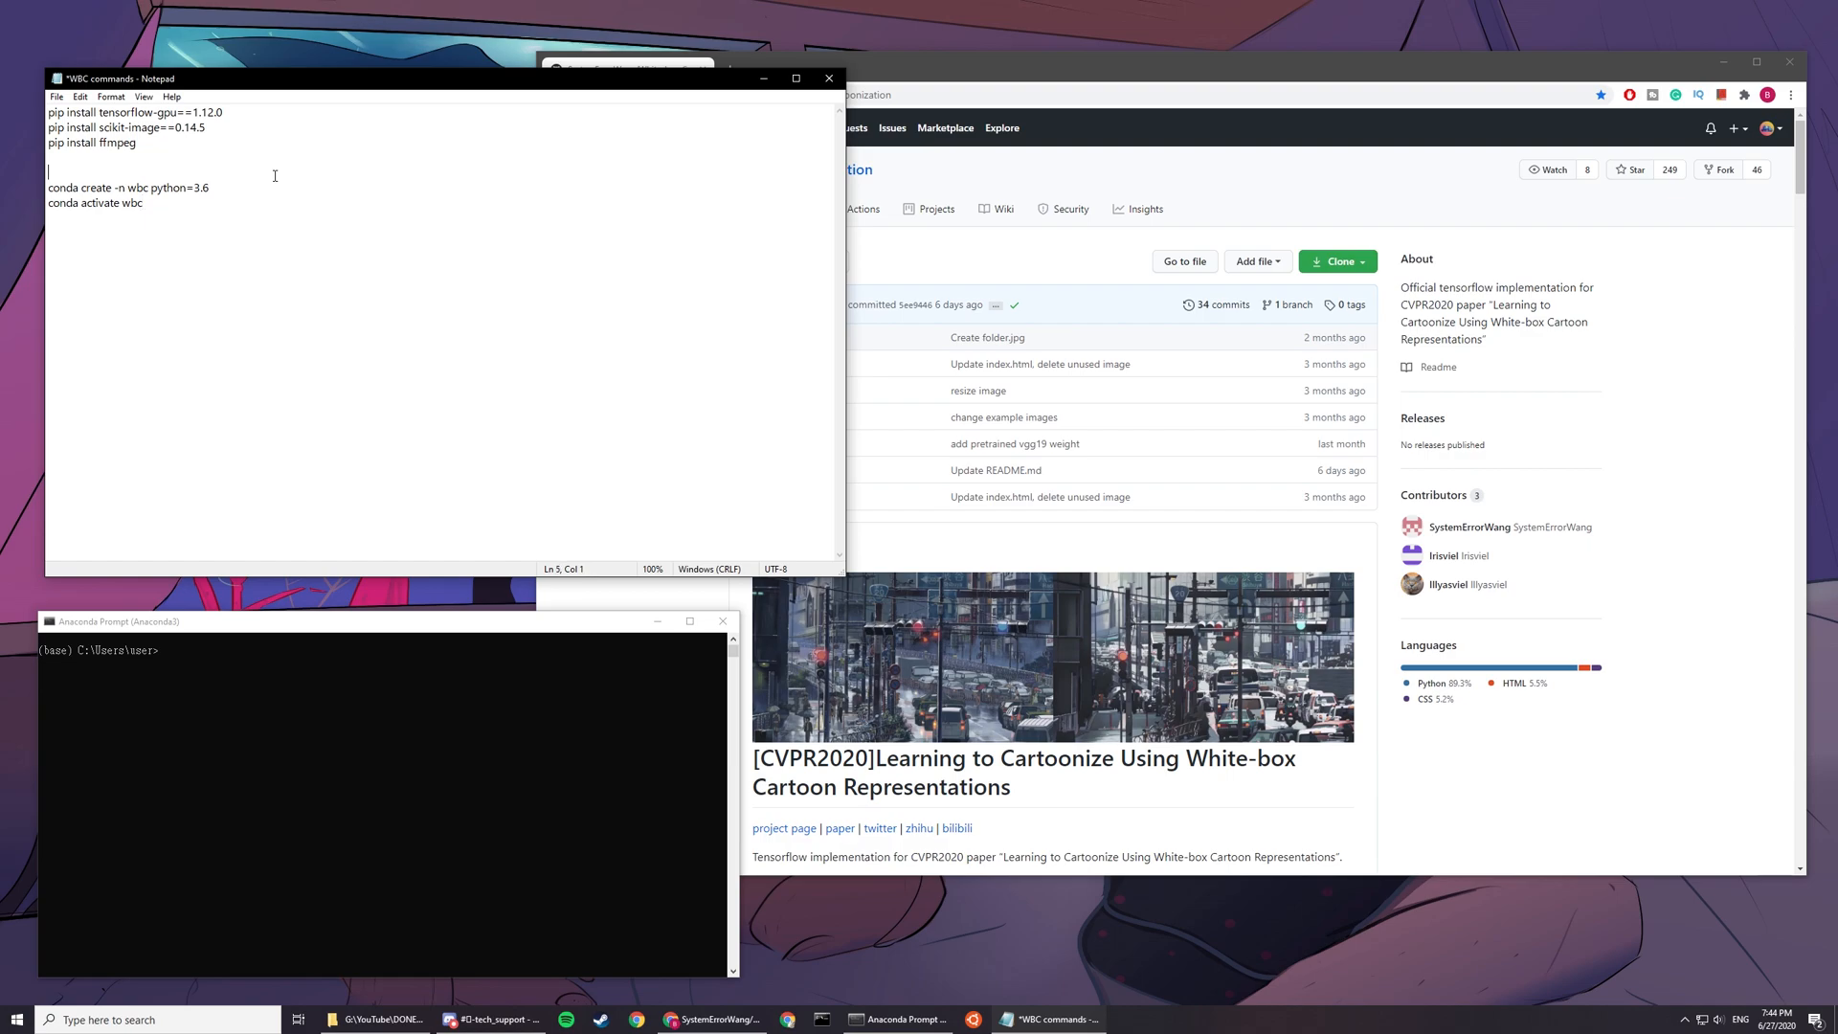
left_click_drag(67, 187, 211, 187)
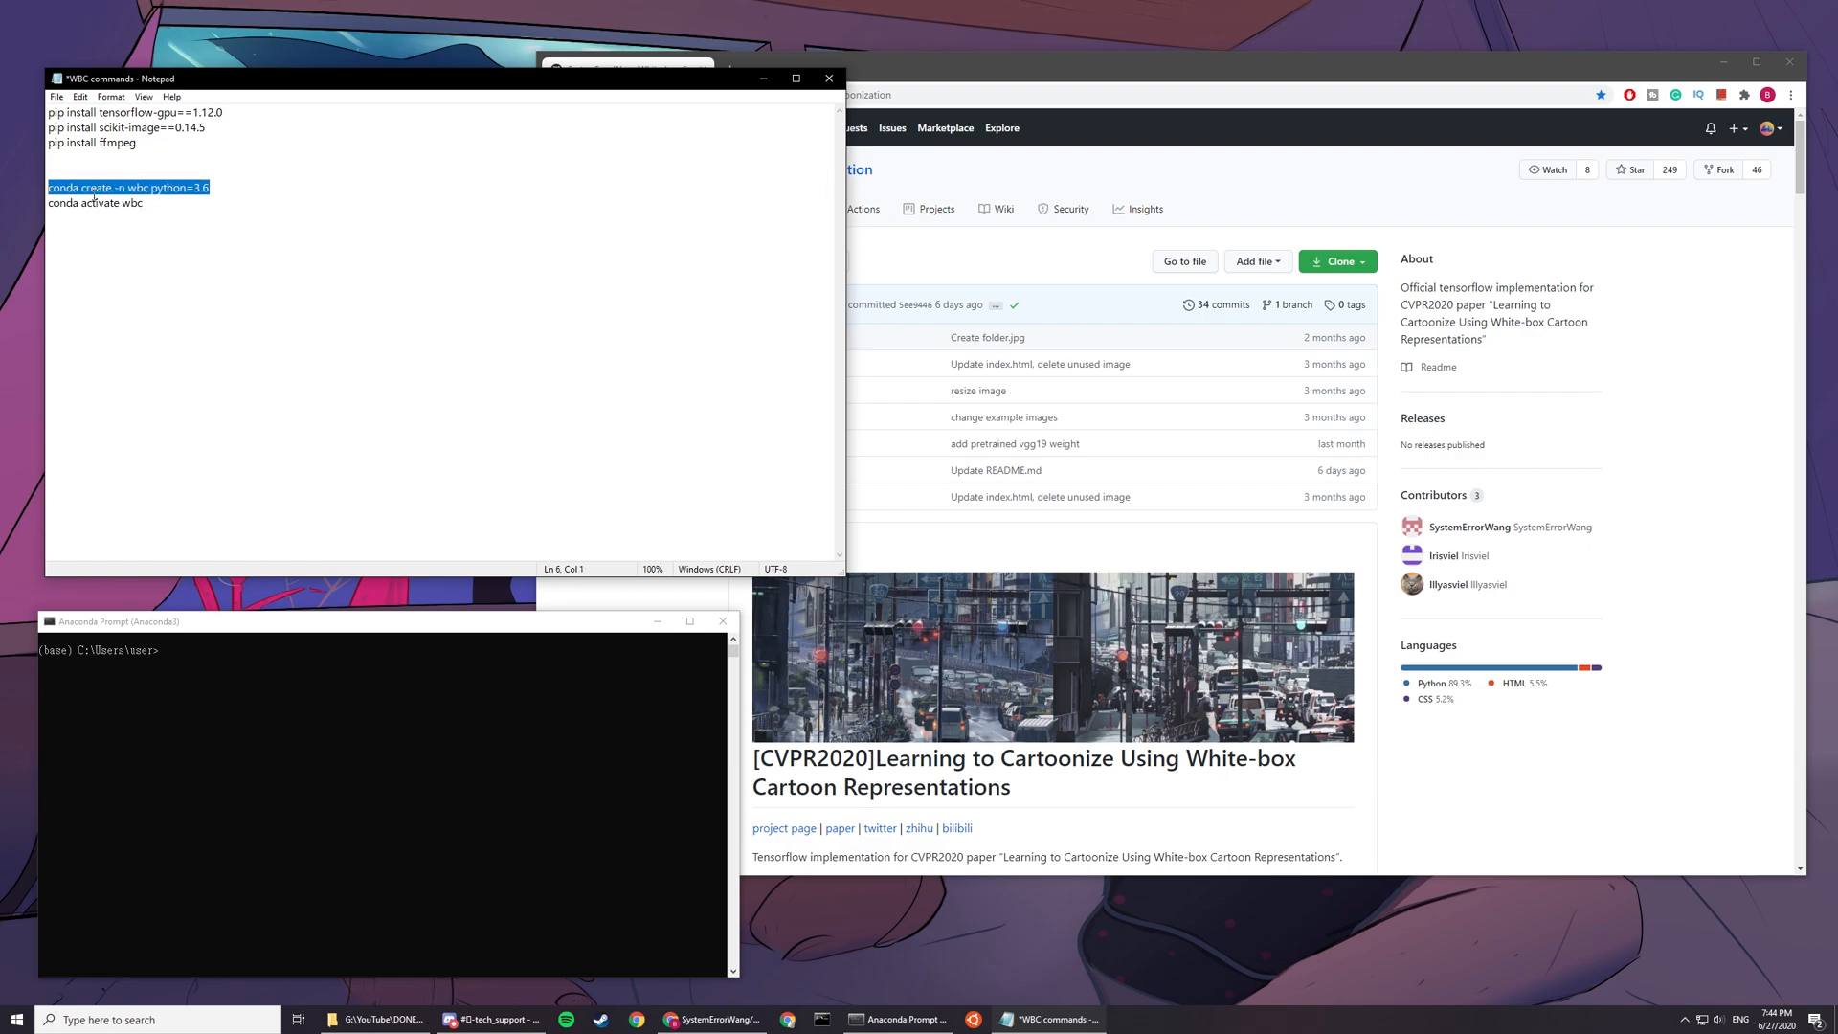
type("conda create -n wbc python=3.6")
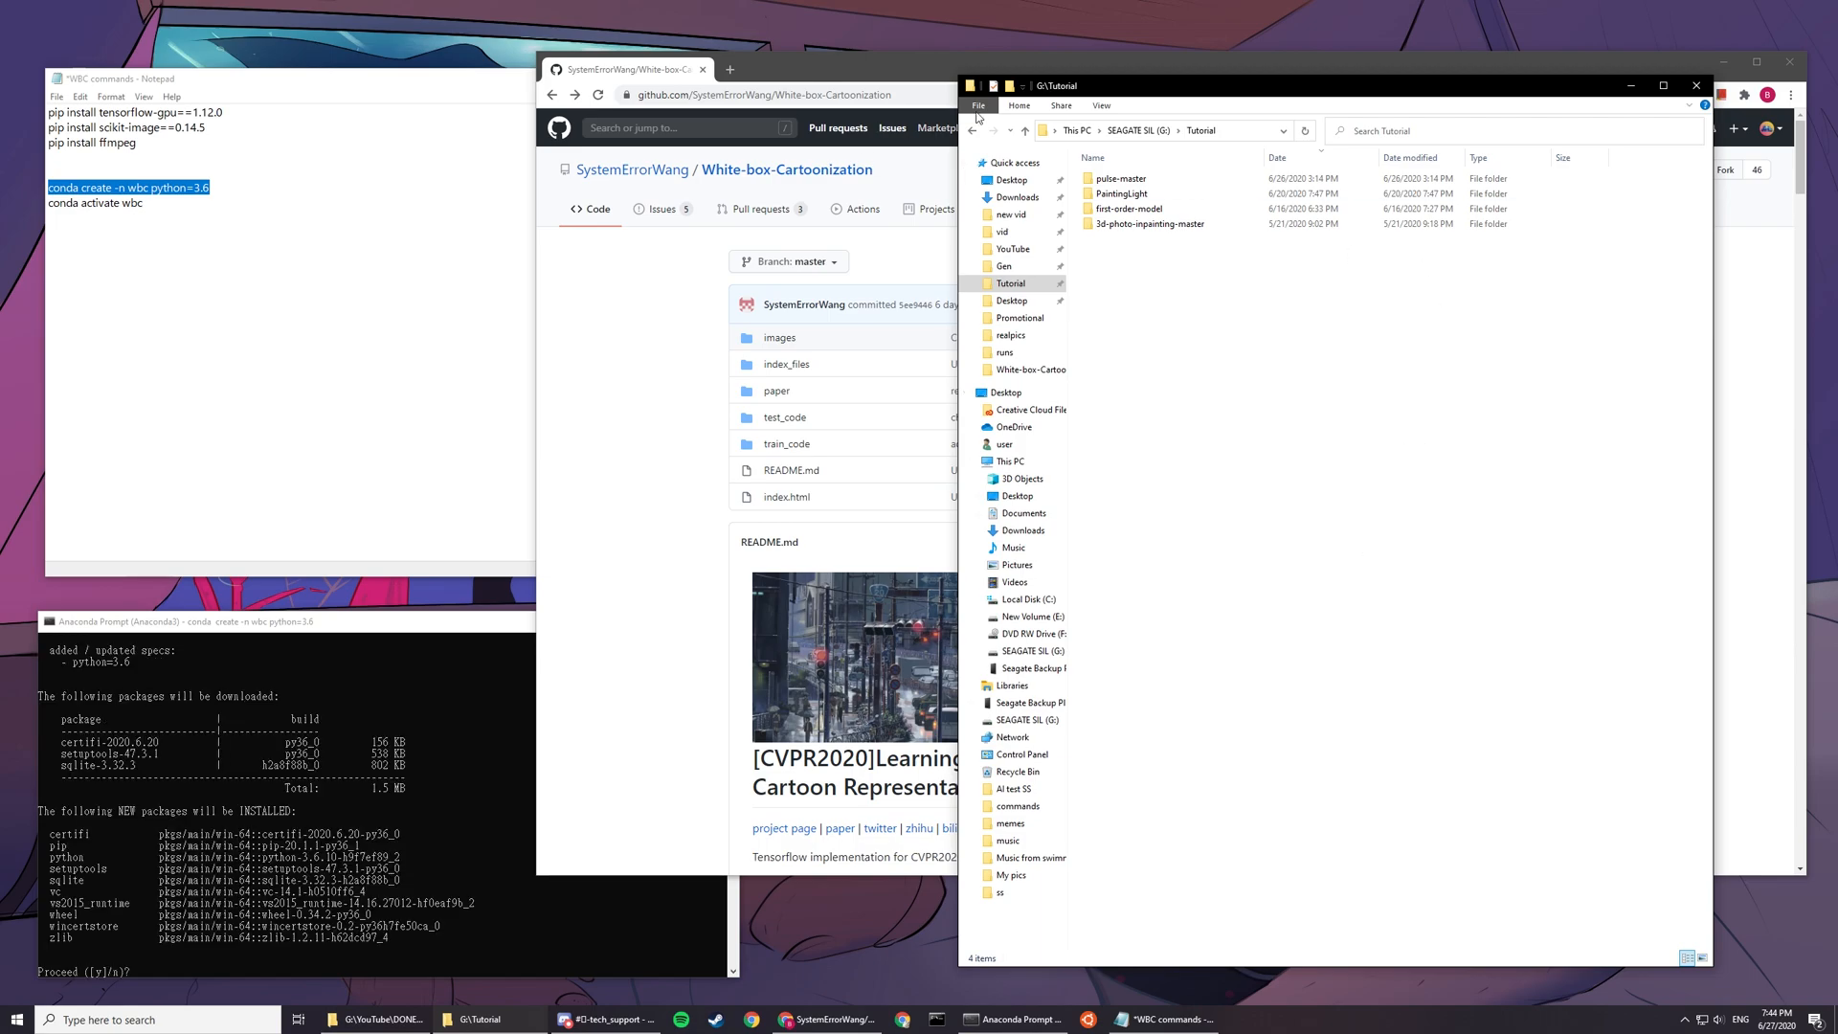
Step: Confirm the wbc environment install with y and change directory to G:\Tutorial
left_click(1160, 129)
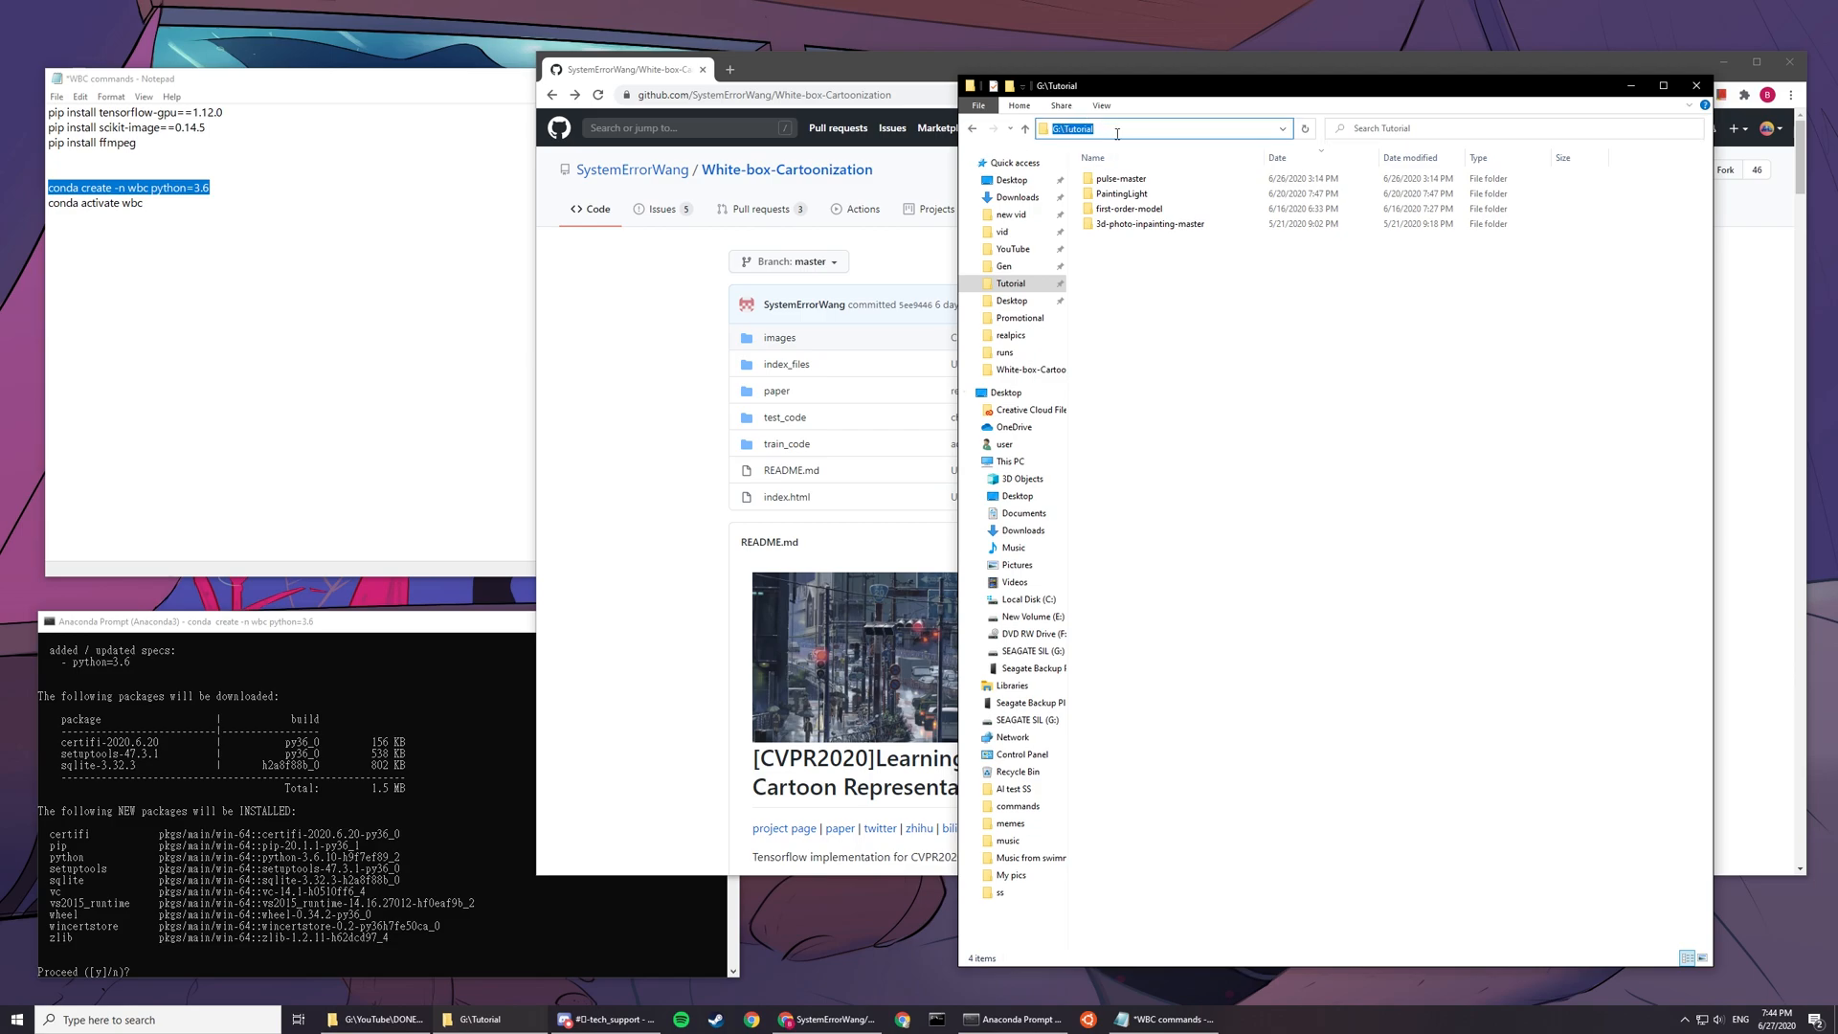
type("y")
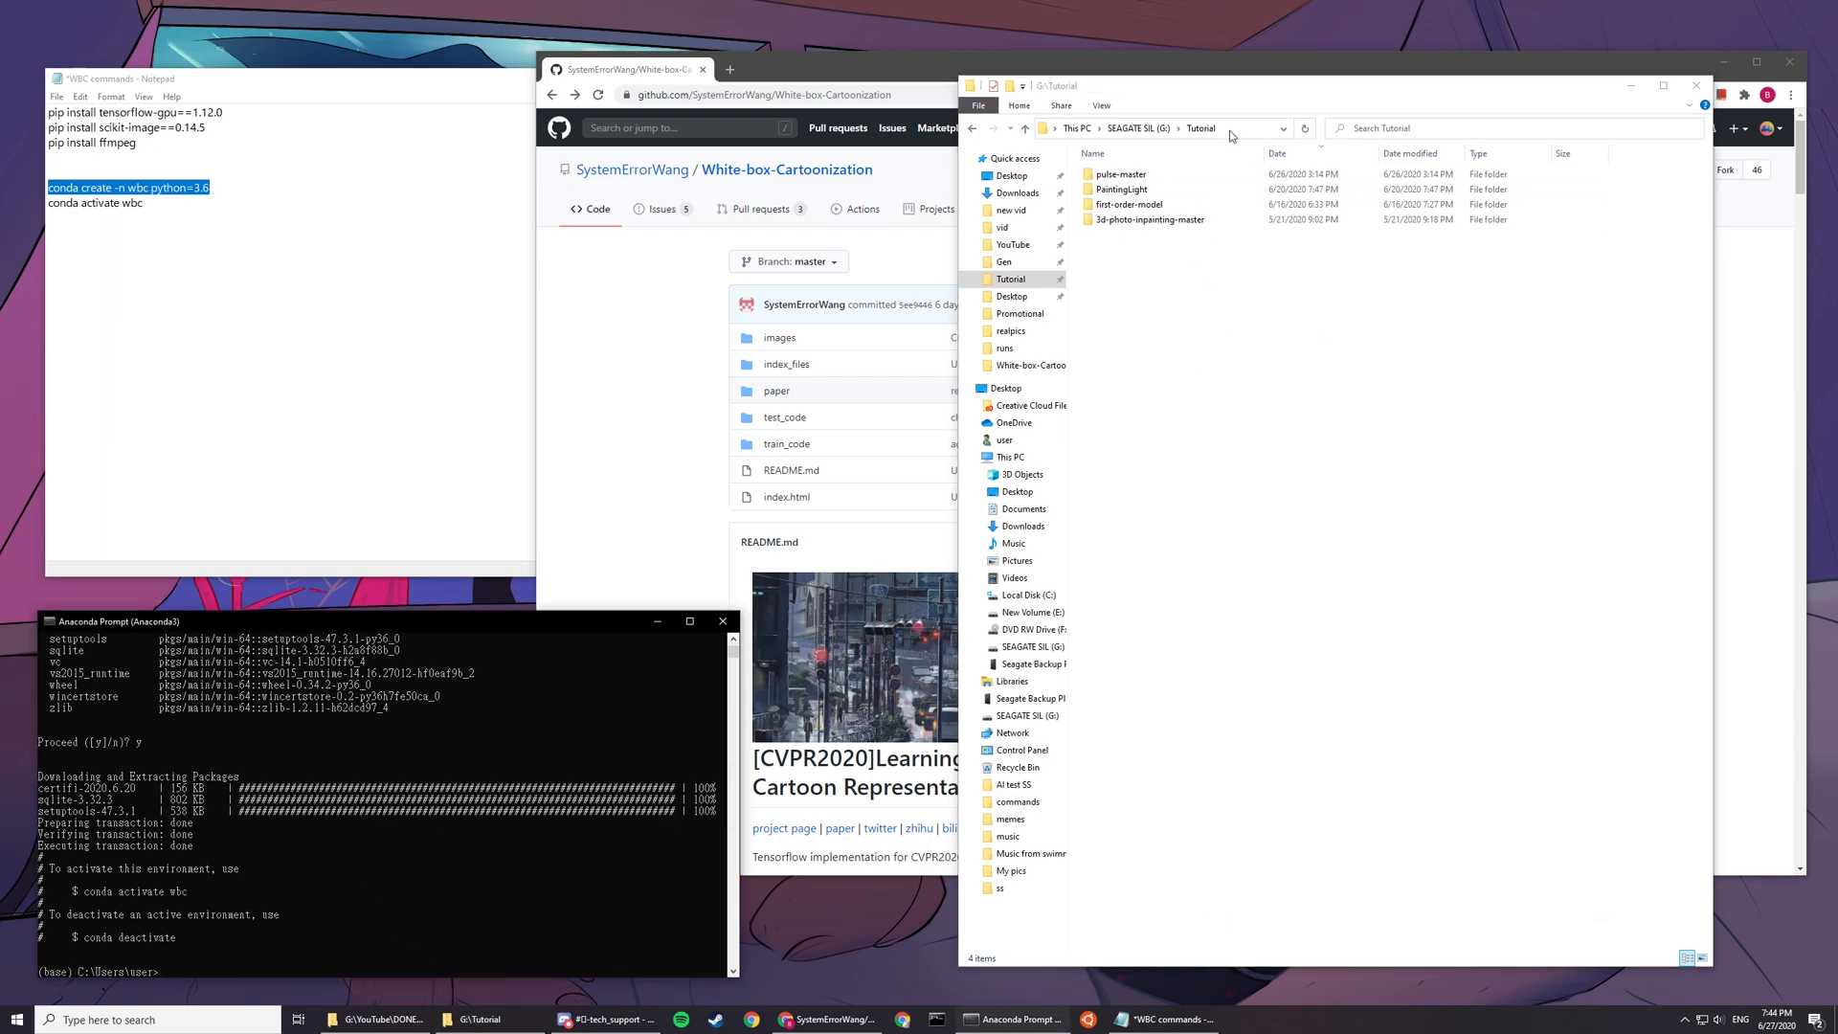
type("cd G:\\Tutorial")
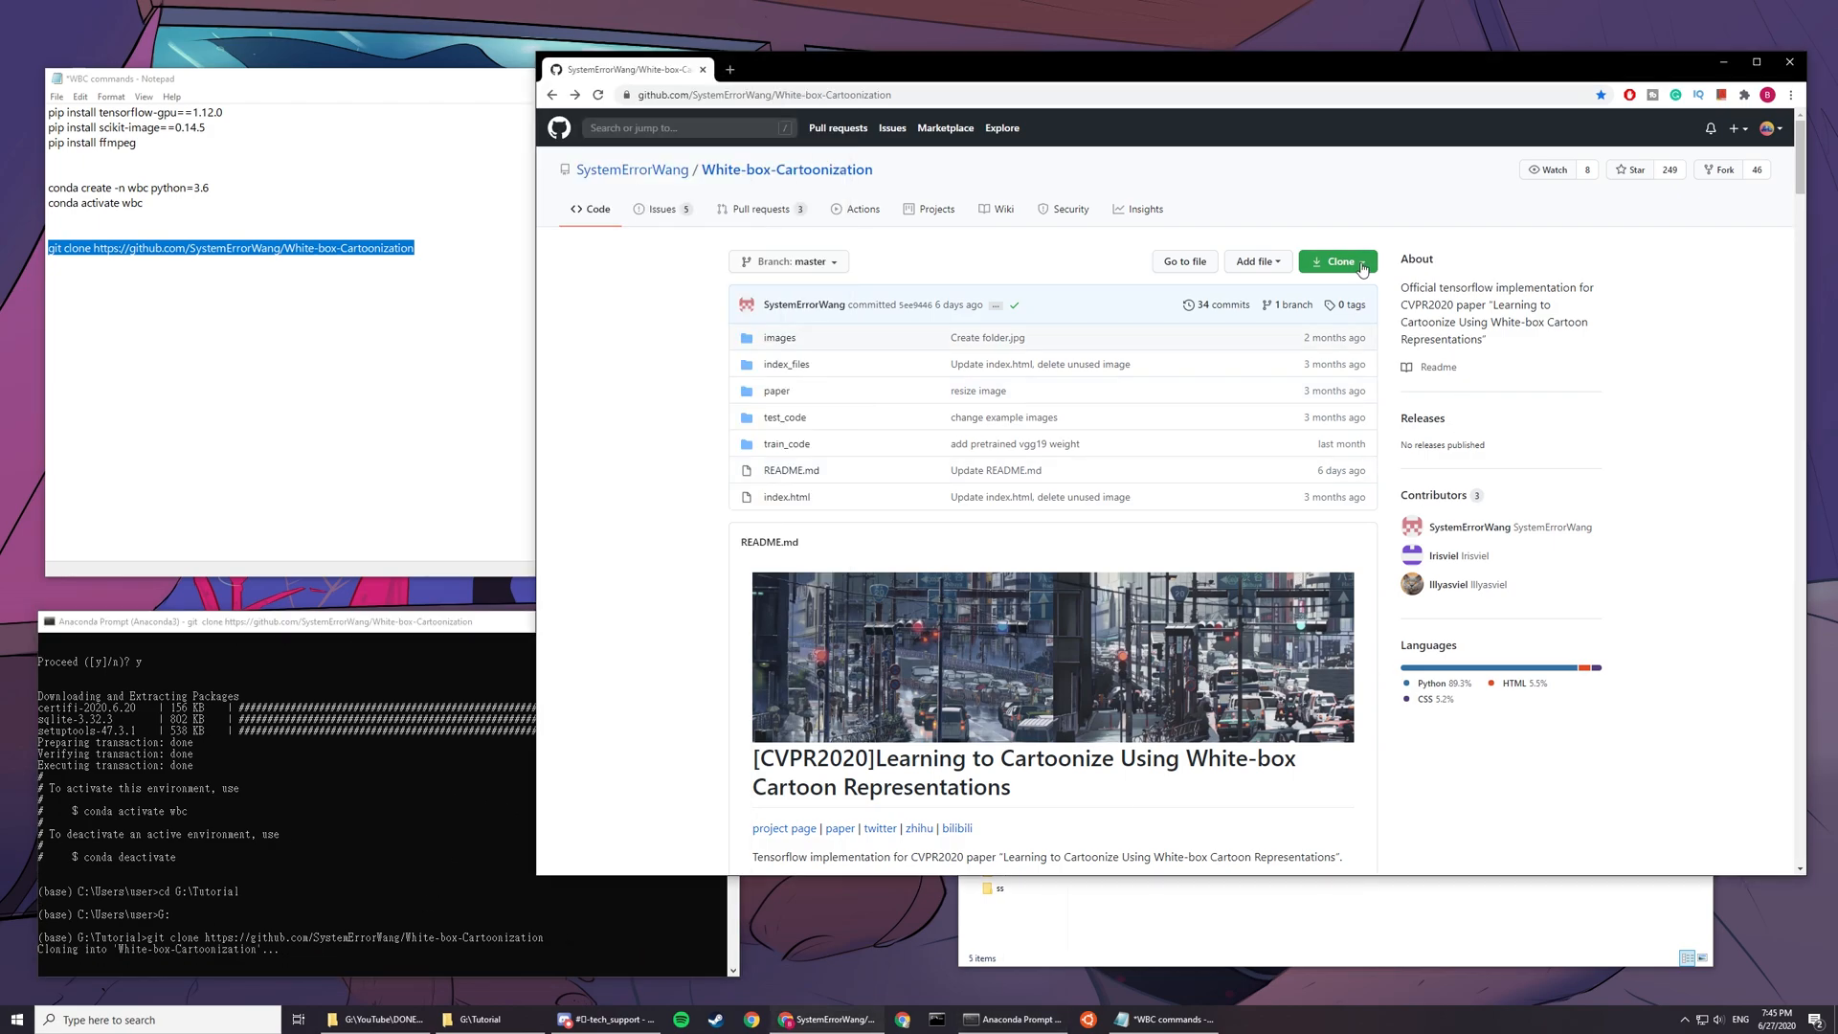
Step: Check File Explorer for the new White-box-Cartoonization folder in G:\Tutorial
left_click(1336, 261)
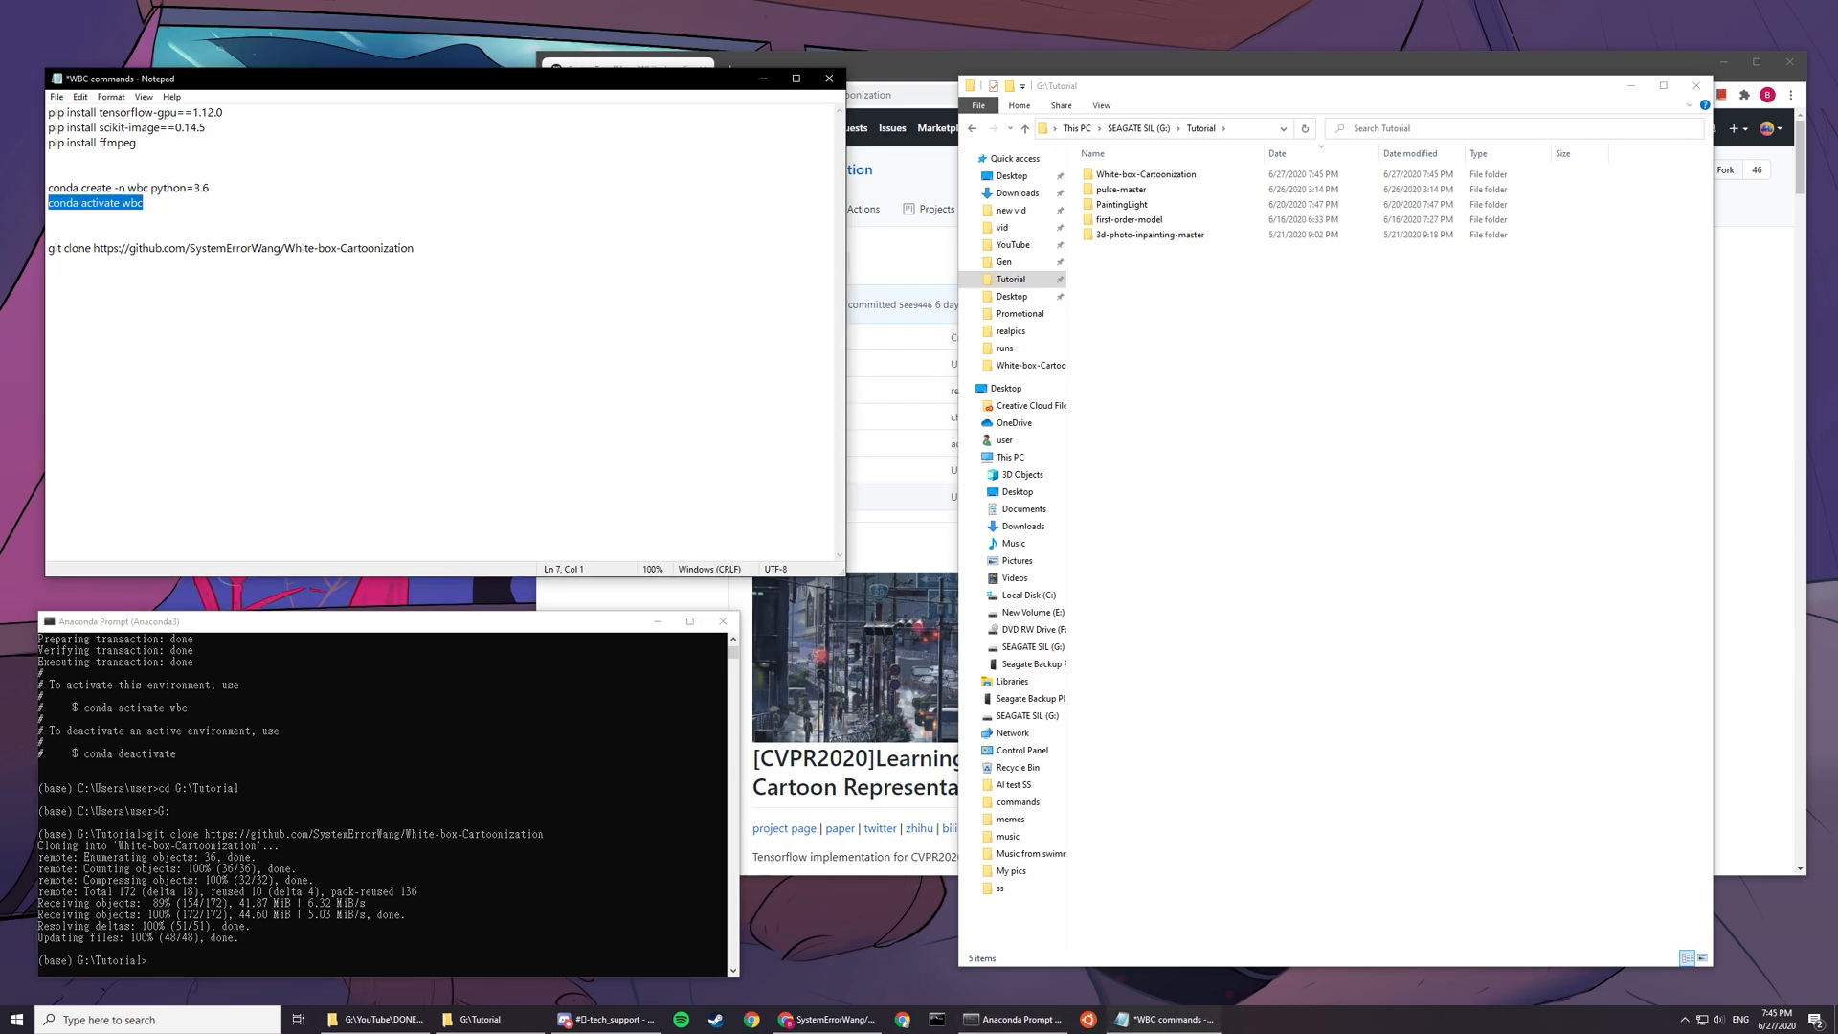
Step: Activate the wbc environment and open the White-box-Cartoonization folder in Explorer
type("conda activate wbc")
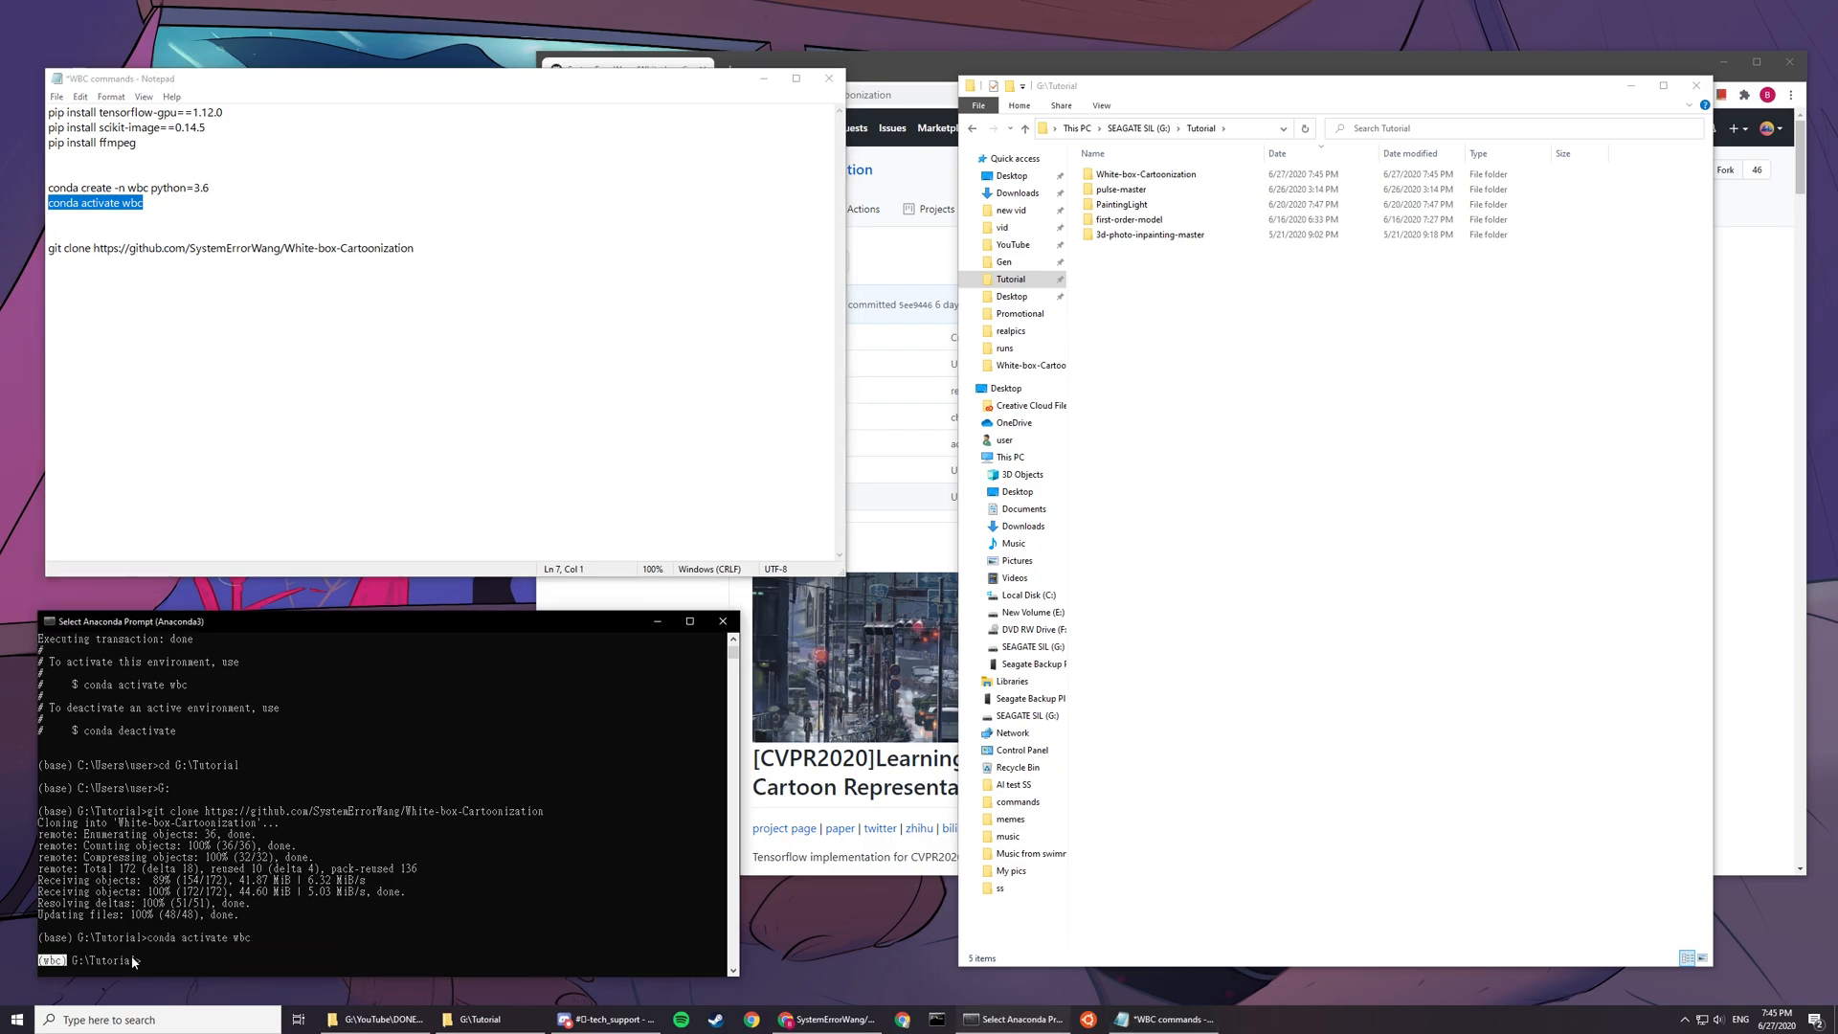
left_click(1145, 174)
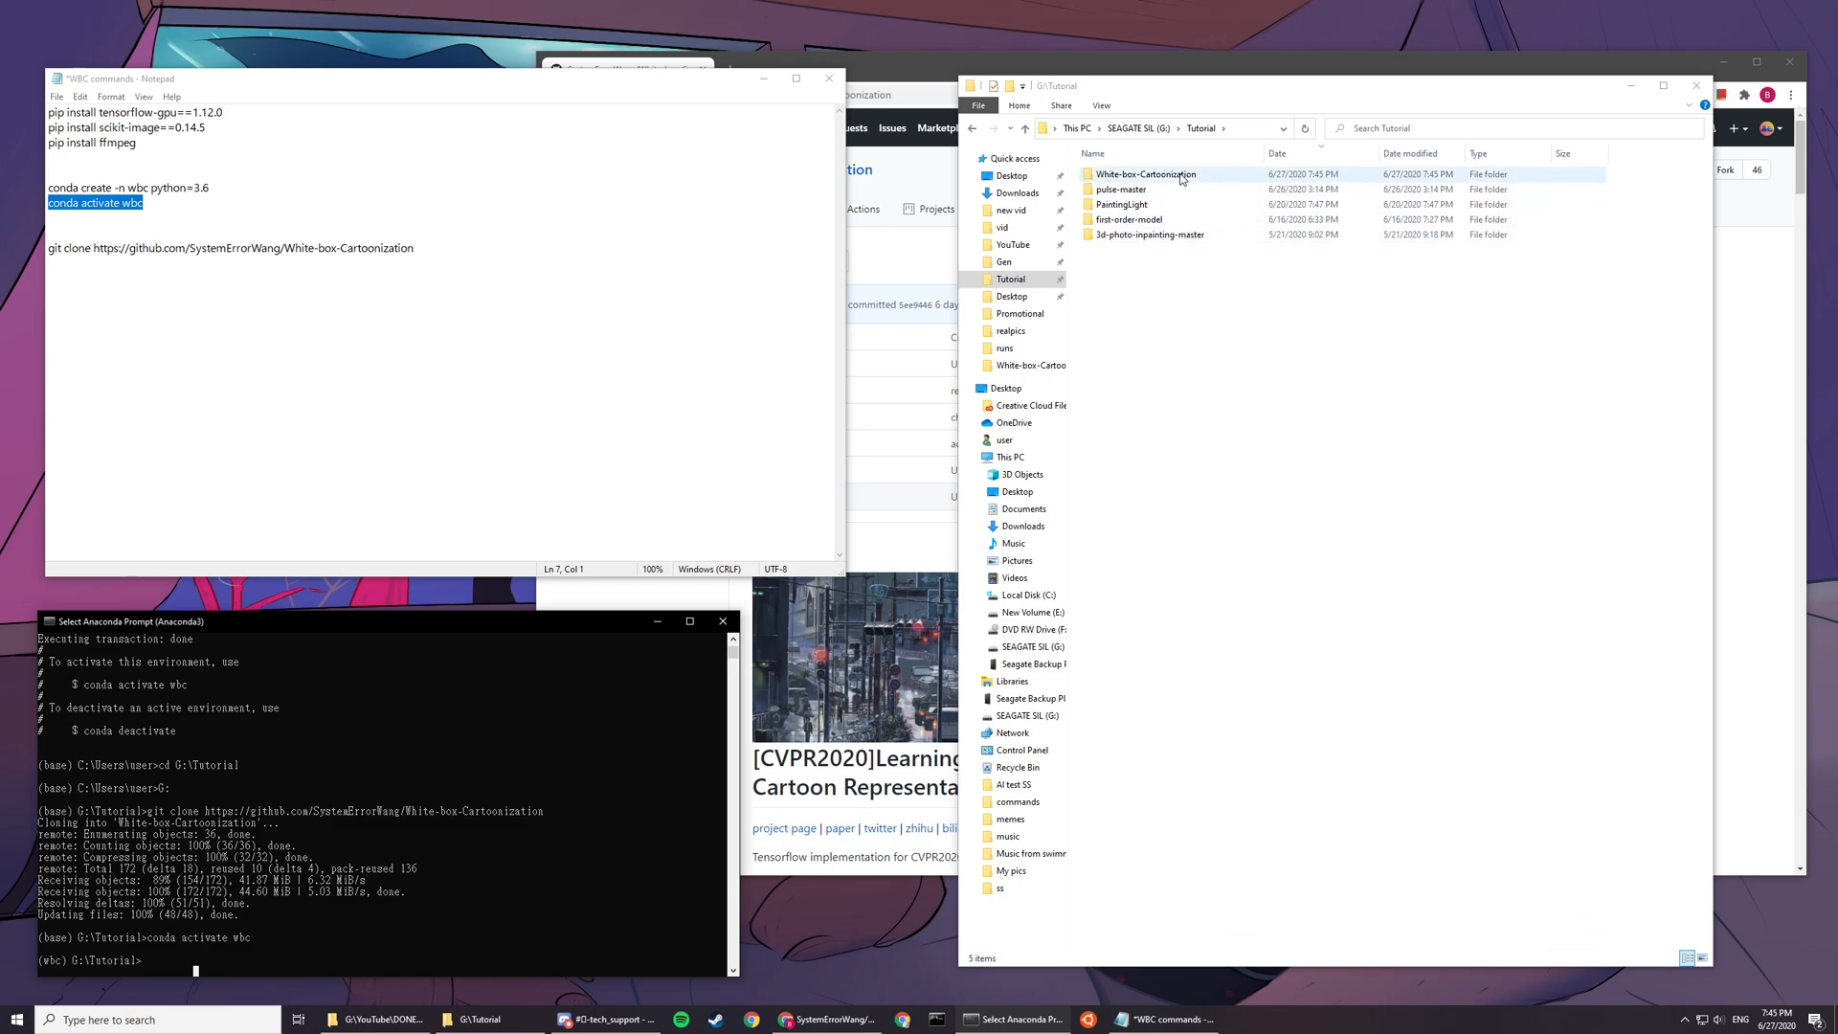
double_click(1145, 174)
type("cd G:\\Tutorial\\White-box-Cartoonization")
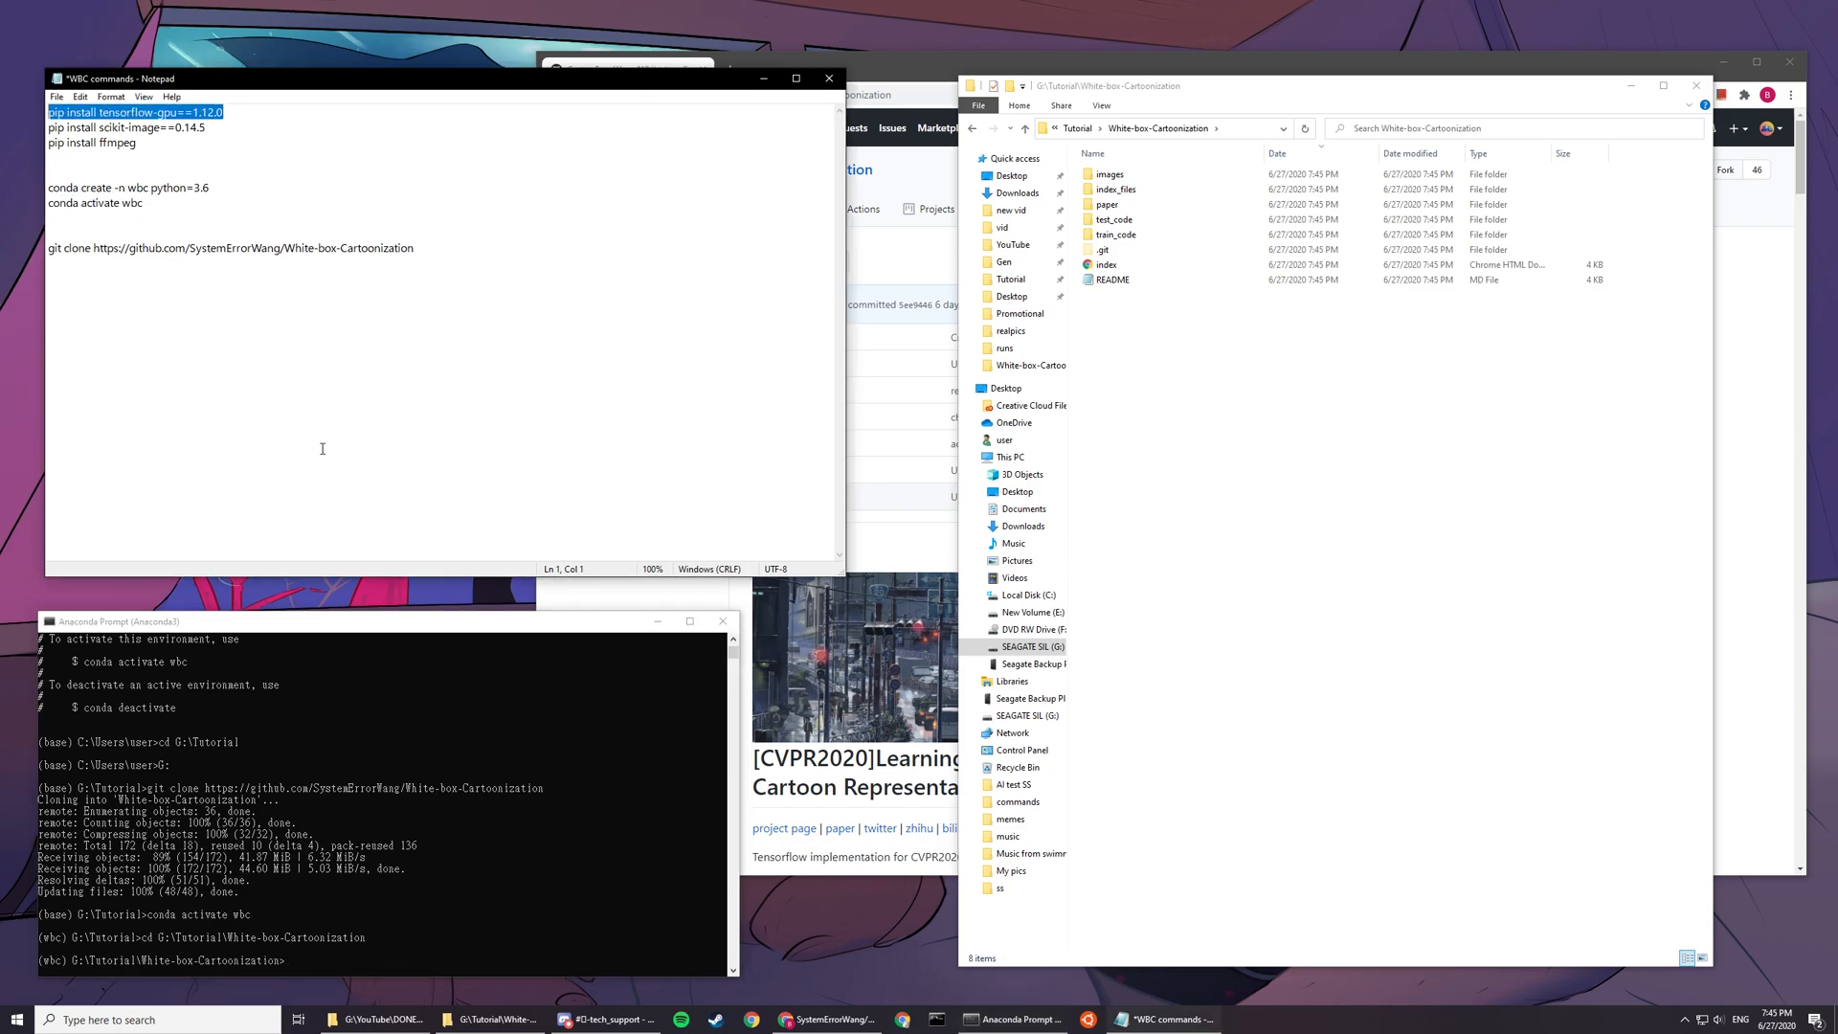
Step: Pip install tensorflow-gpu==1.12.0, scikit-image==0.14.5 and ffmpeg into the wbc environment
type("pip install tensorflow-gpu==1.12.0")
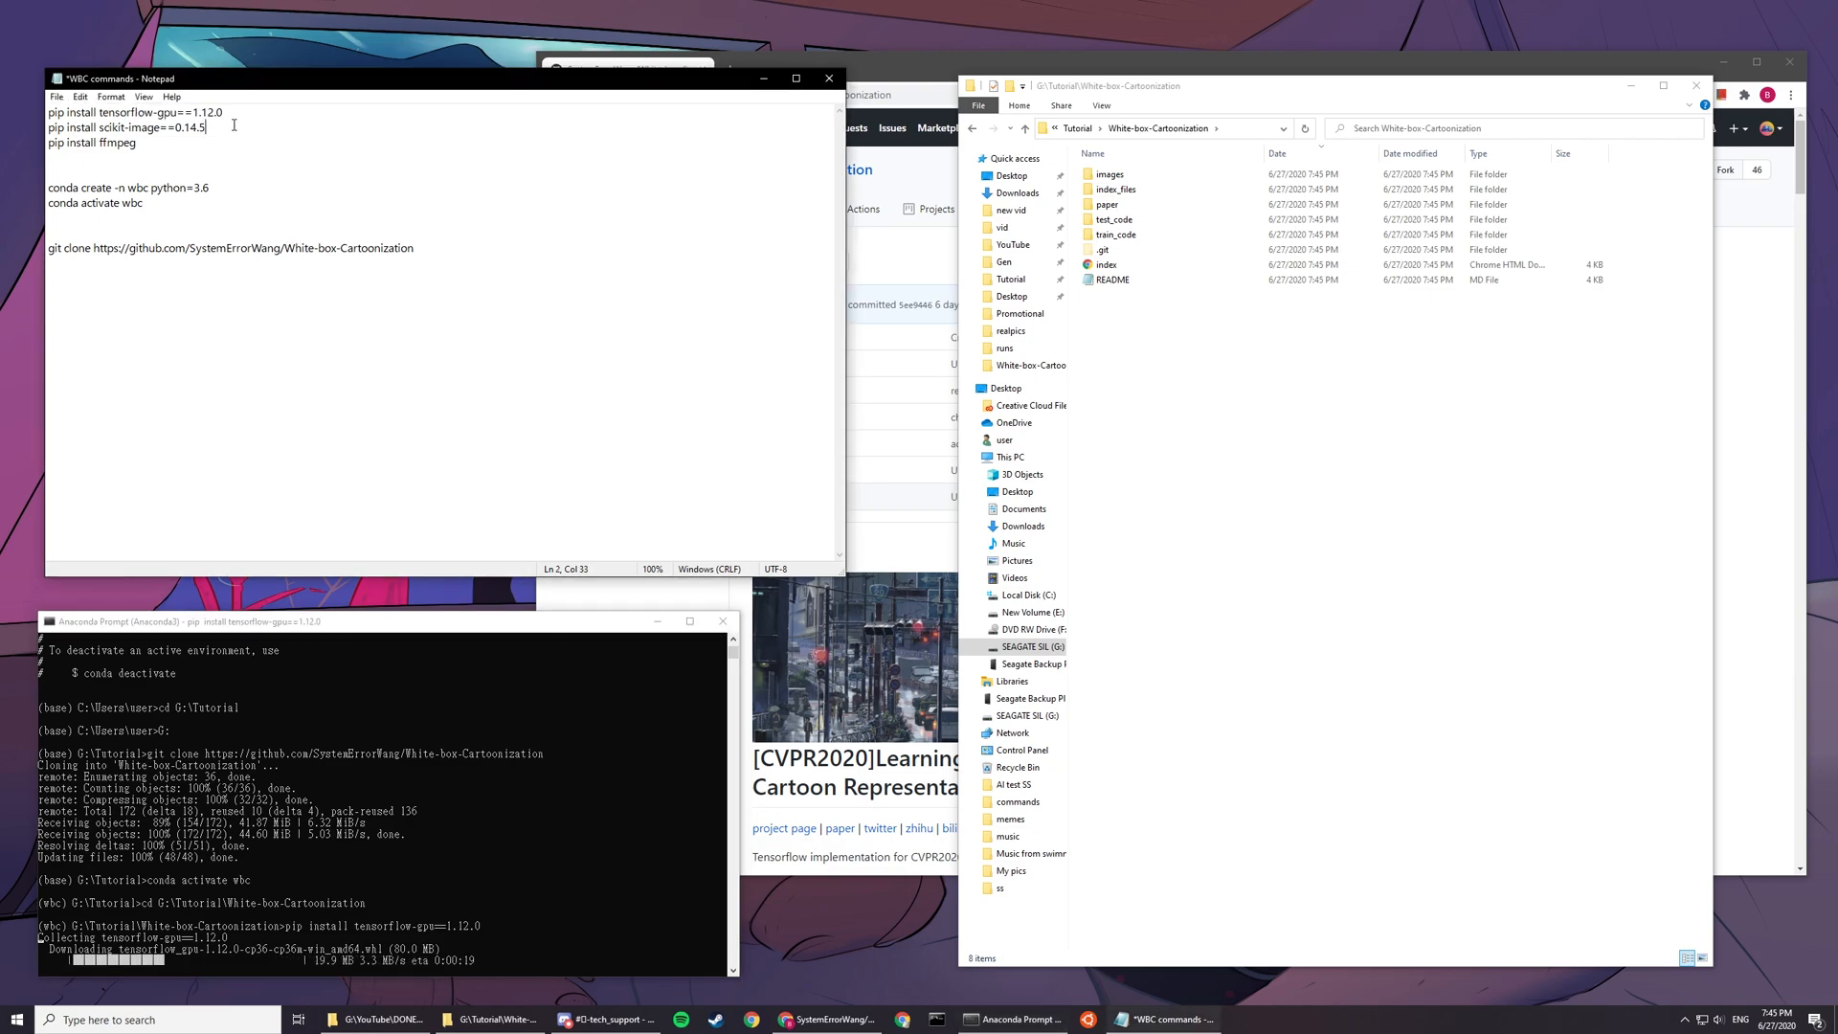
triple_click(124, 126)
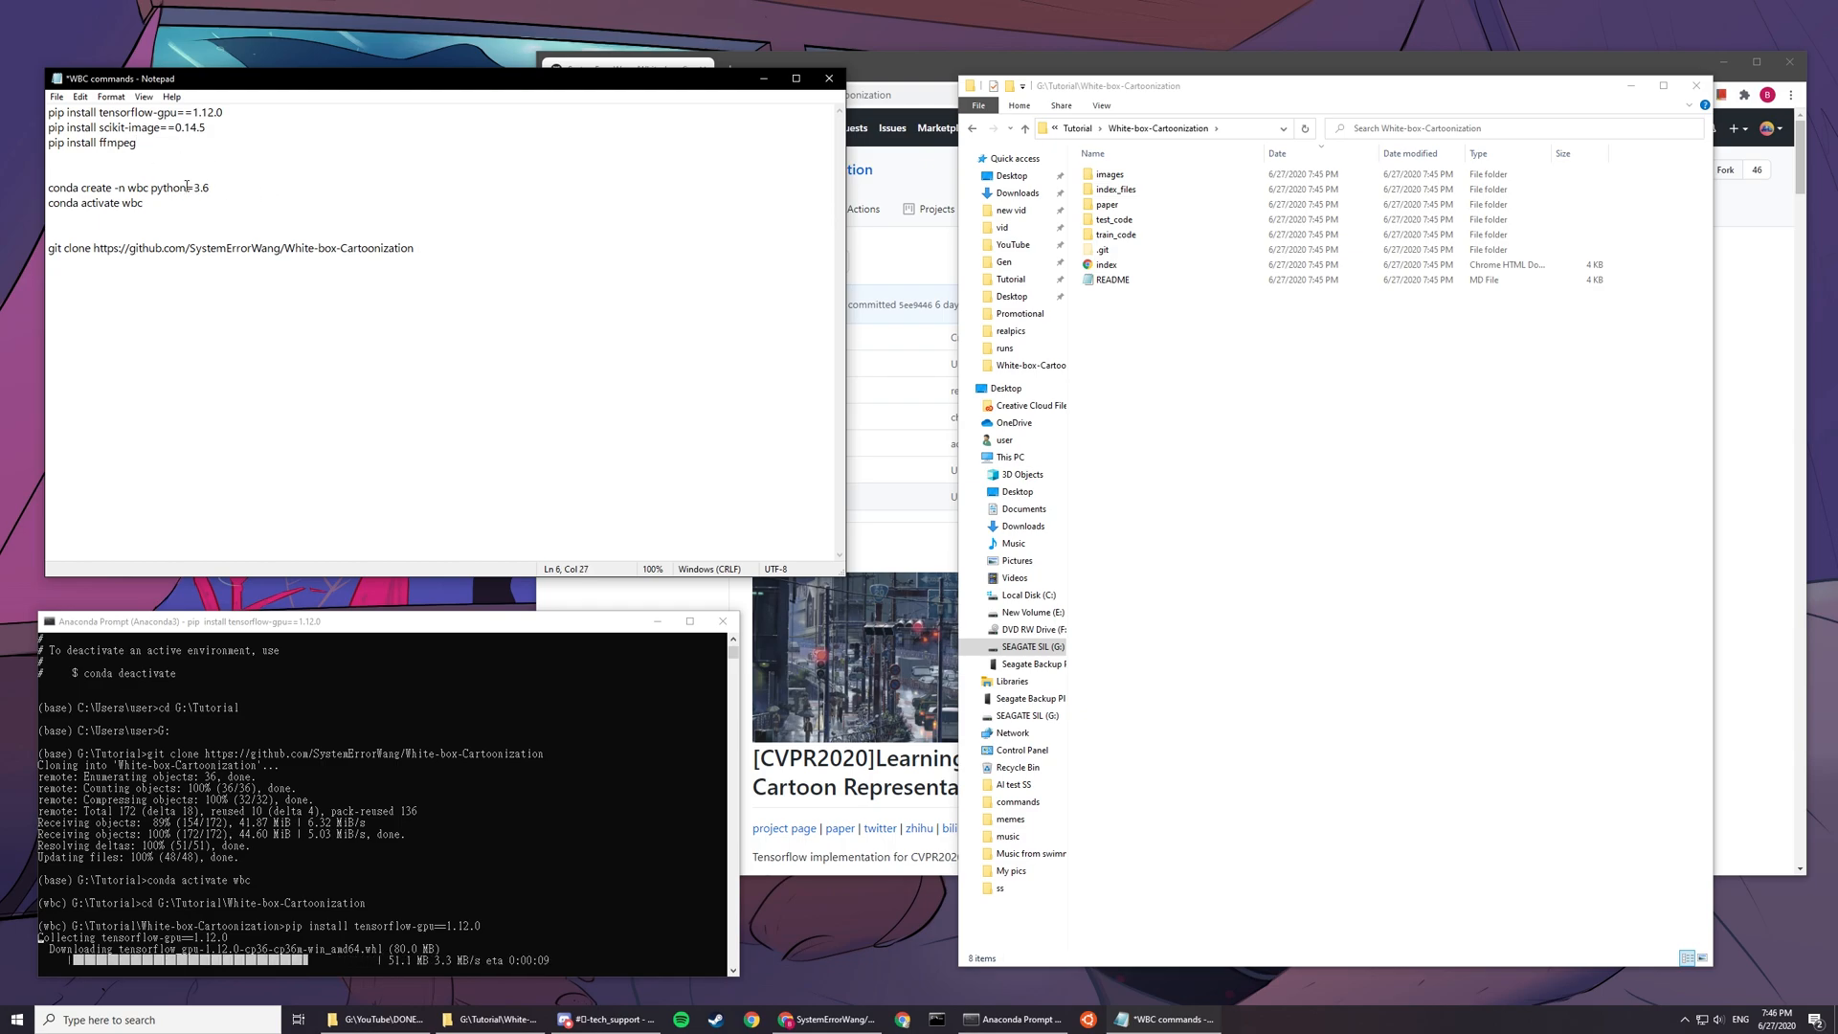
double_click(162, 126)
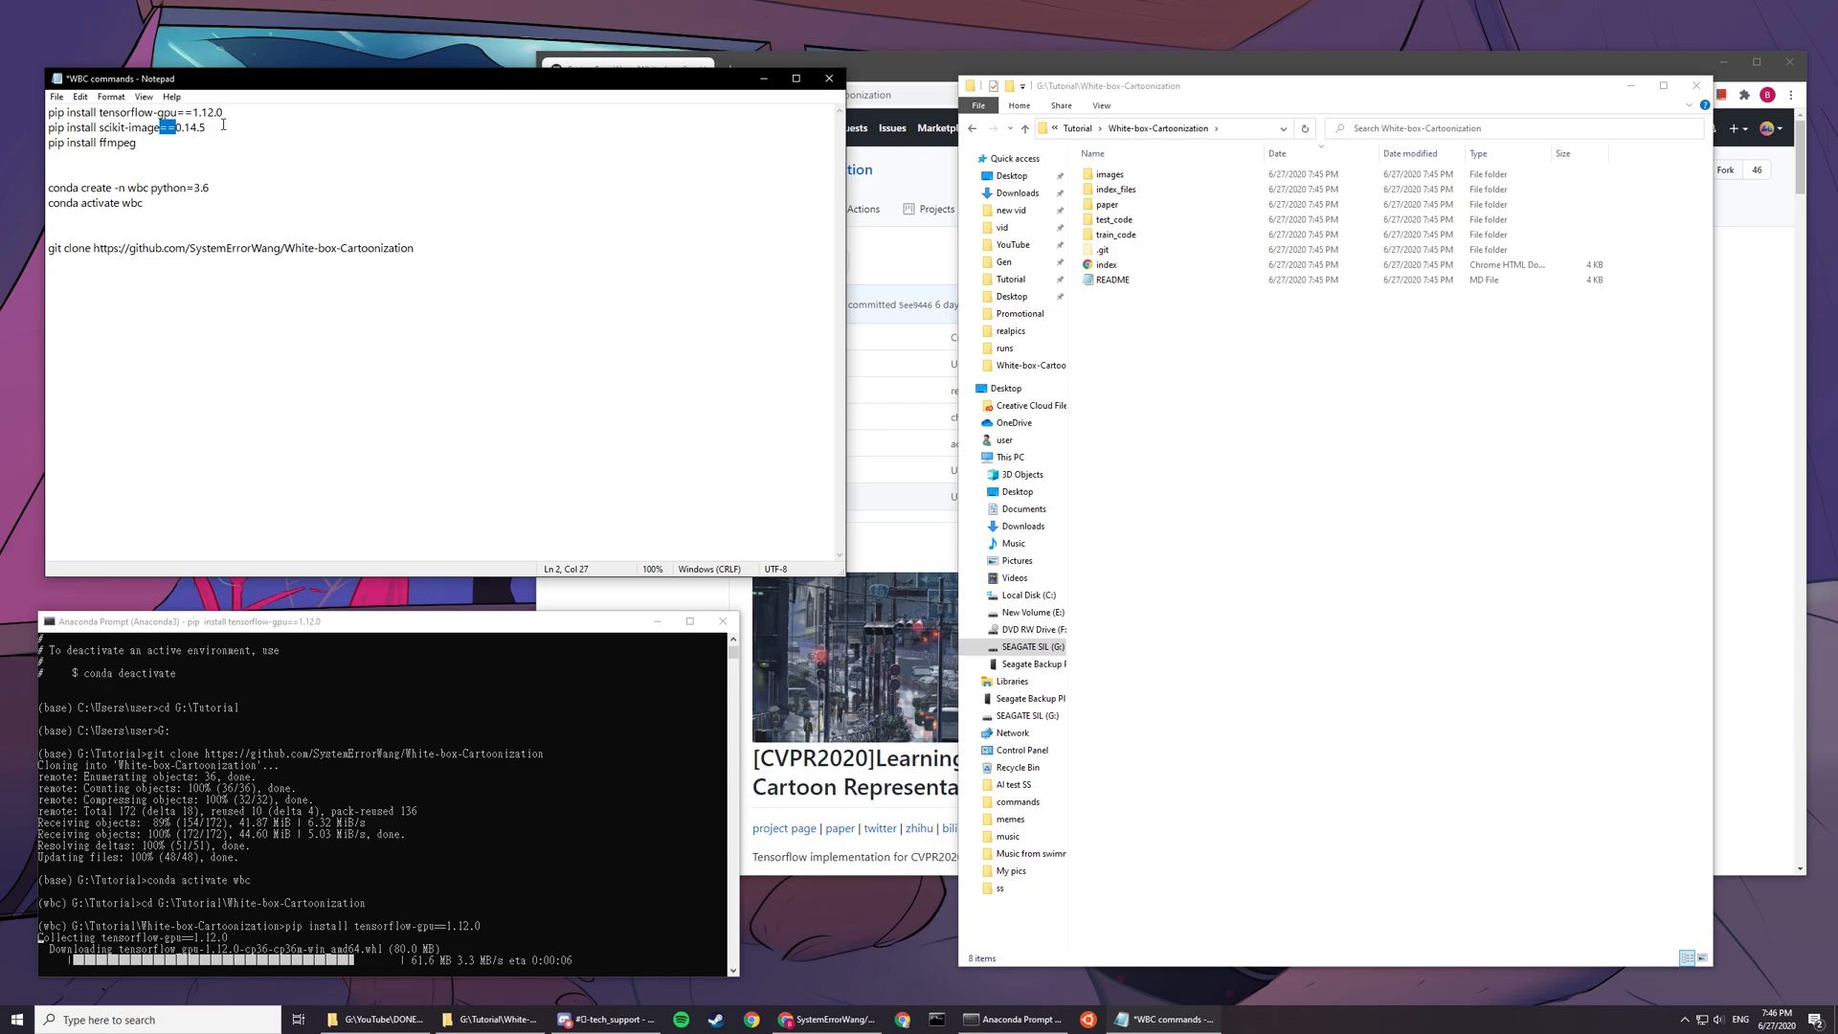
triple_click(117, 126)
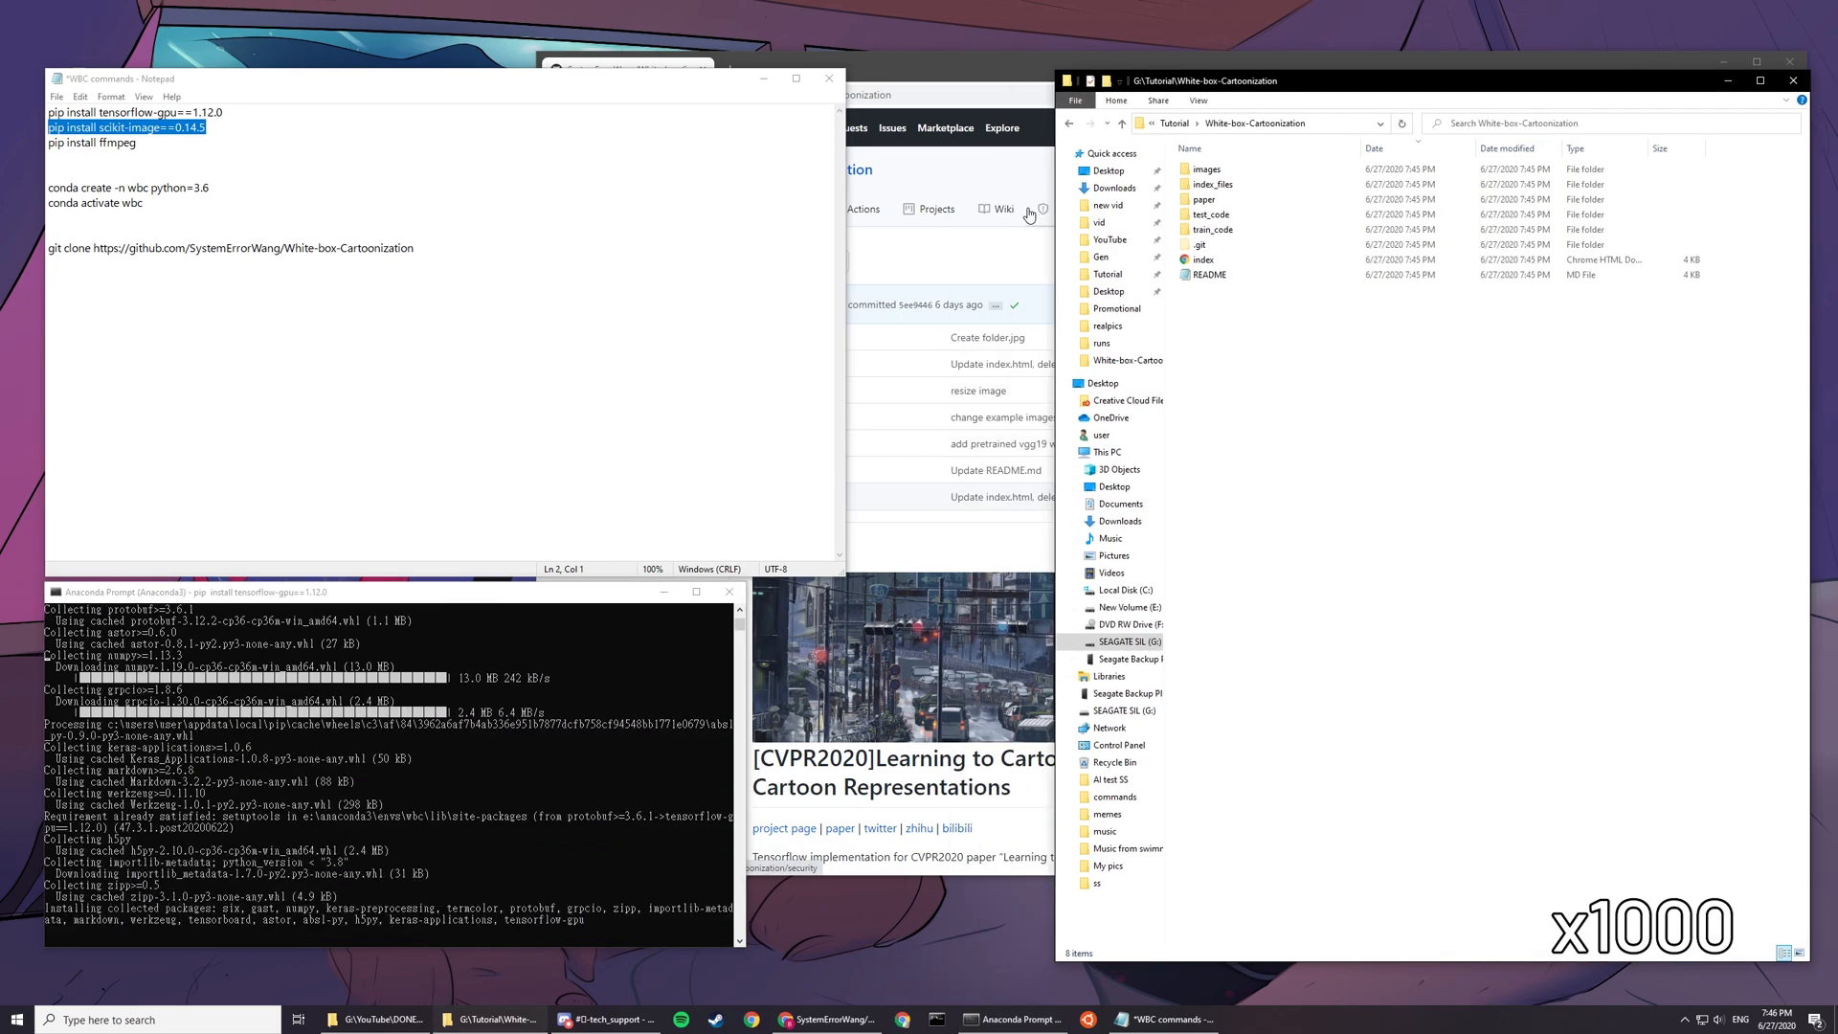
mouse_move(1028, 218)
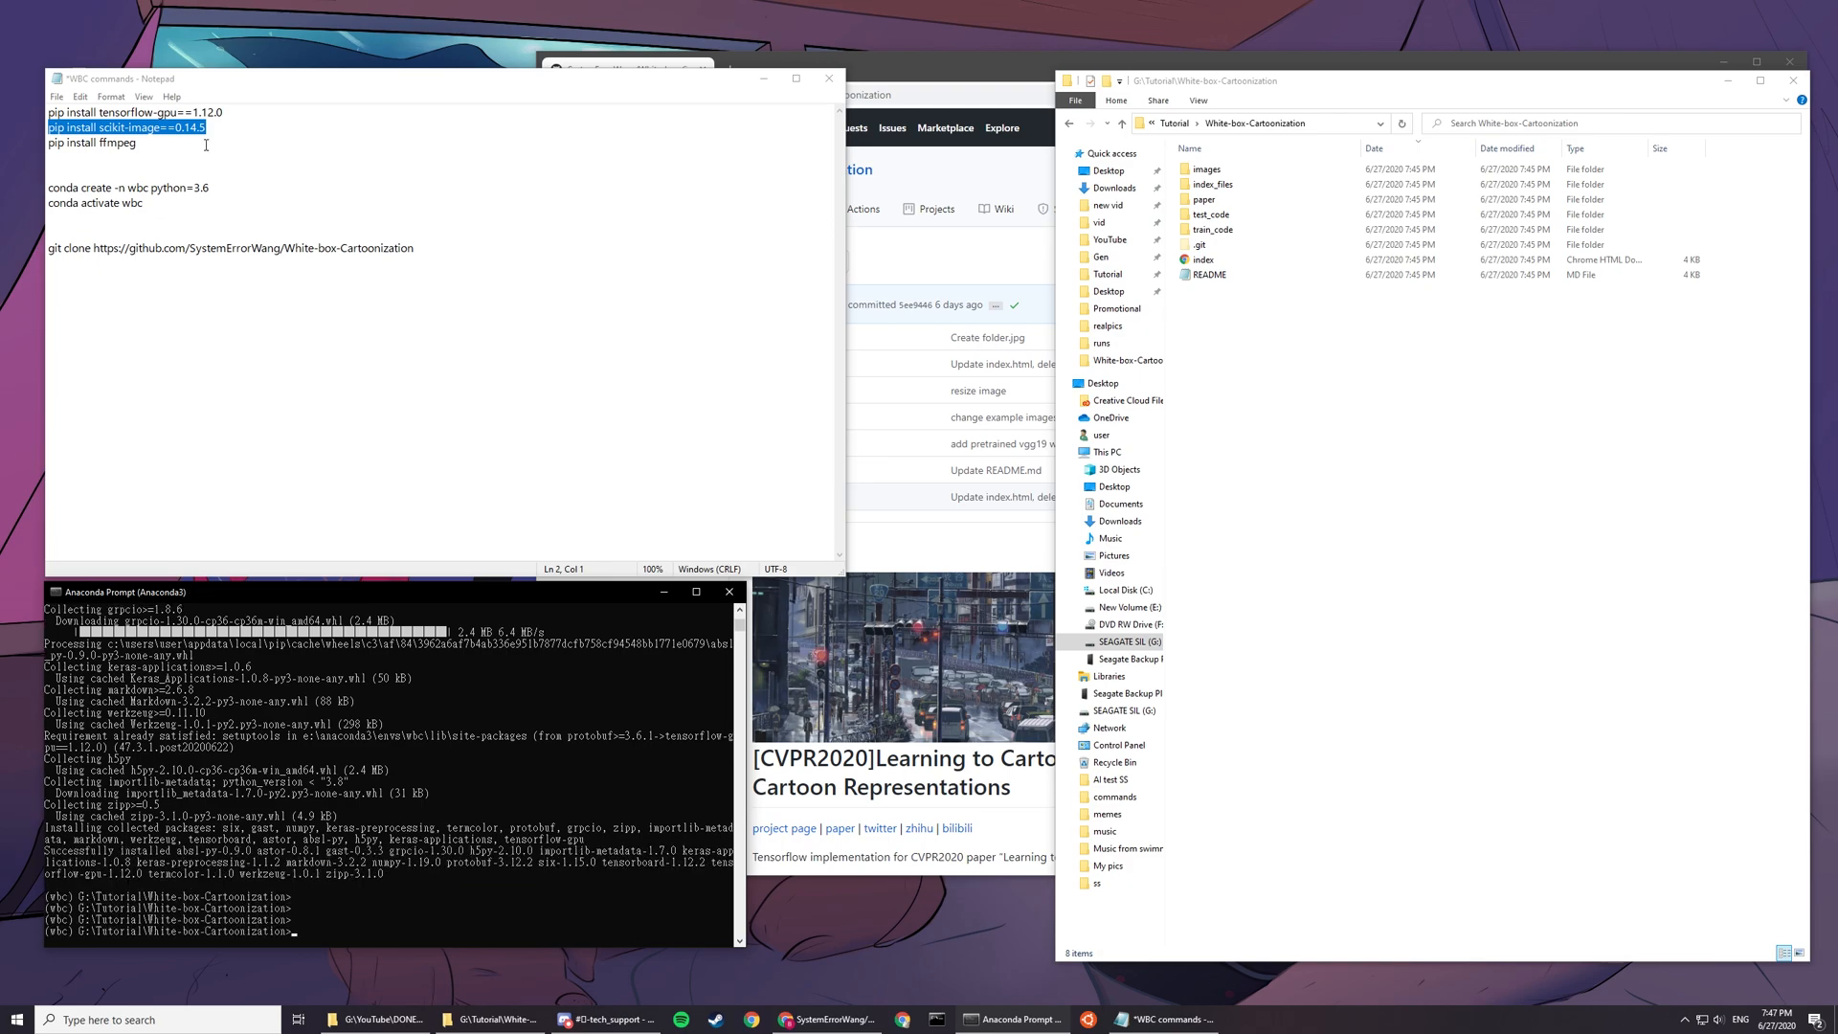
left_click(220, 247)
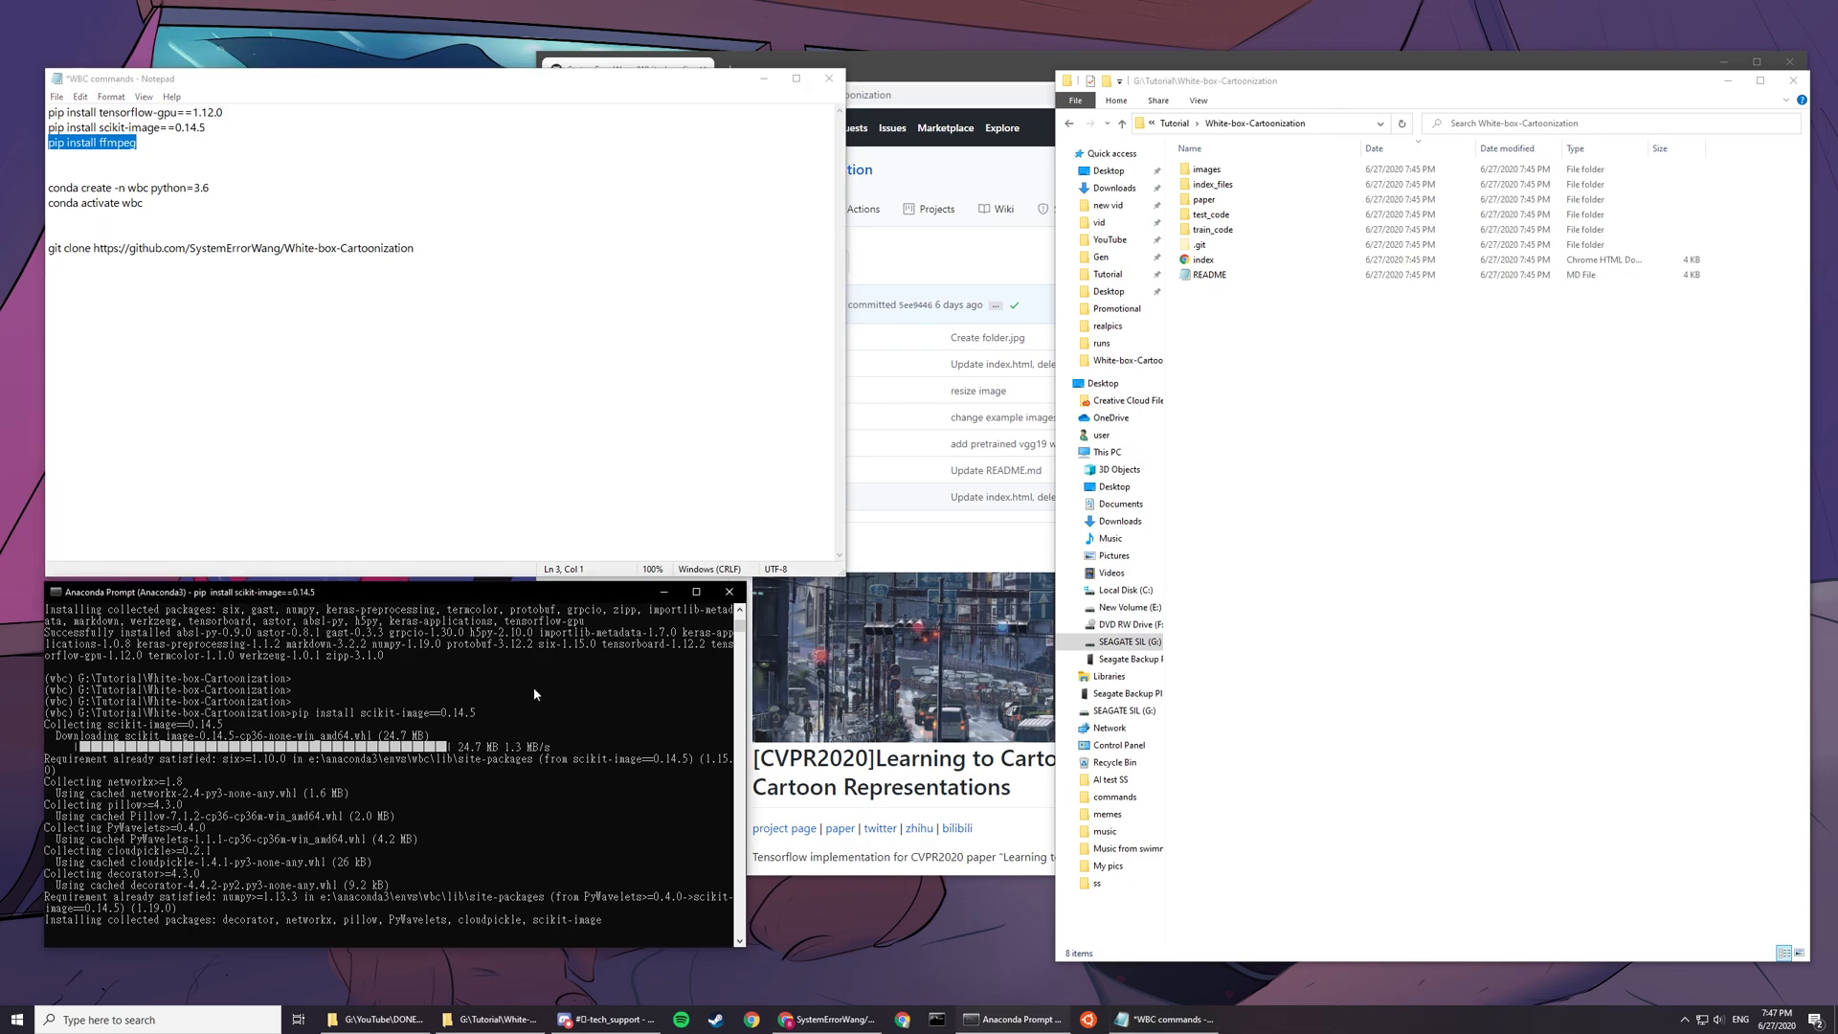
type("pip install ffmpeg")
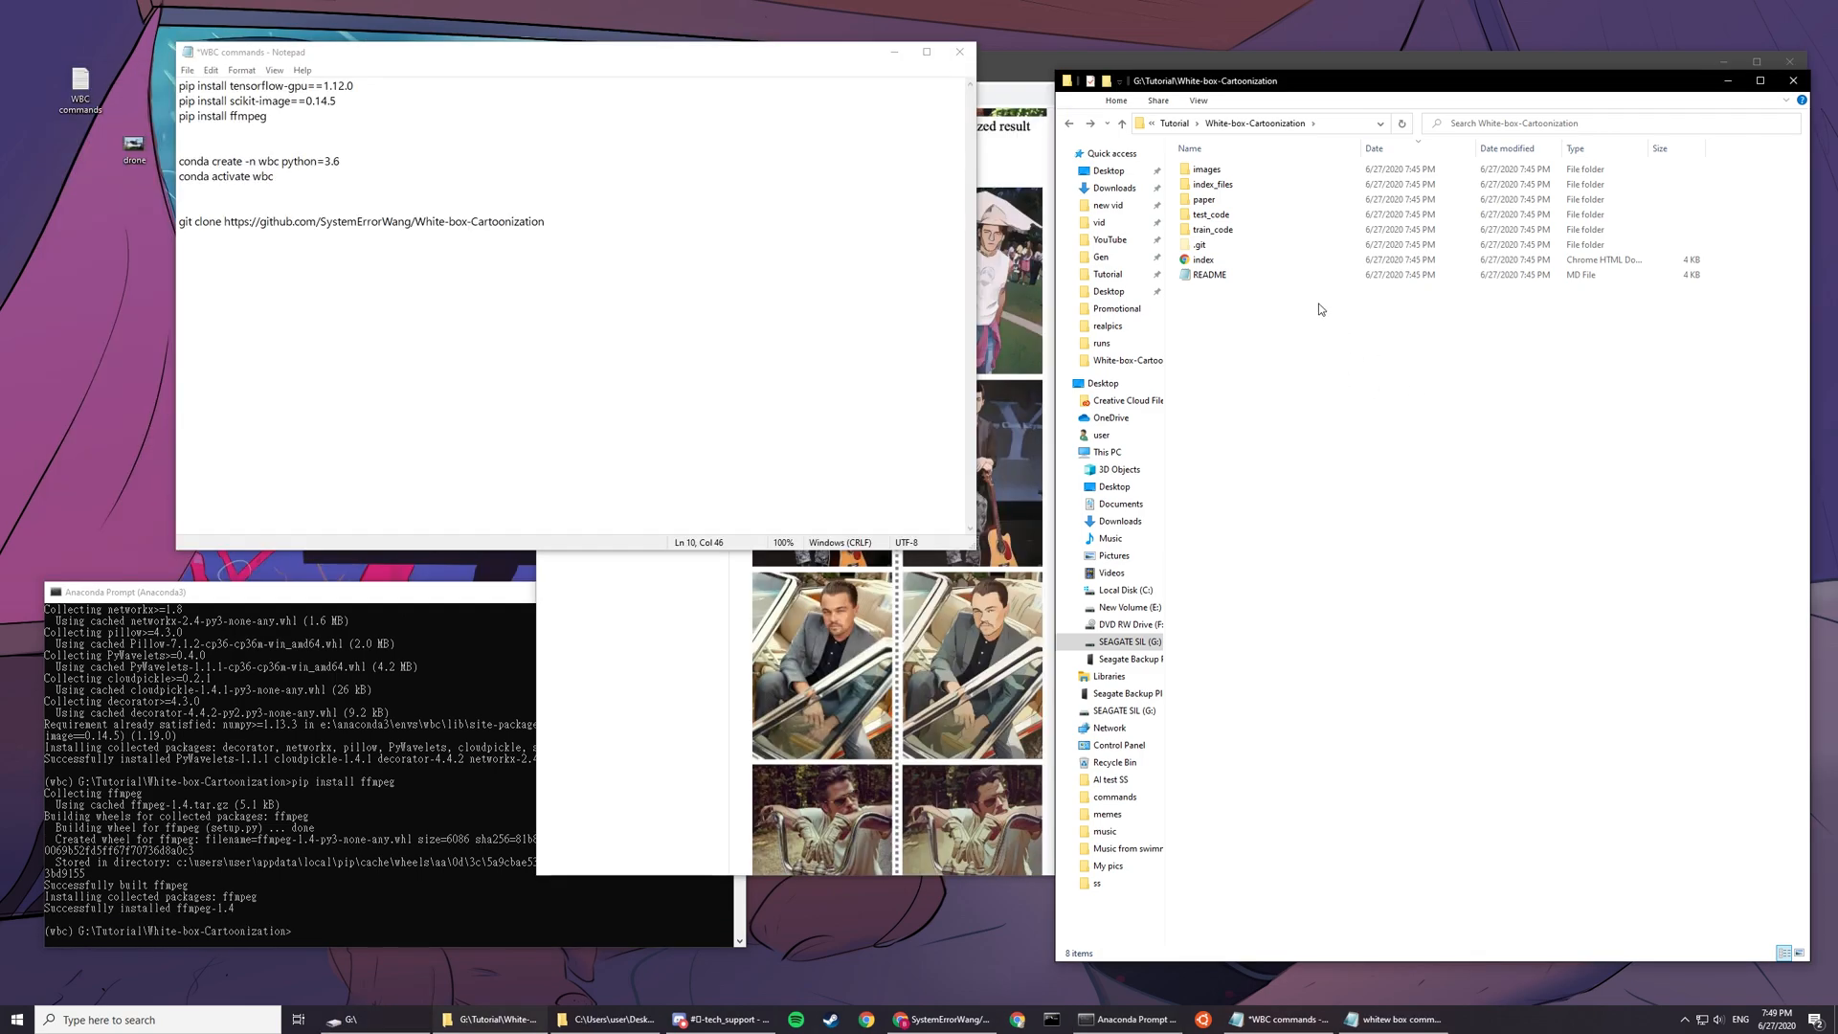
Step: Open the test_code folder in Explorer and scroll through the README inference instructions
double_click(1212, 229)
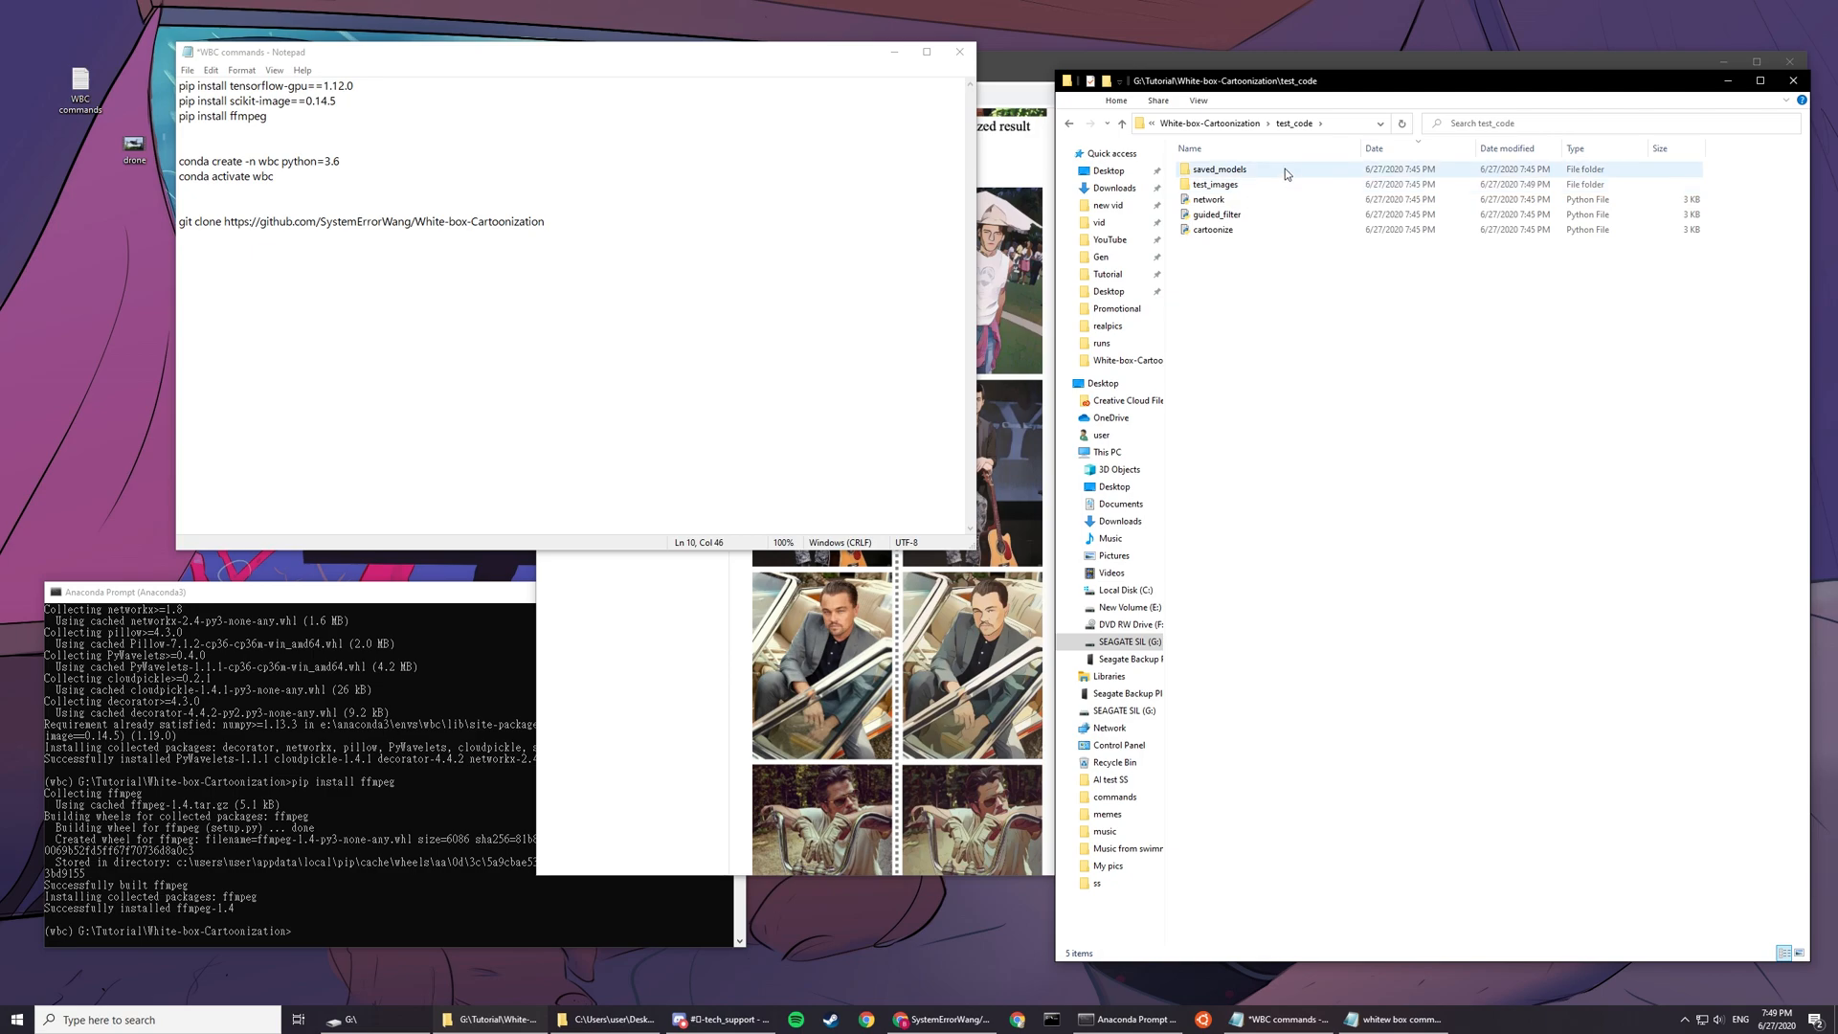
double_click(1216, 184)
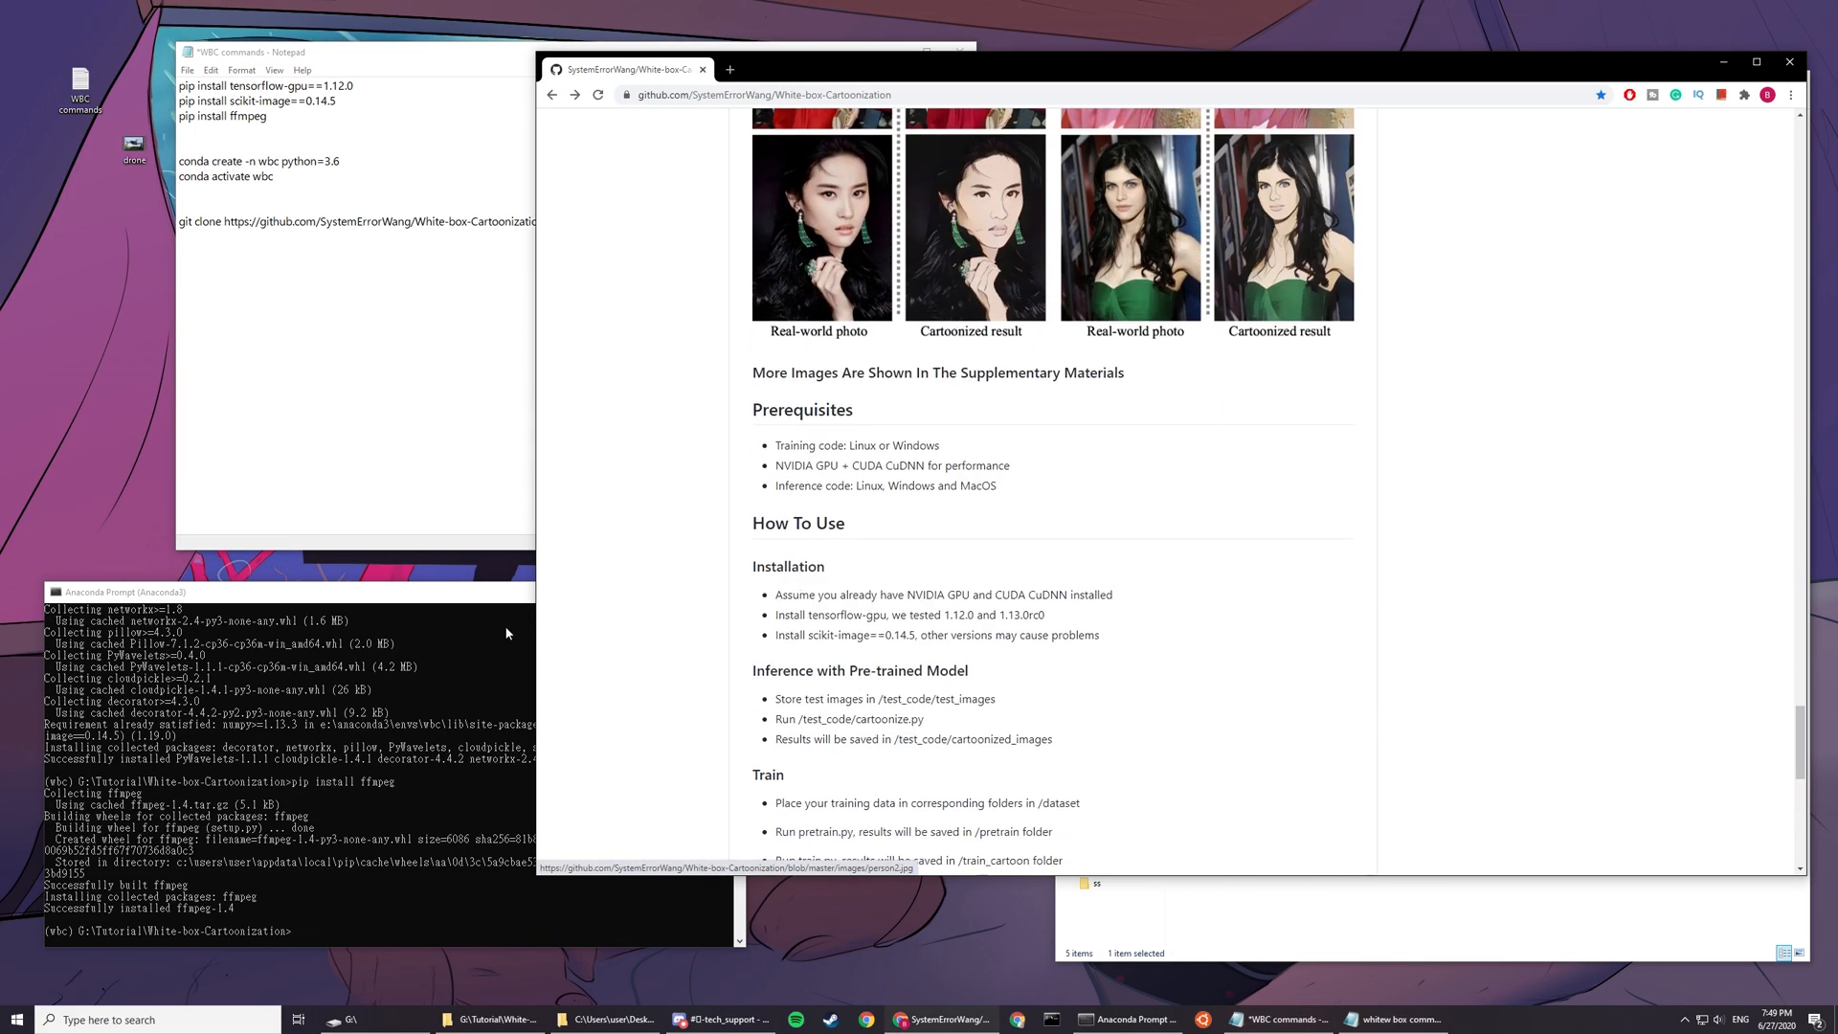
scroll("down", 3)
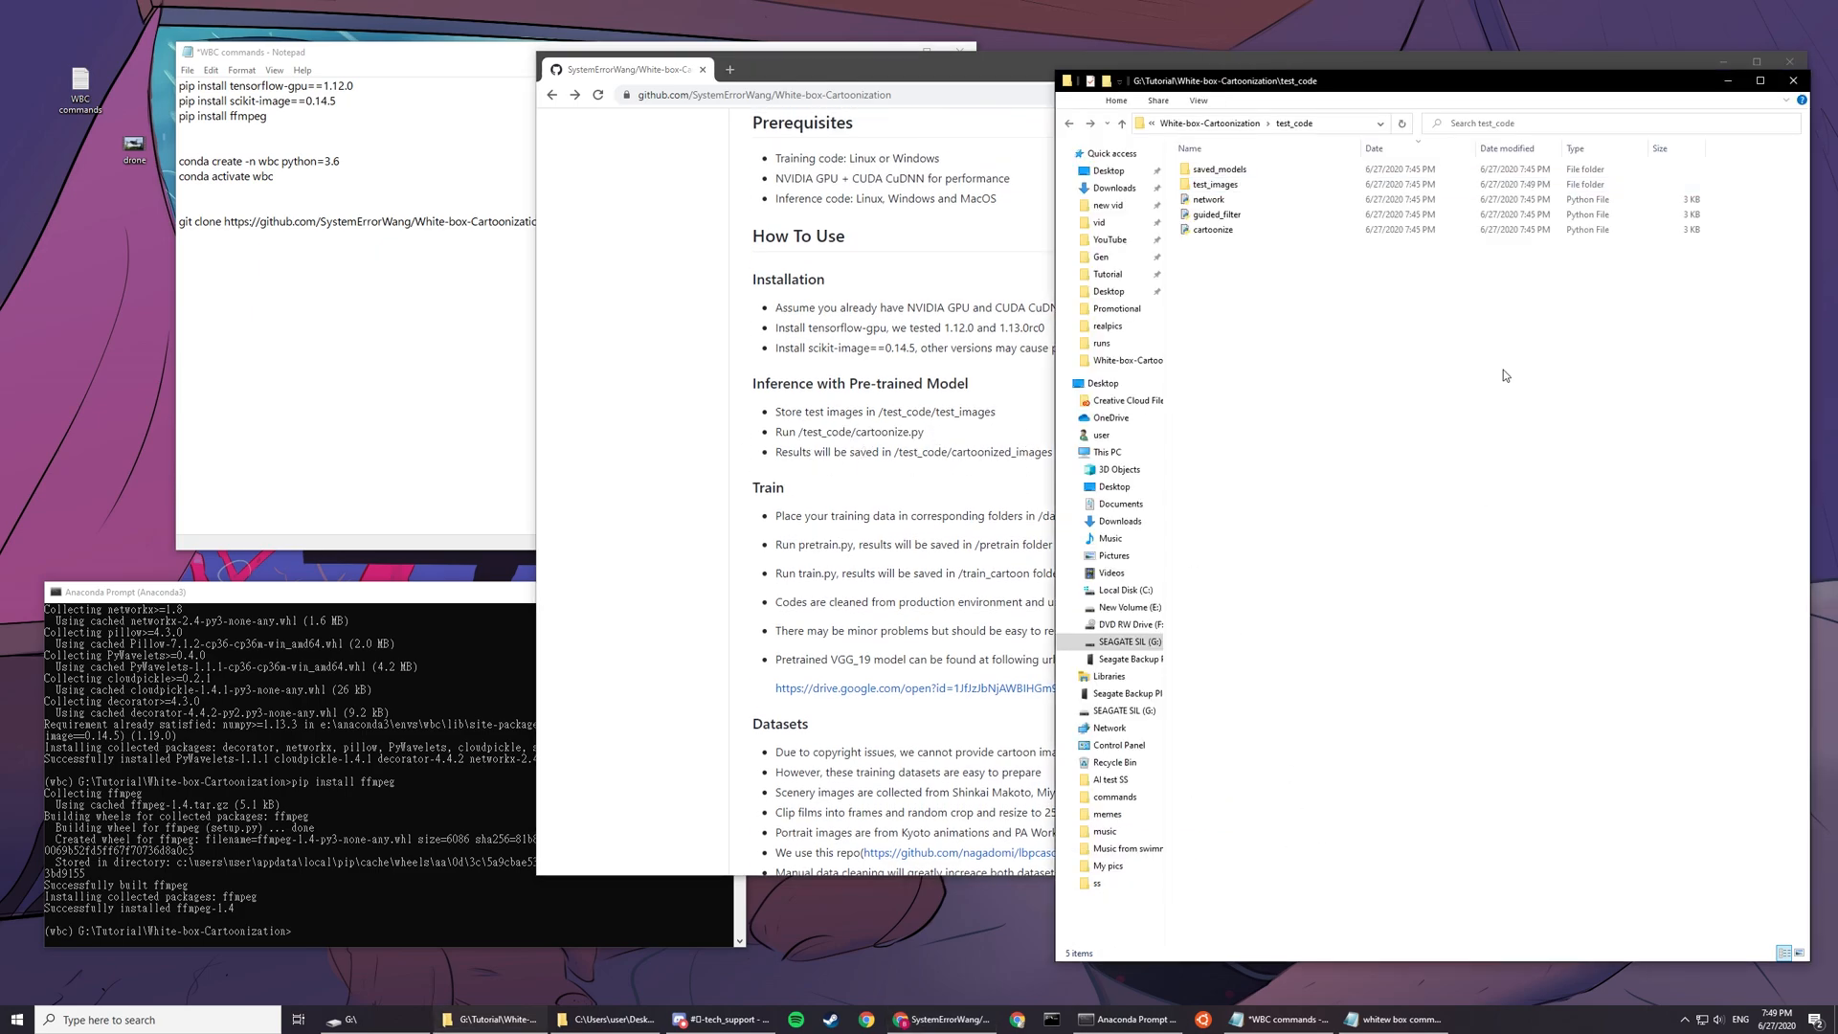
Step: Move the prompt into test_code and write 'python cartoonize.py' in the prompt and notes
left_click(1260, 124)
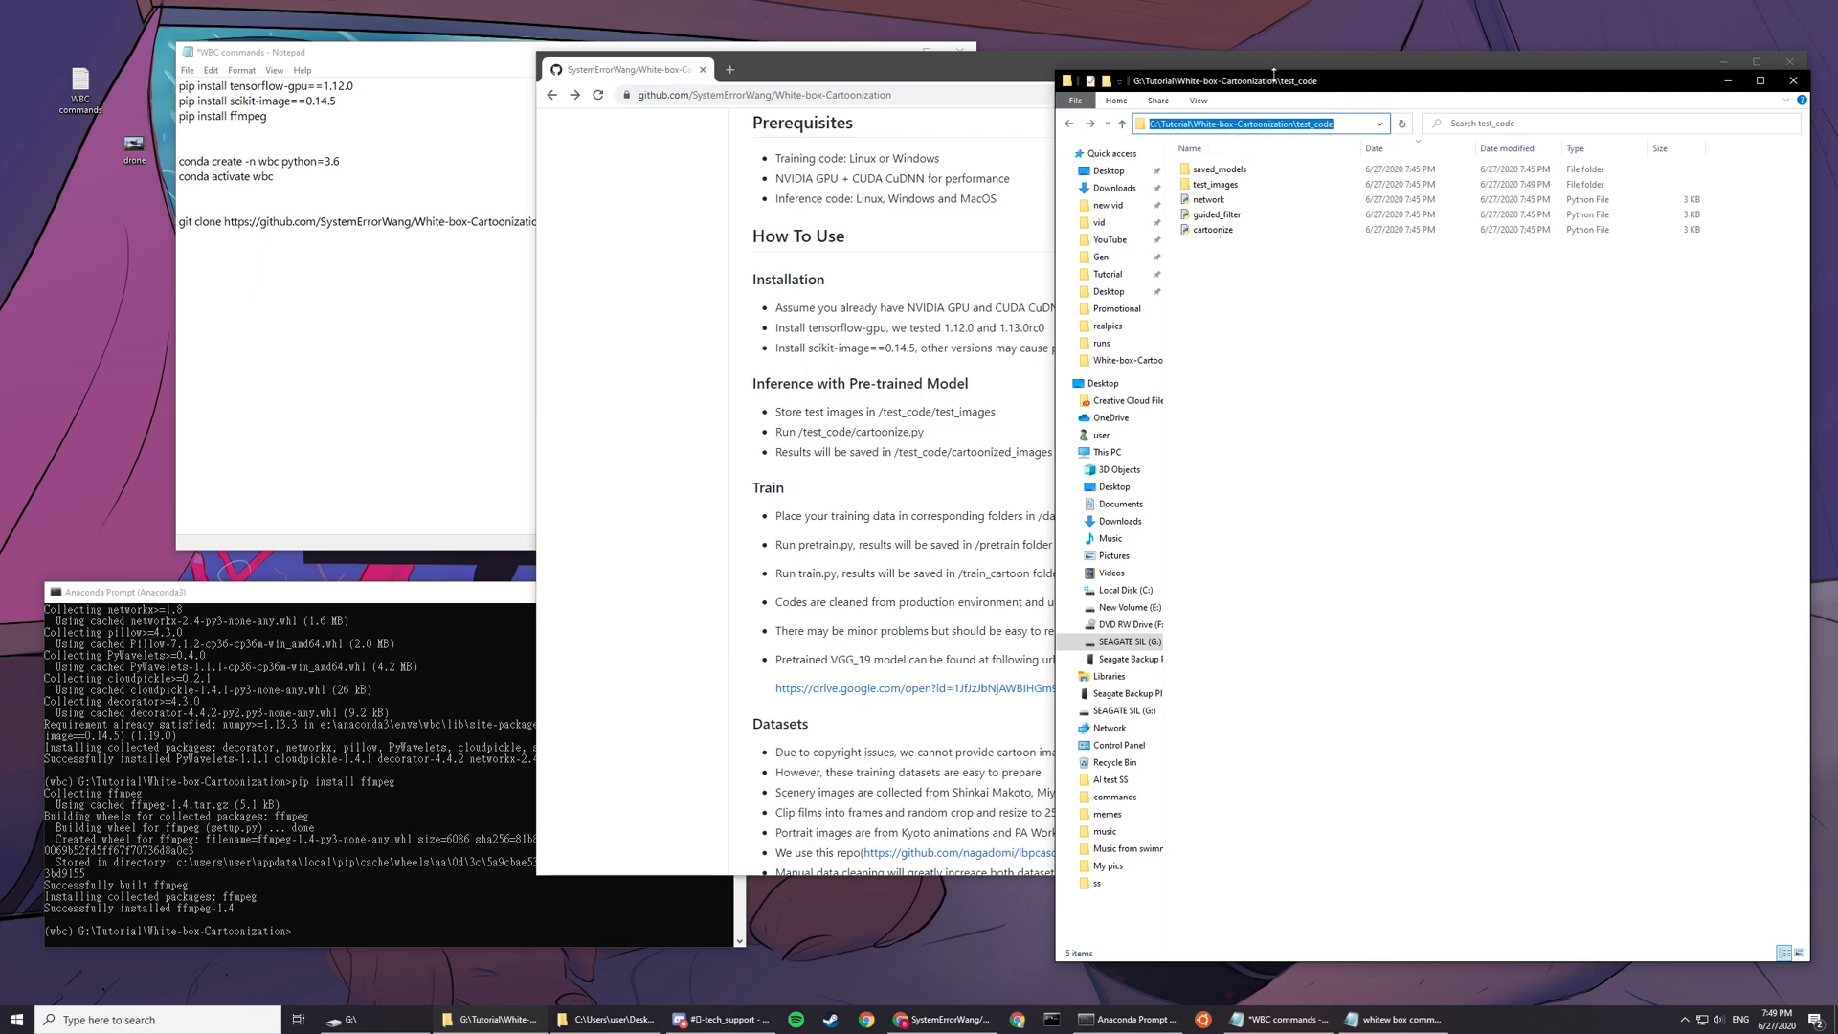
type("cd")
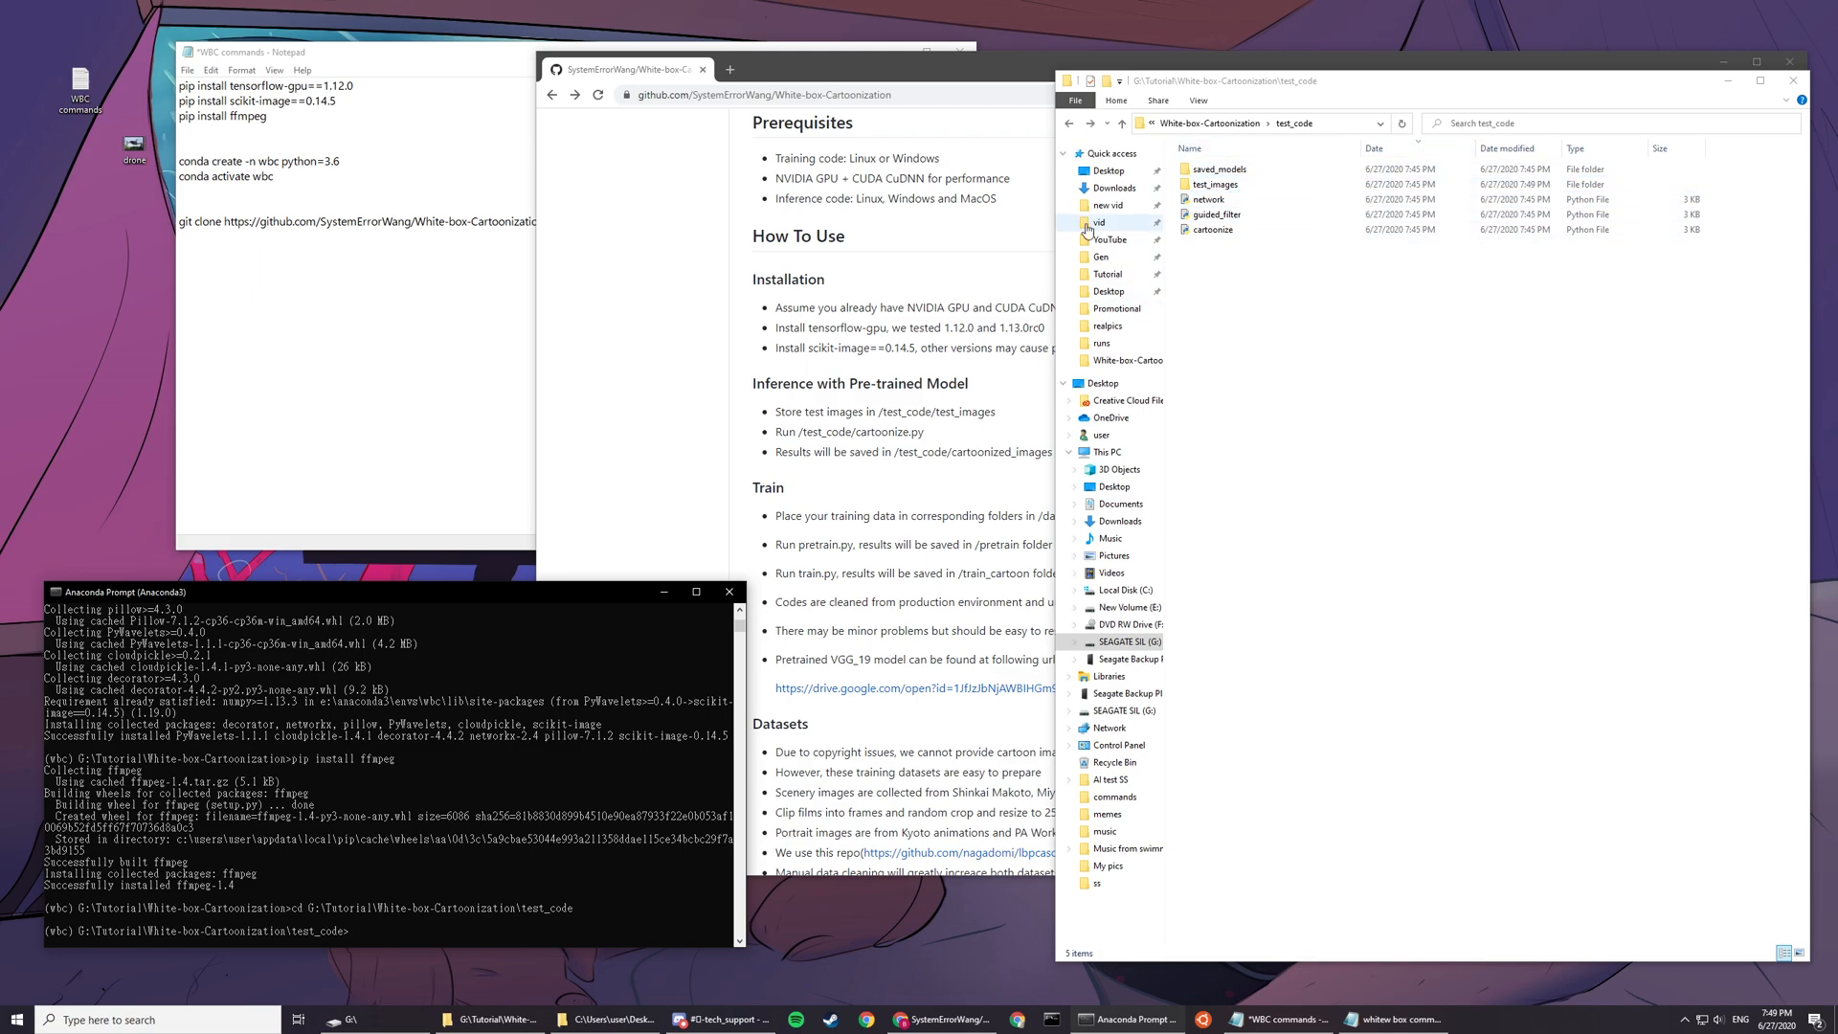
left_click(1216, 184)
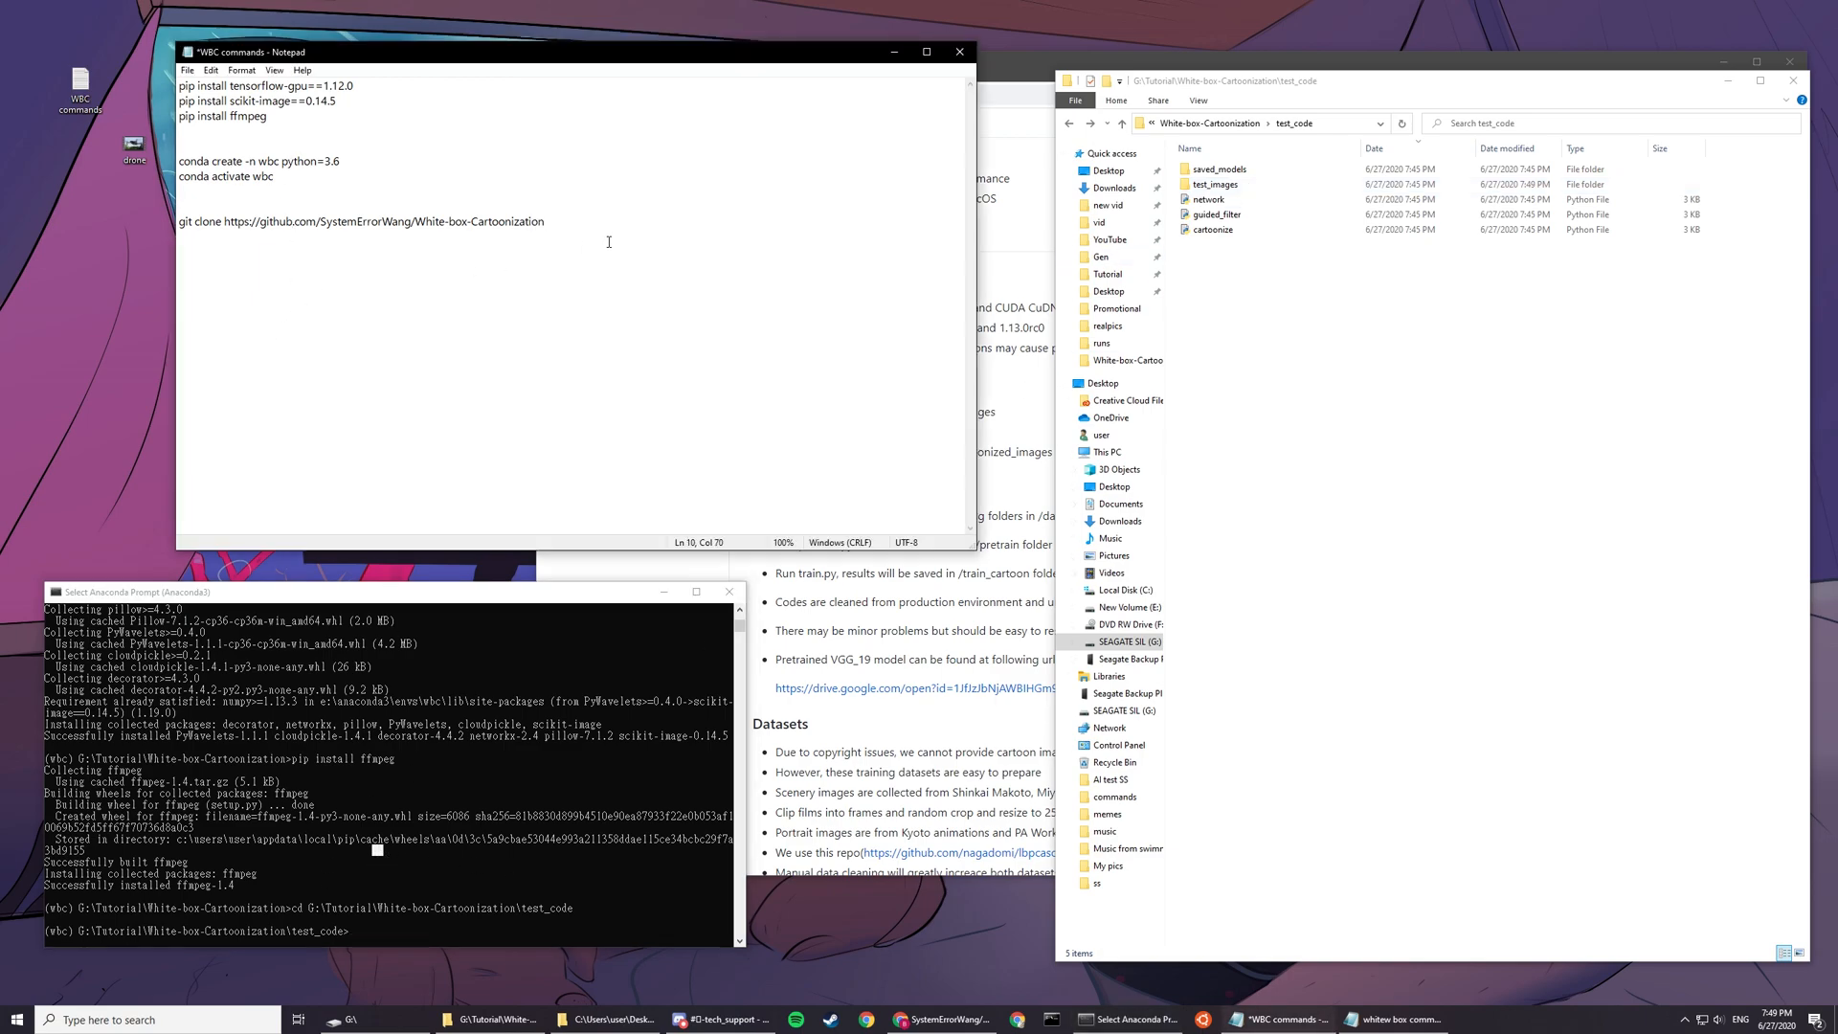
type("python")
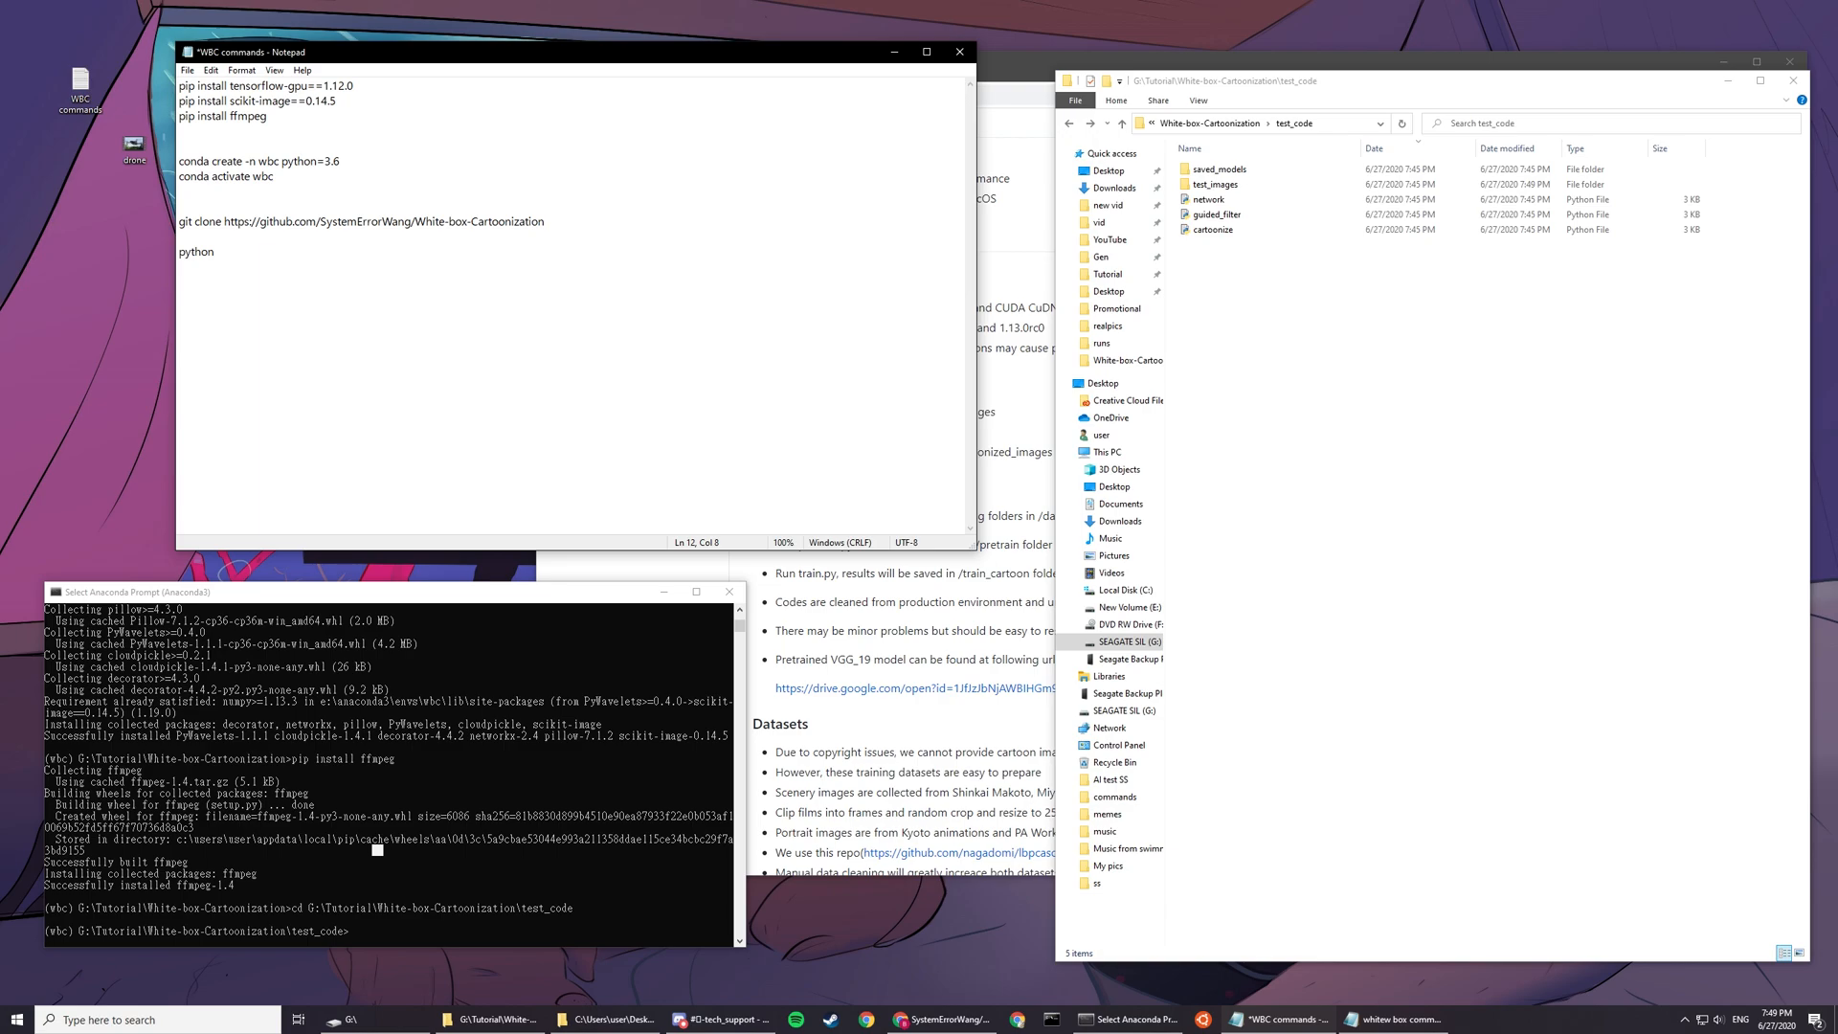
type("cartoonize")
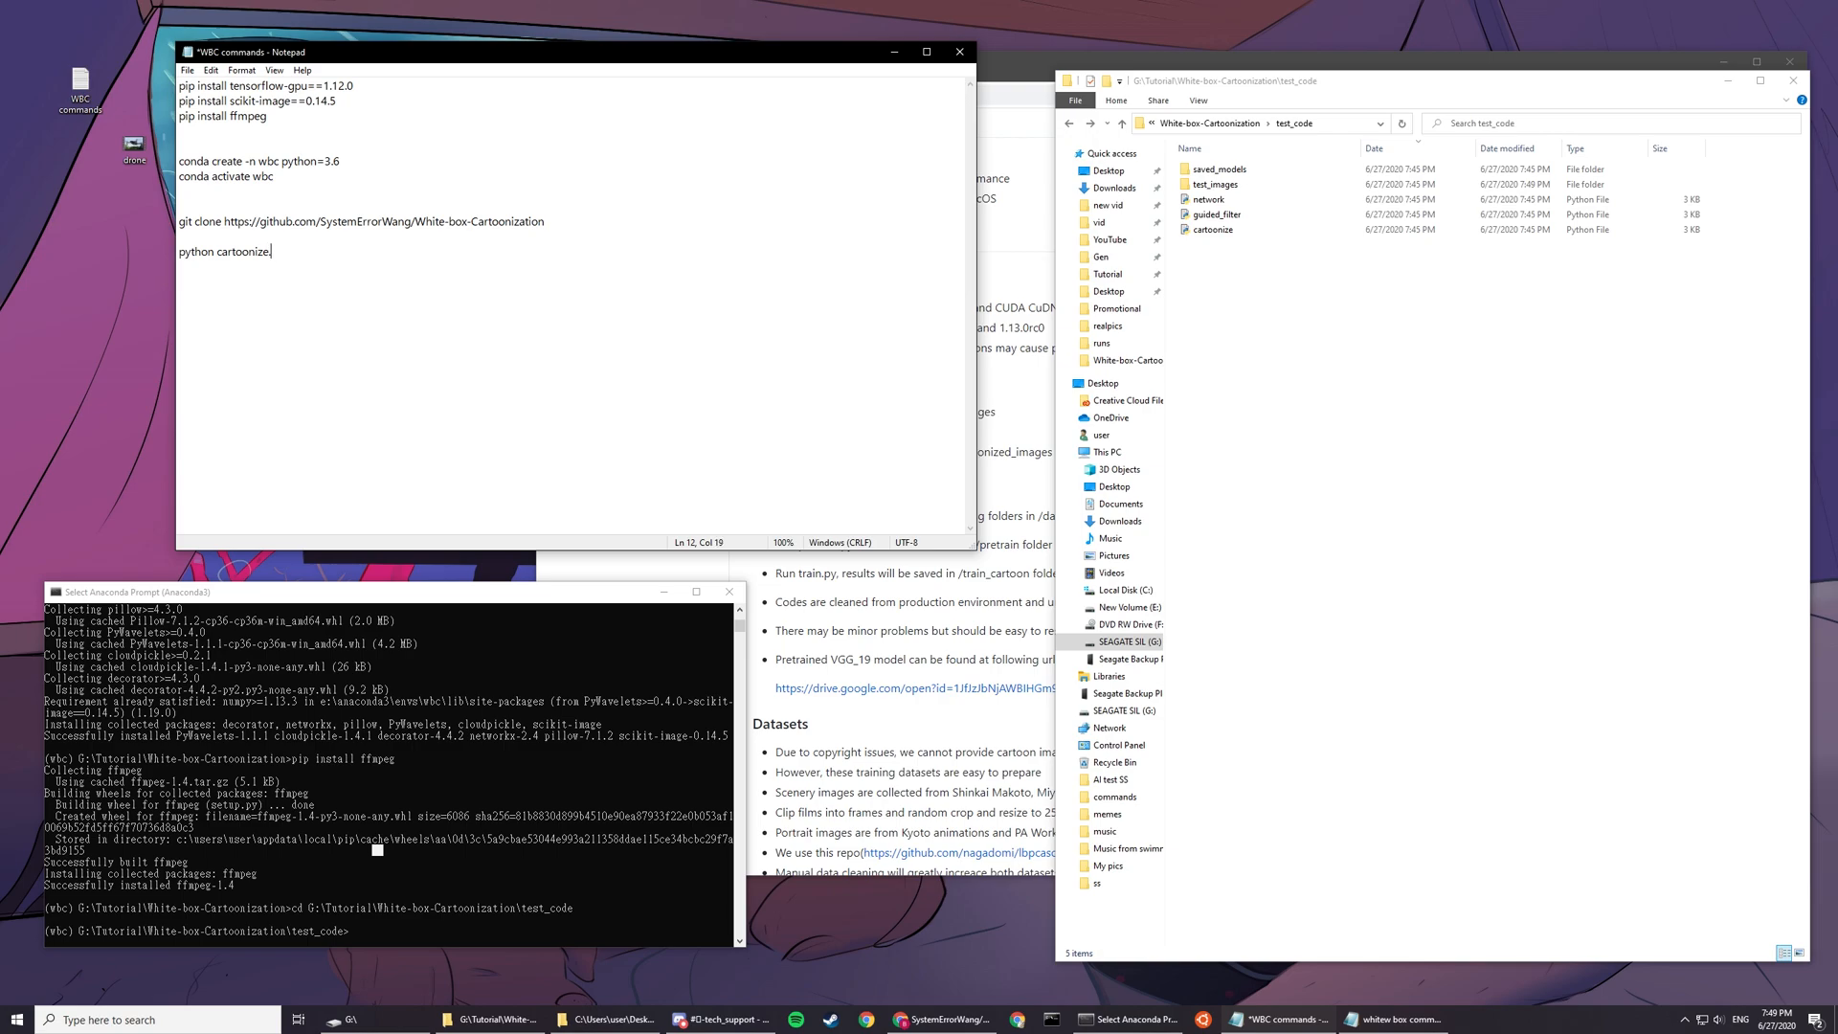
type(".py")
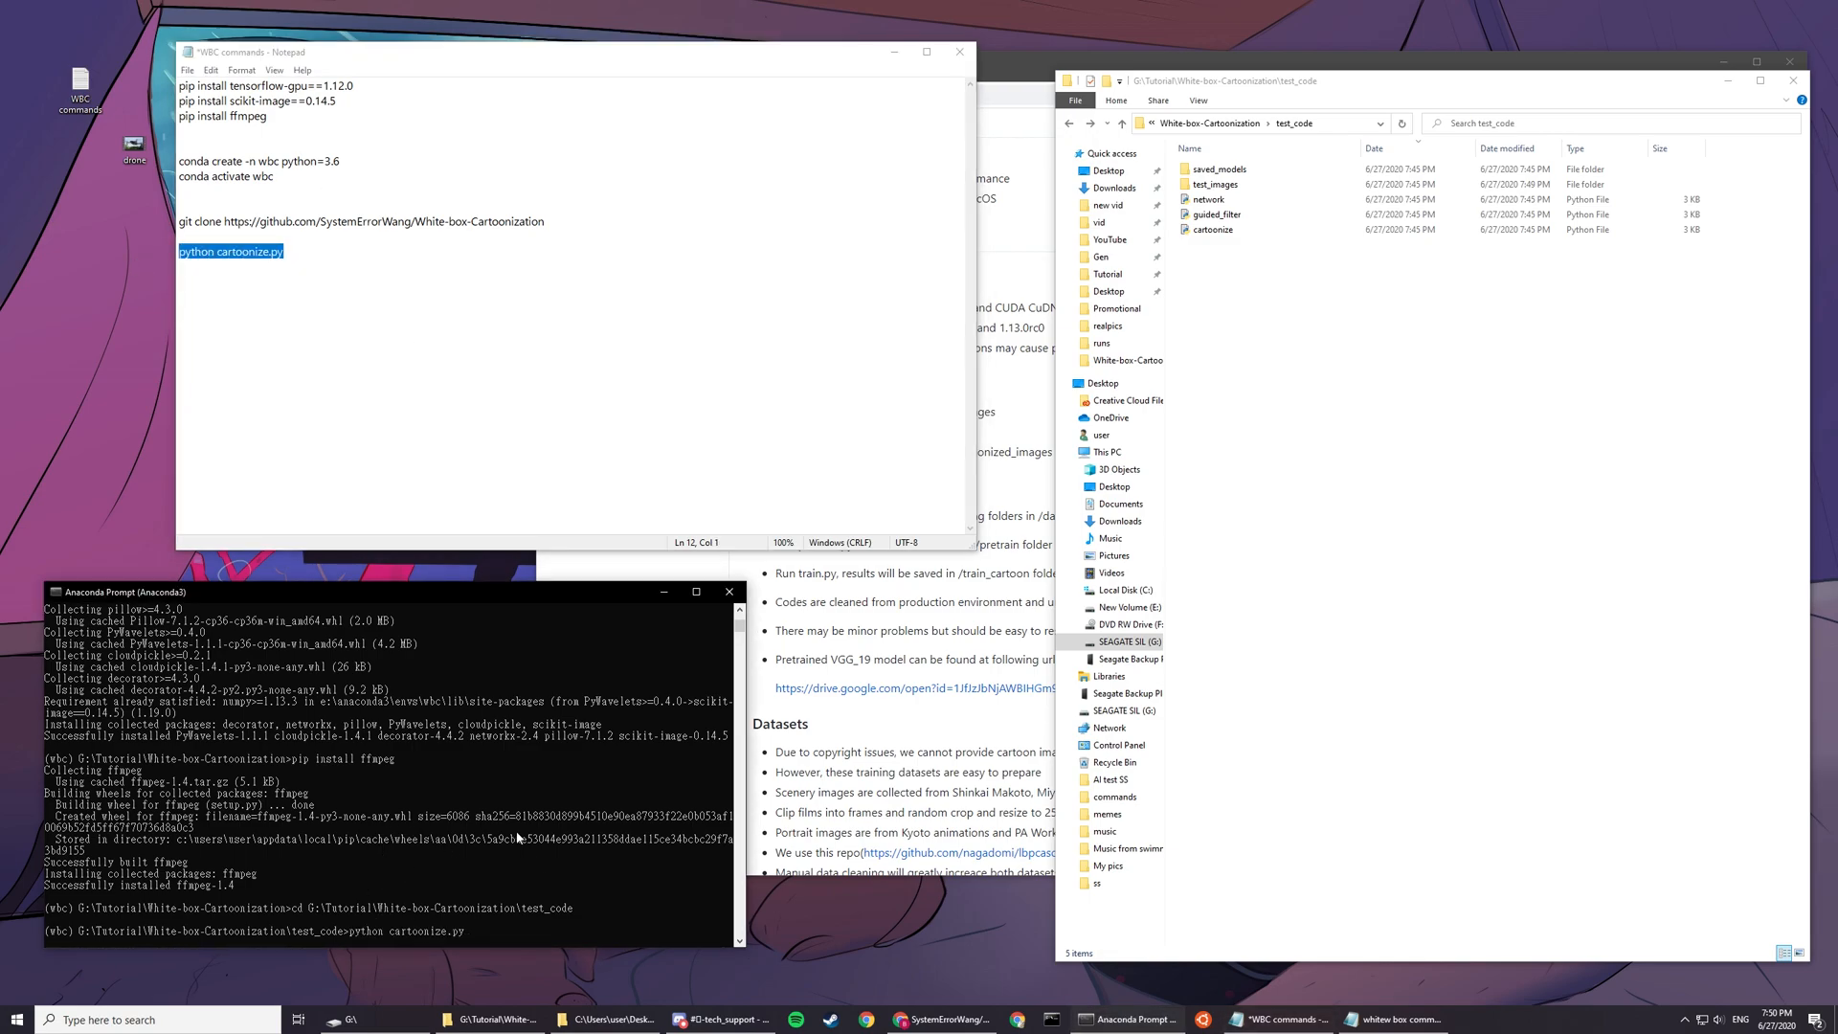
Step: Run cartoonize.py, pip install the missing cv2 and tqdm modules, and rerun it
key("enter")
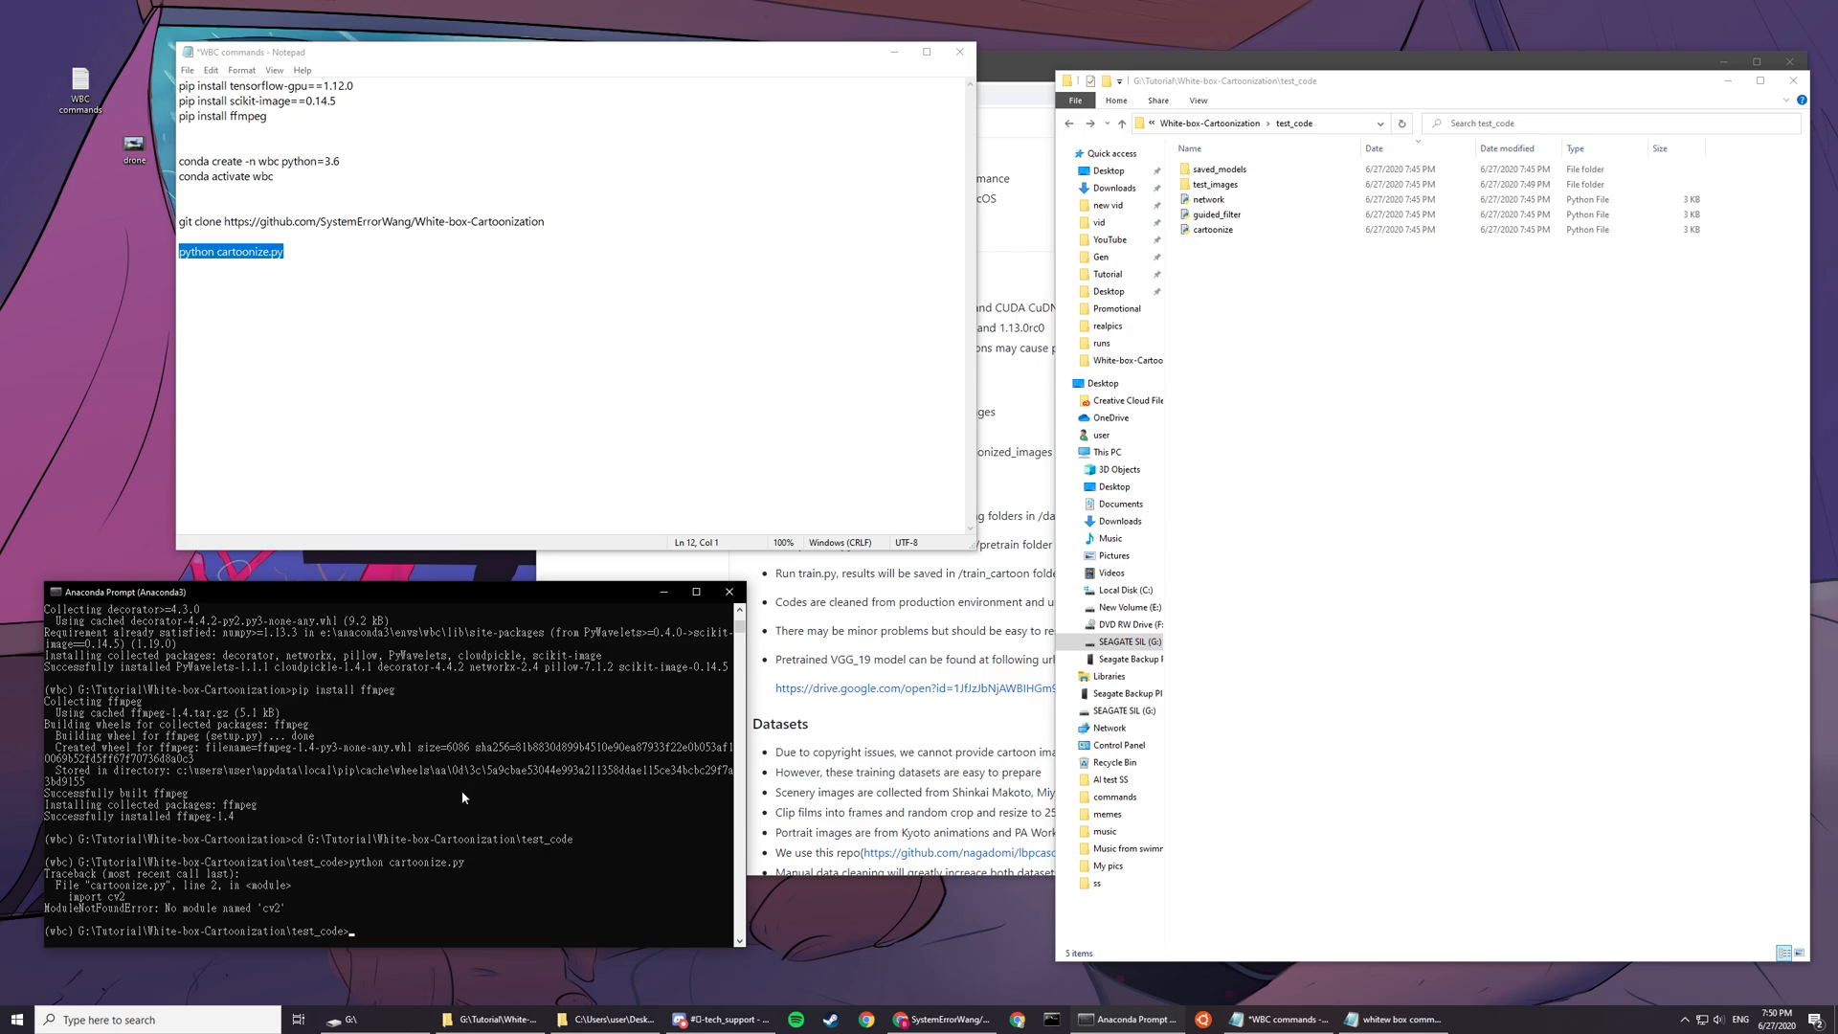
type("pip")
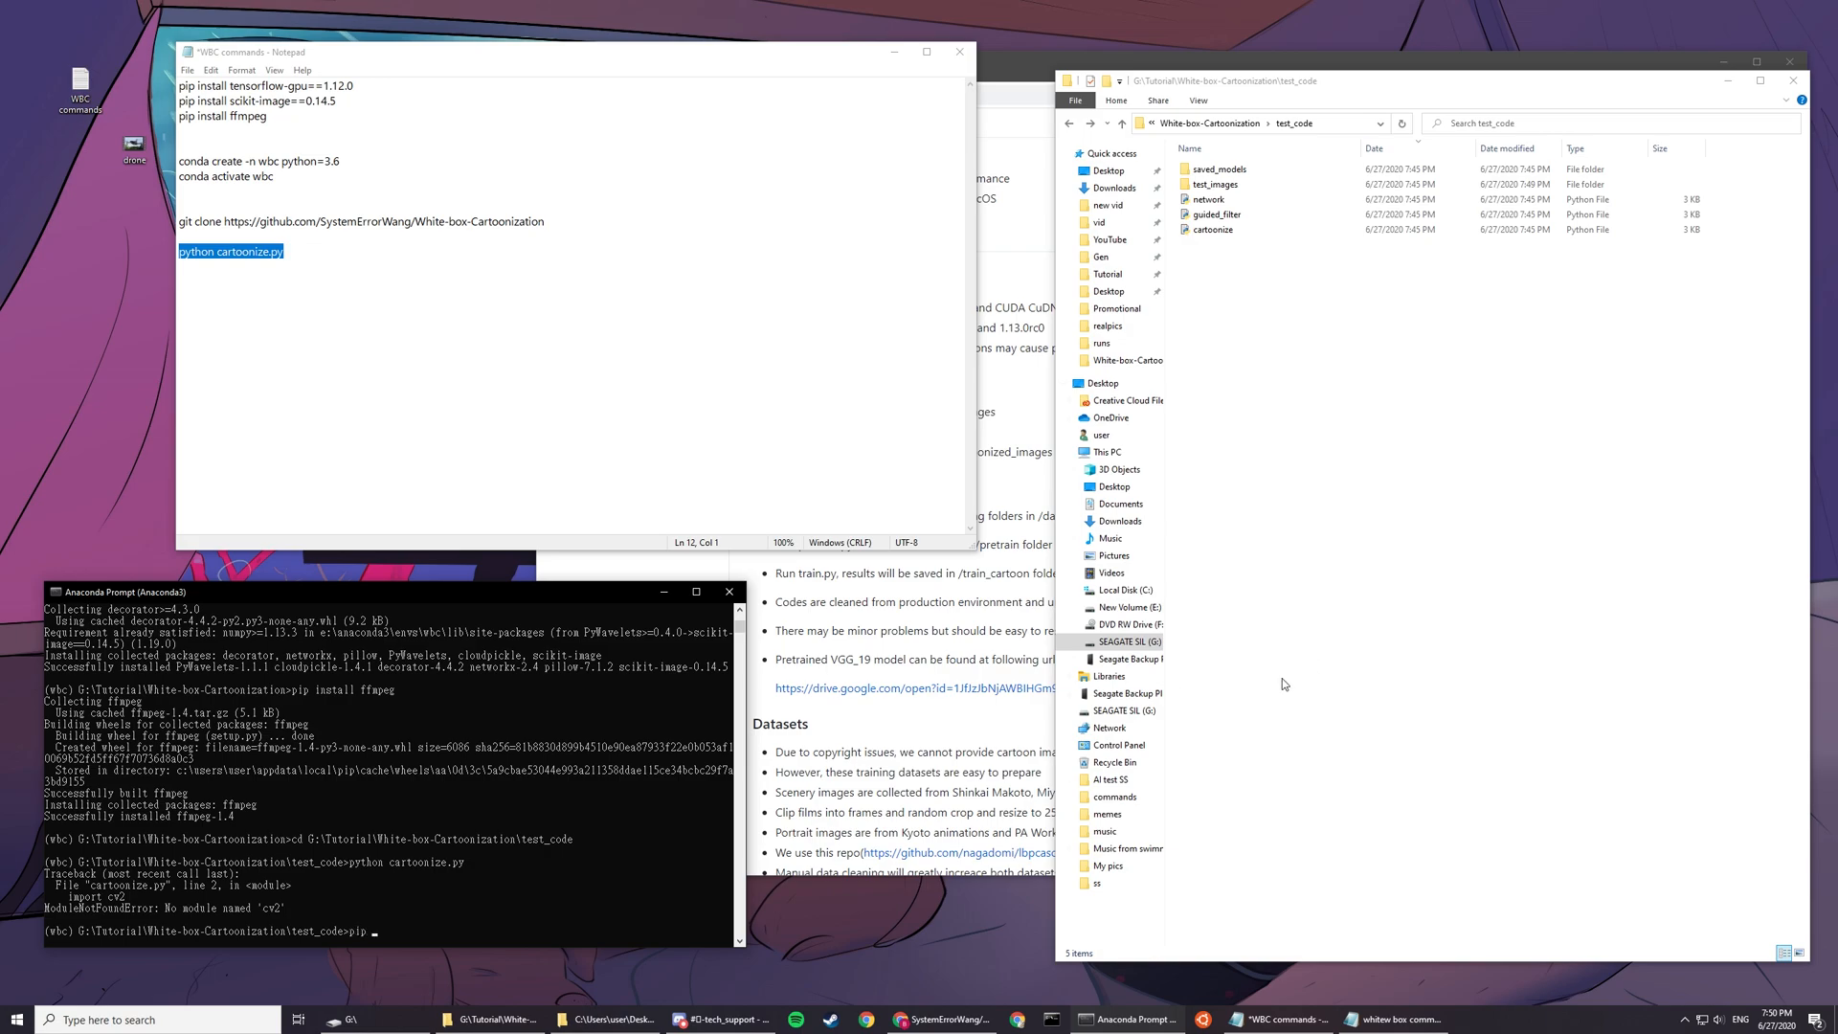
type("install")
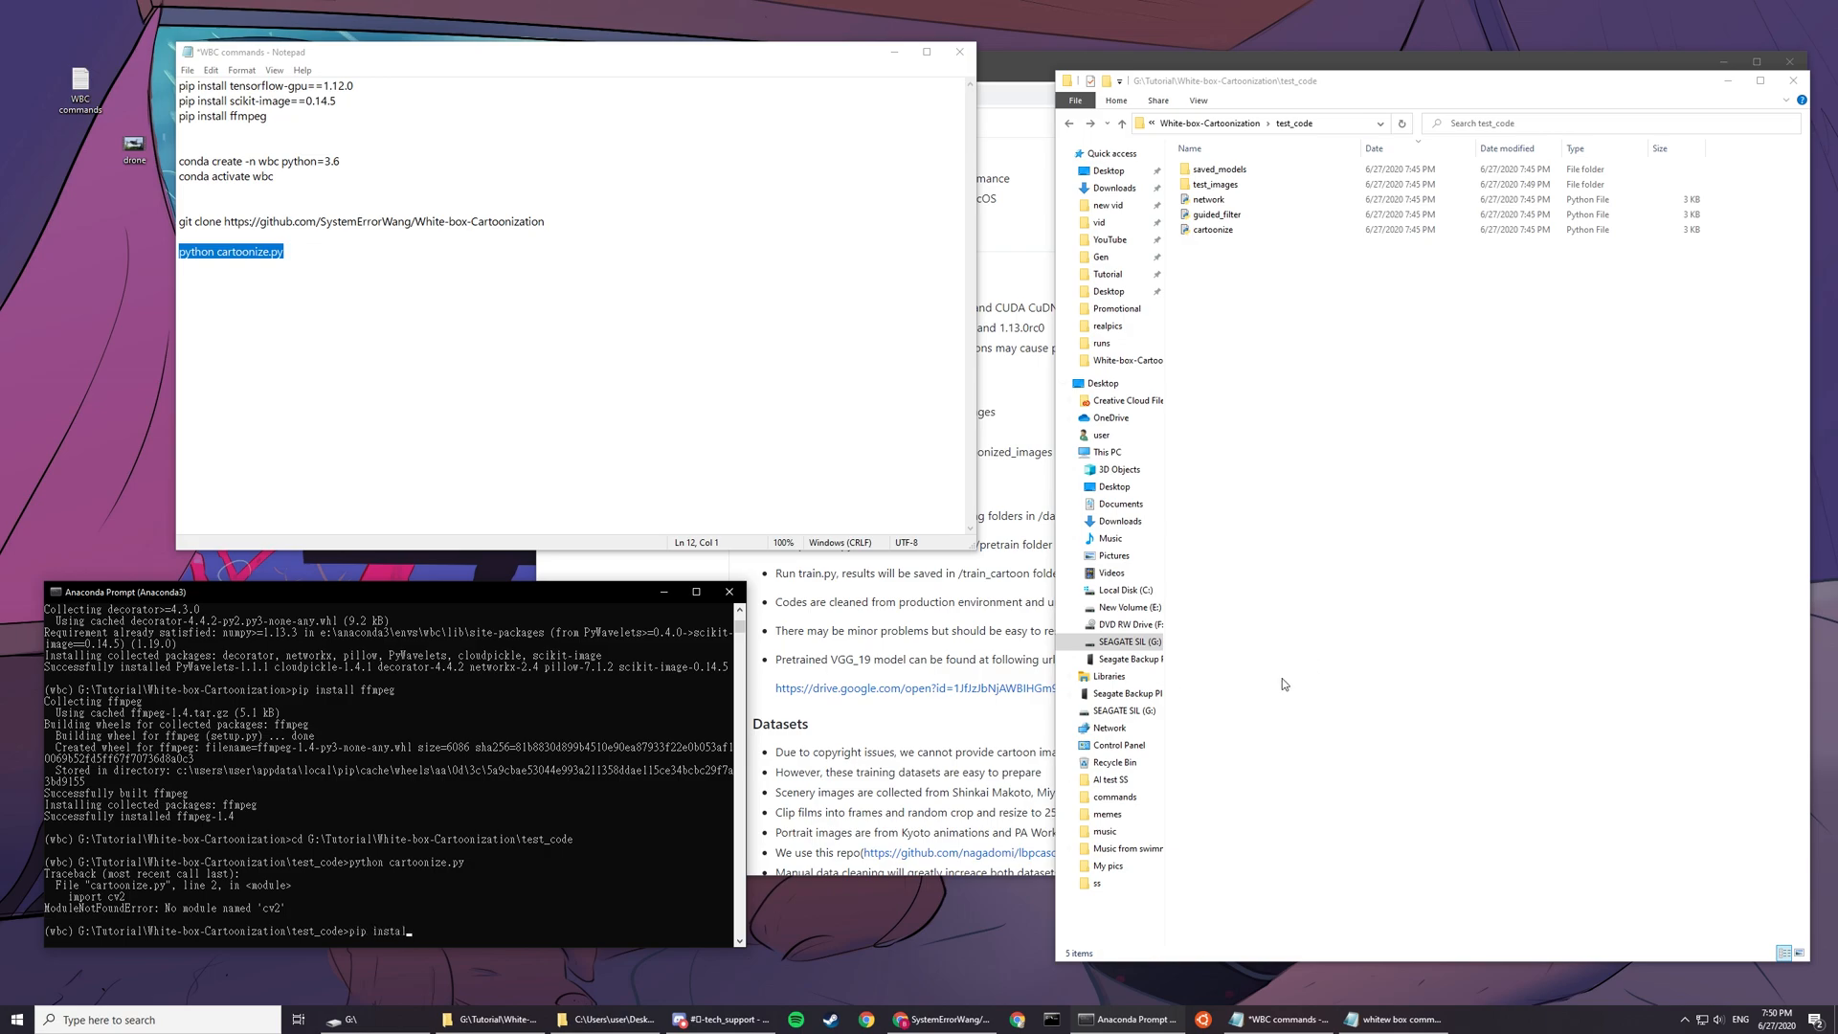
type("l")
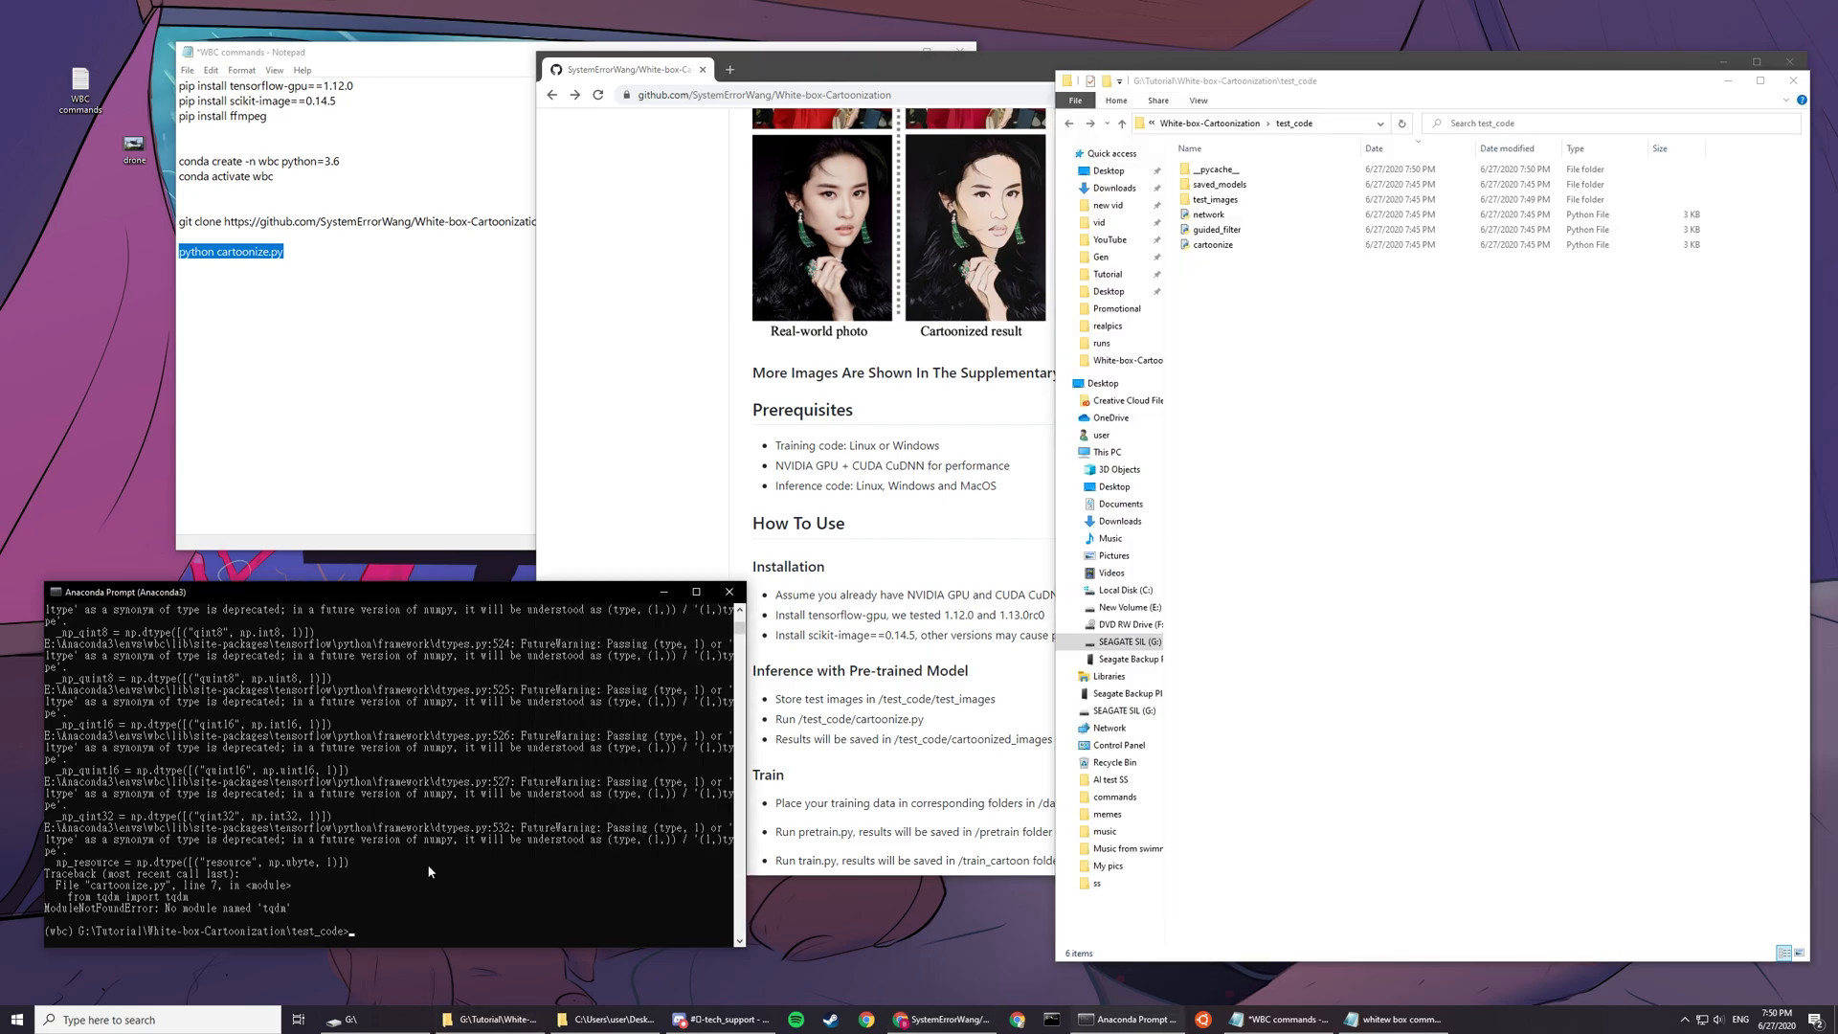
type("pip install tqdm")
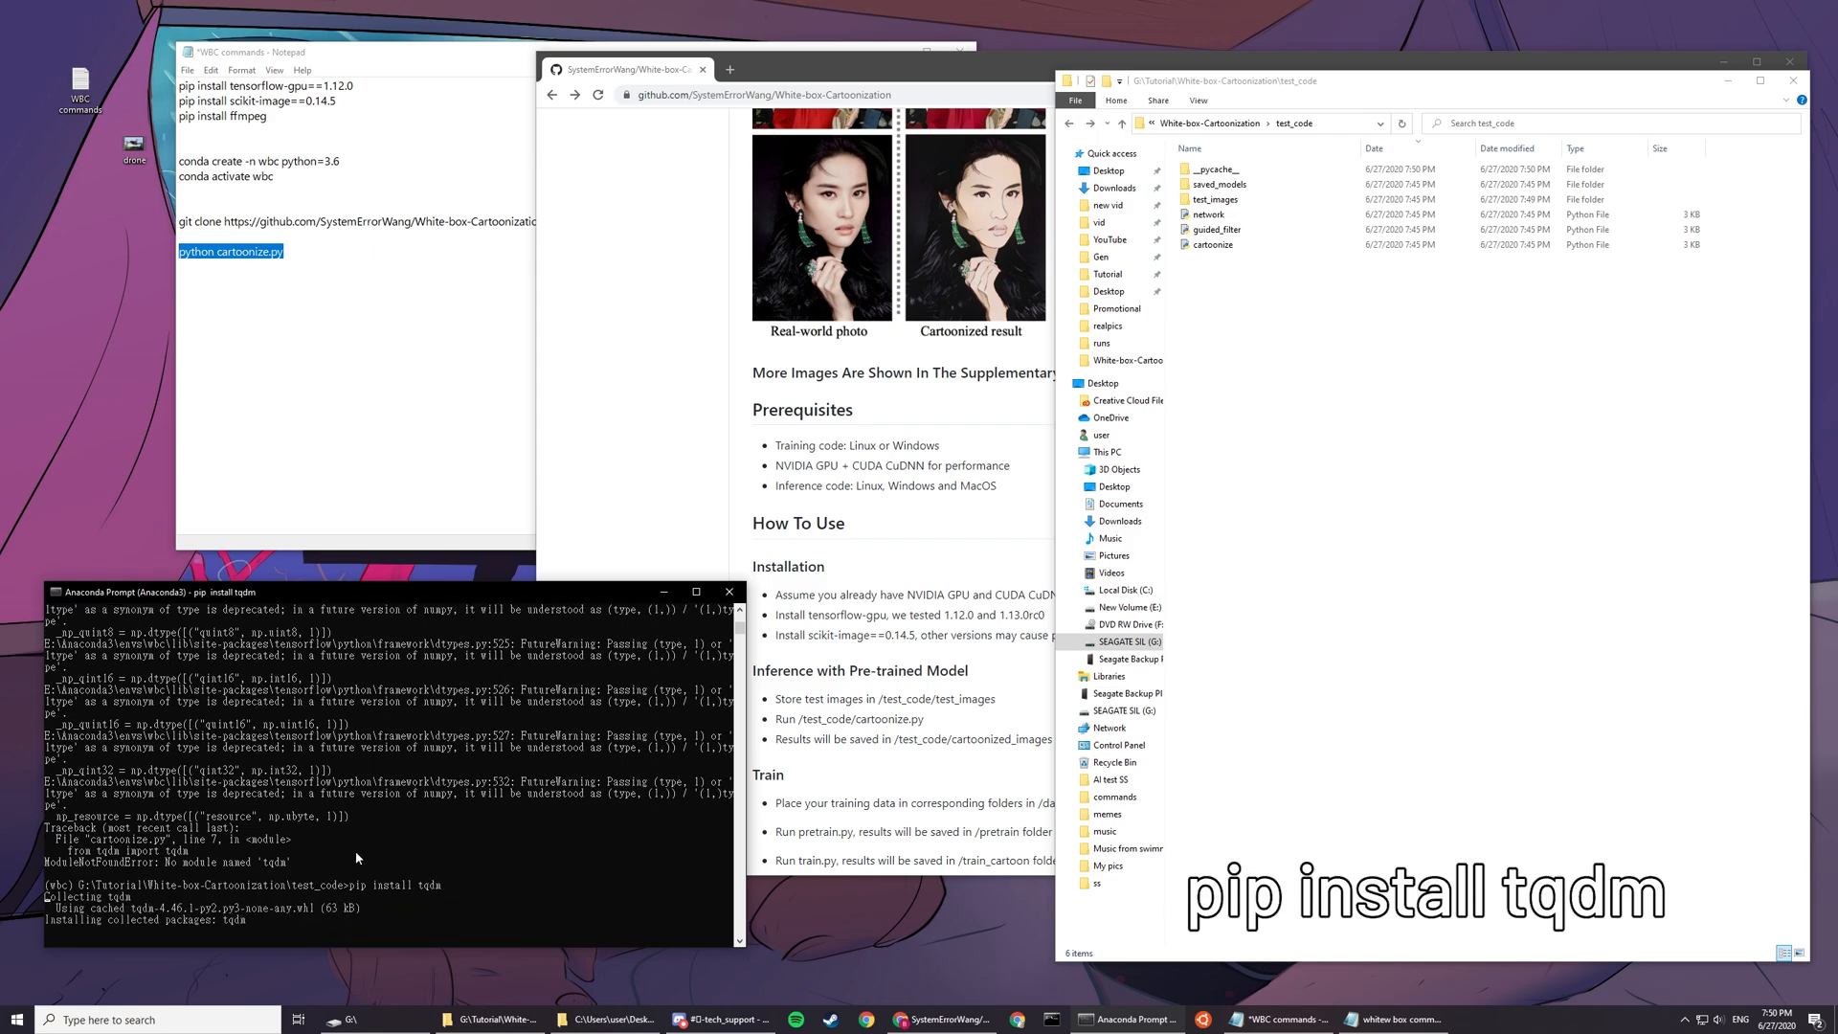
type("python cartoonize.py")
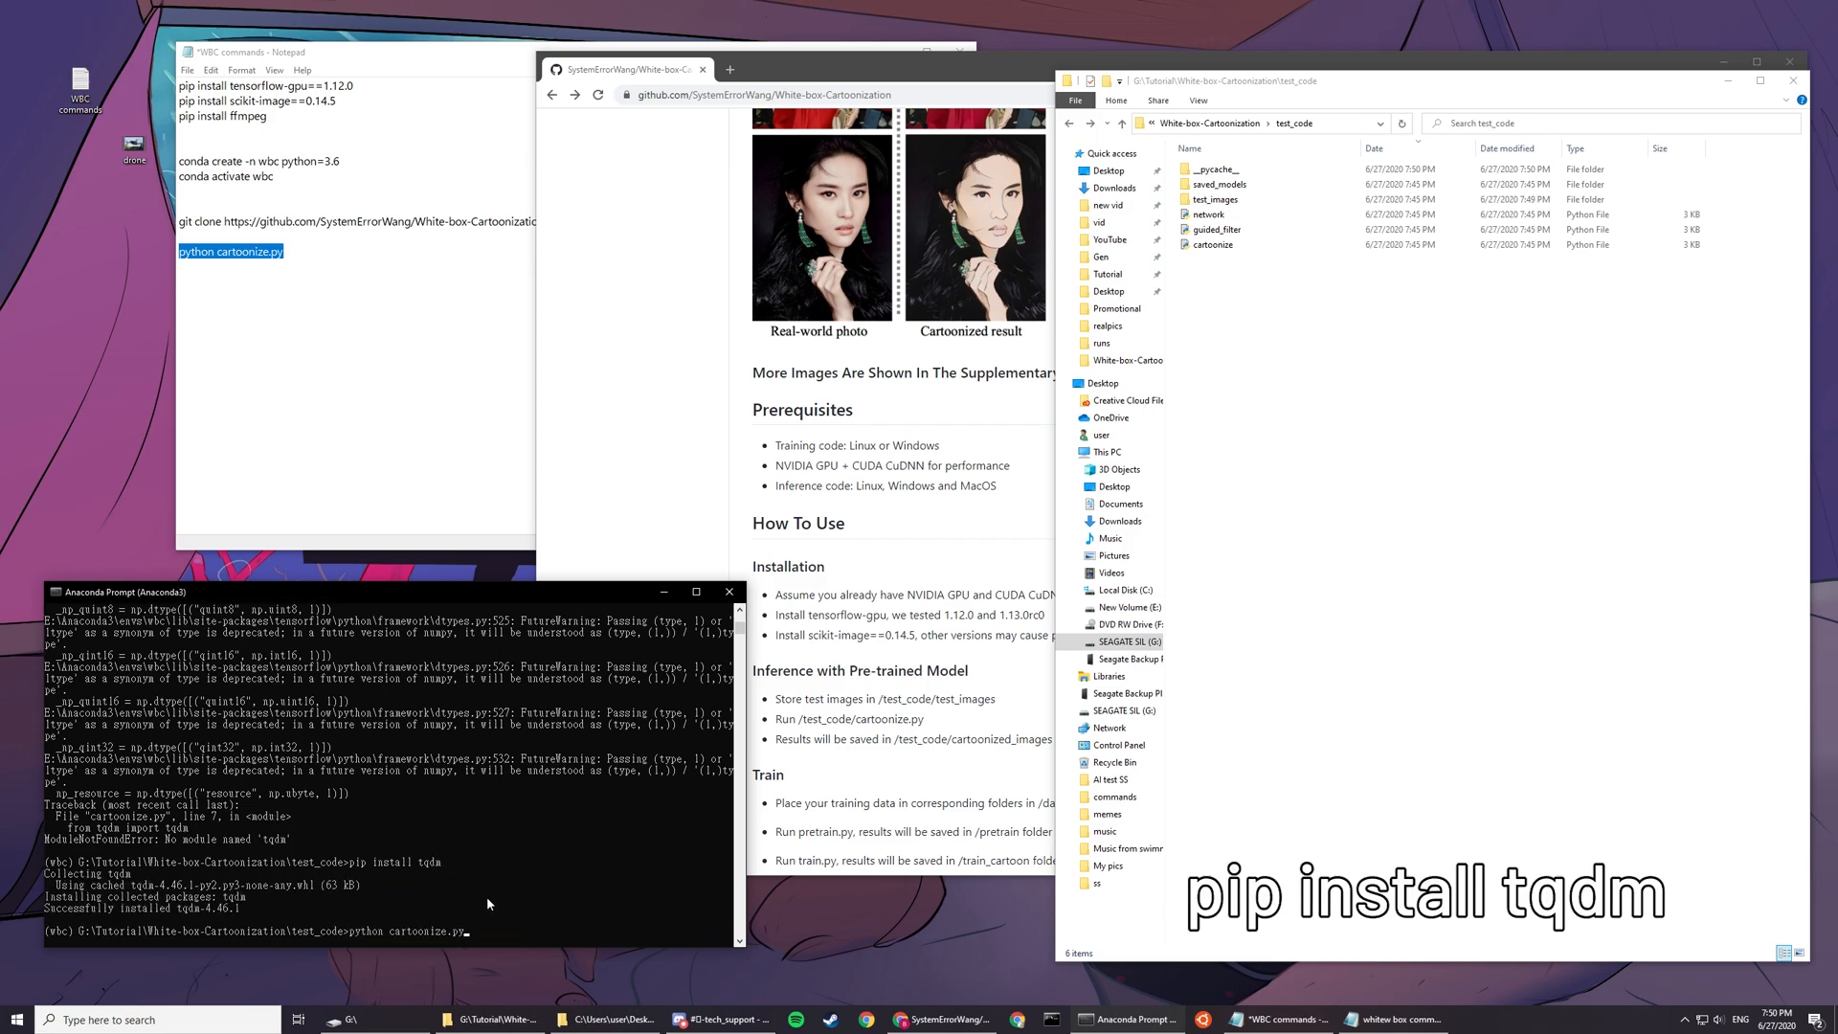
key("enter")
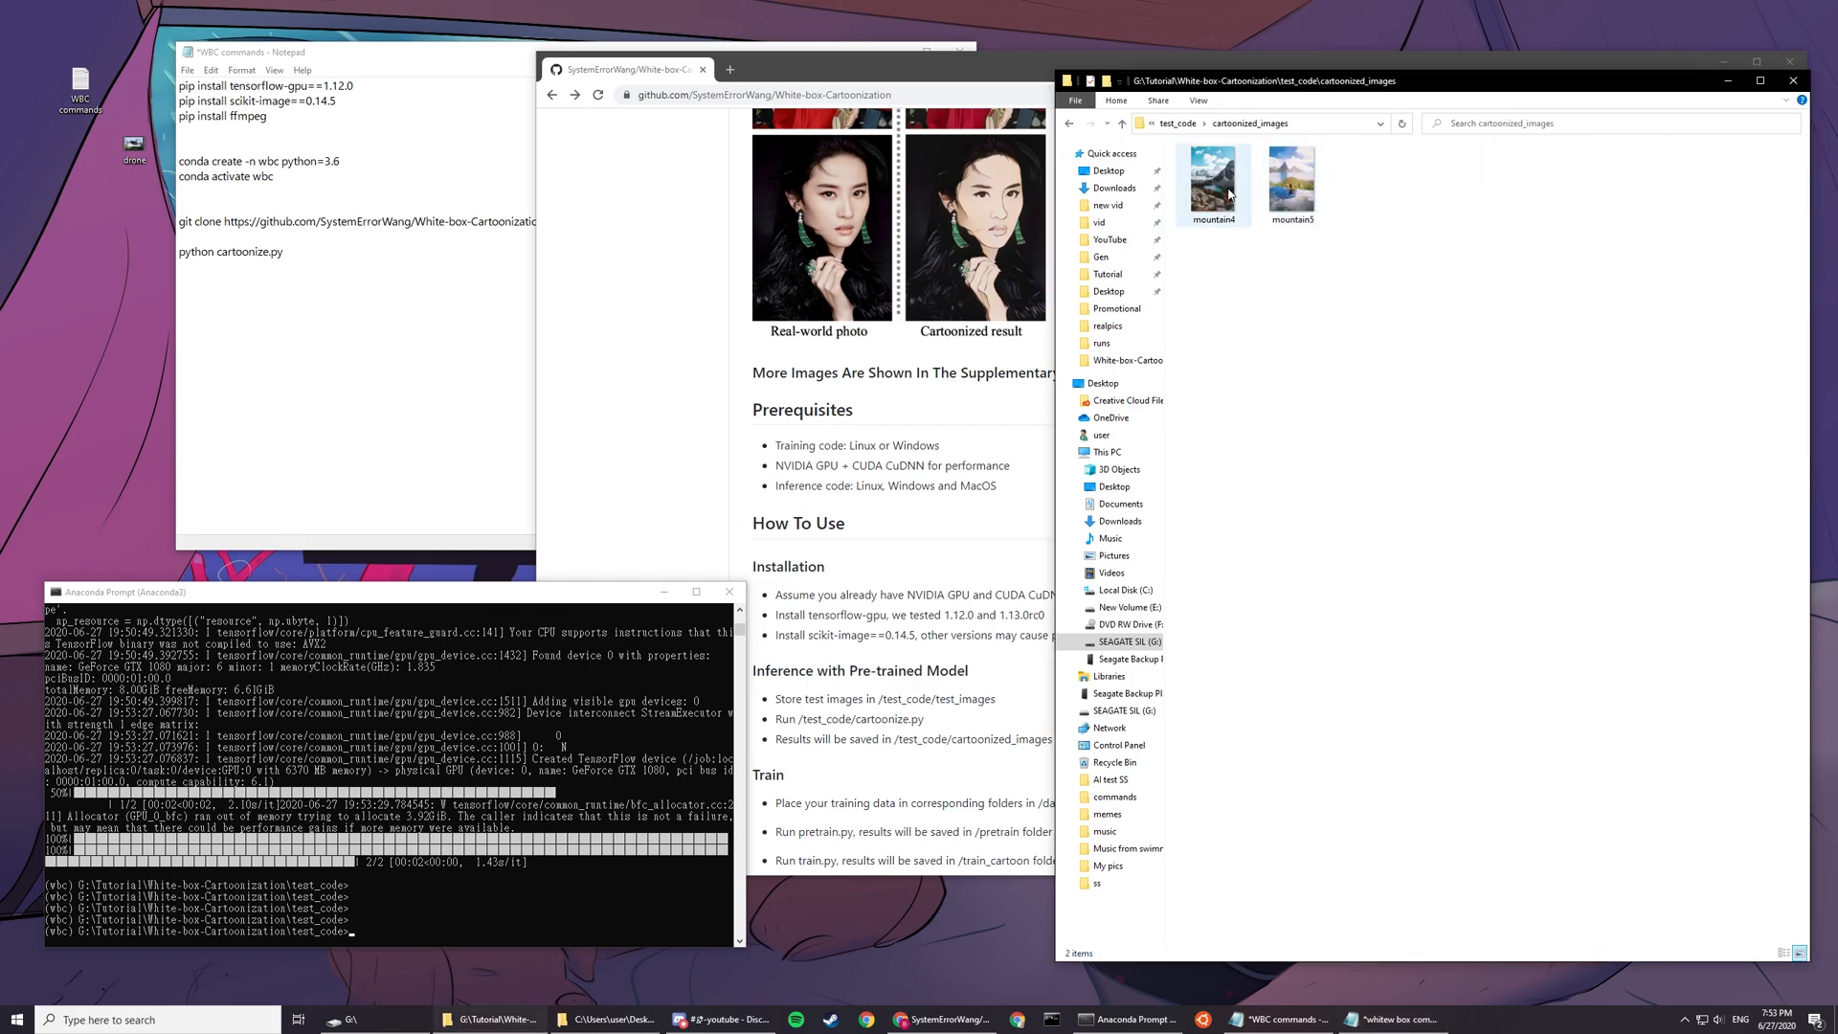
double_click(1213, 176)
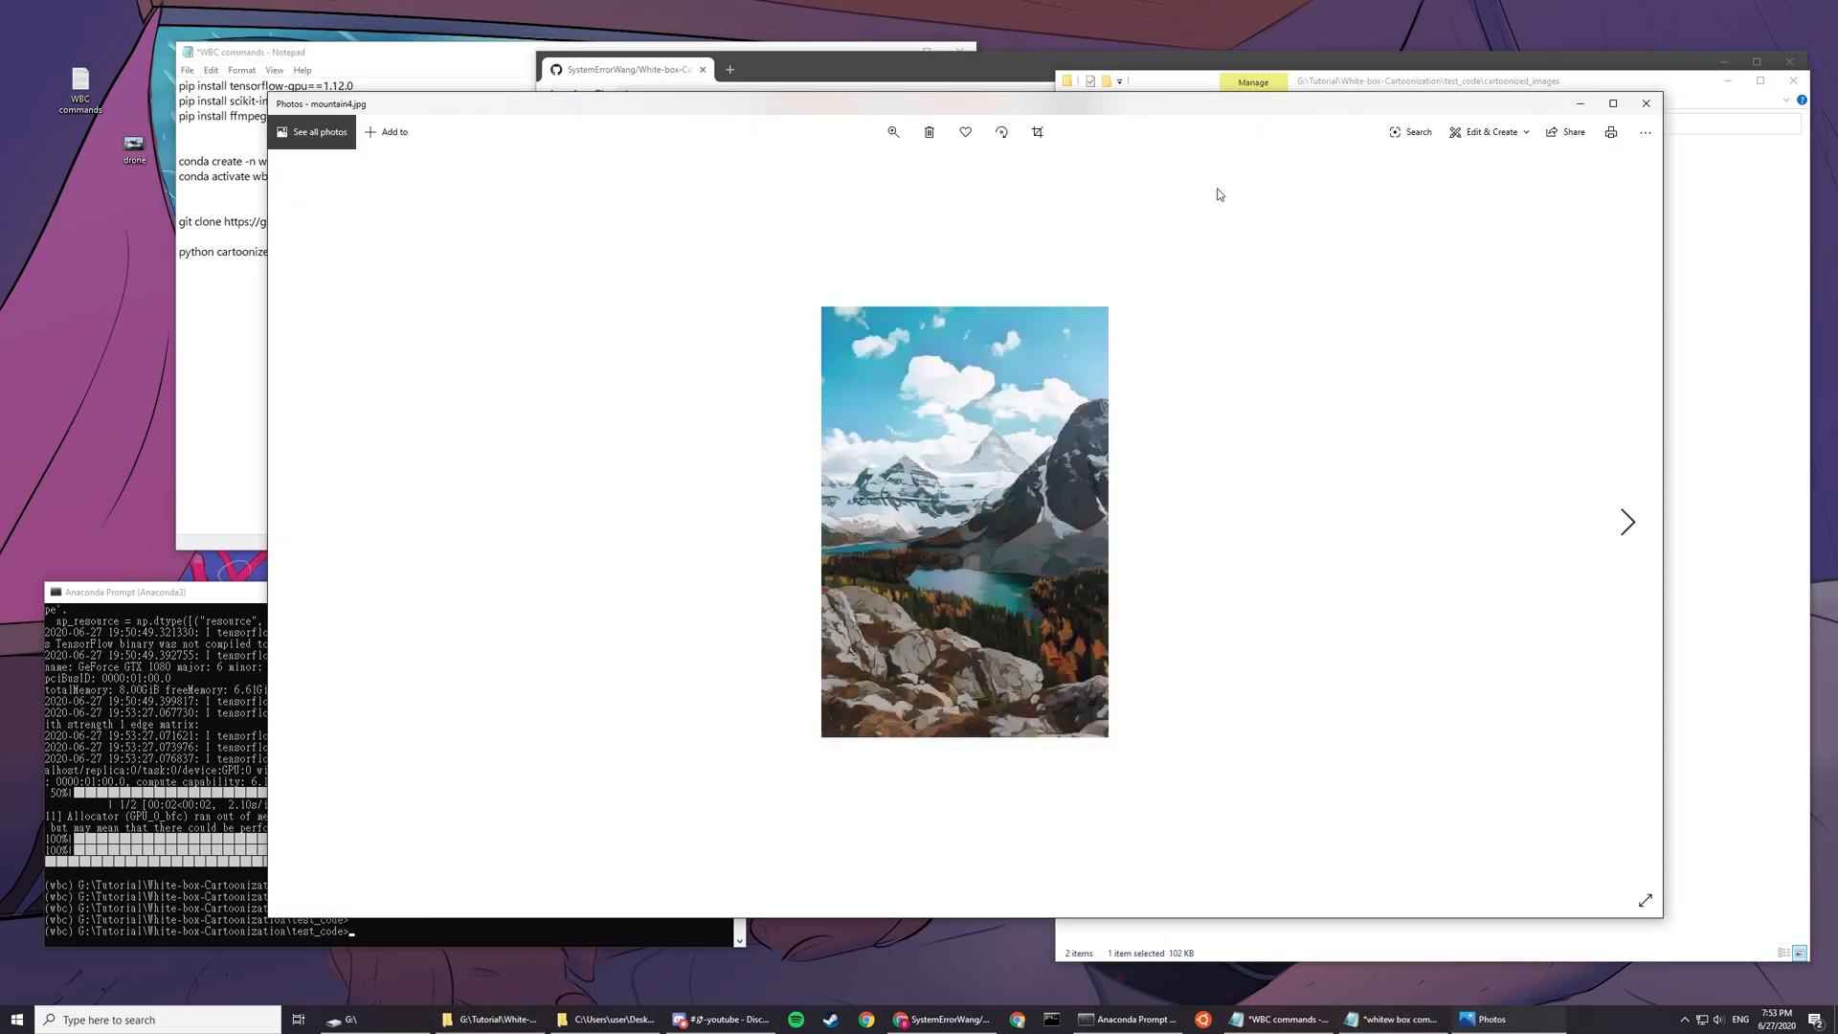
left_click(1626, 522)
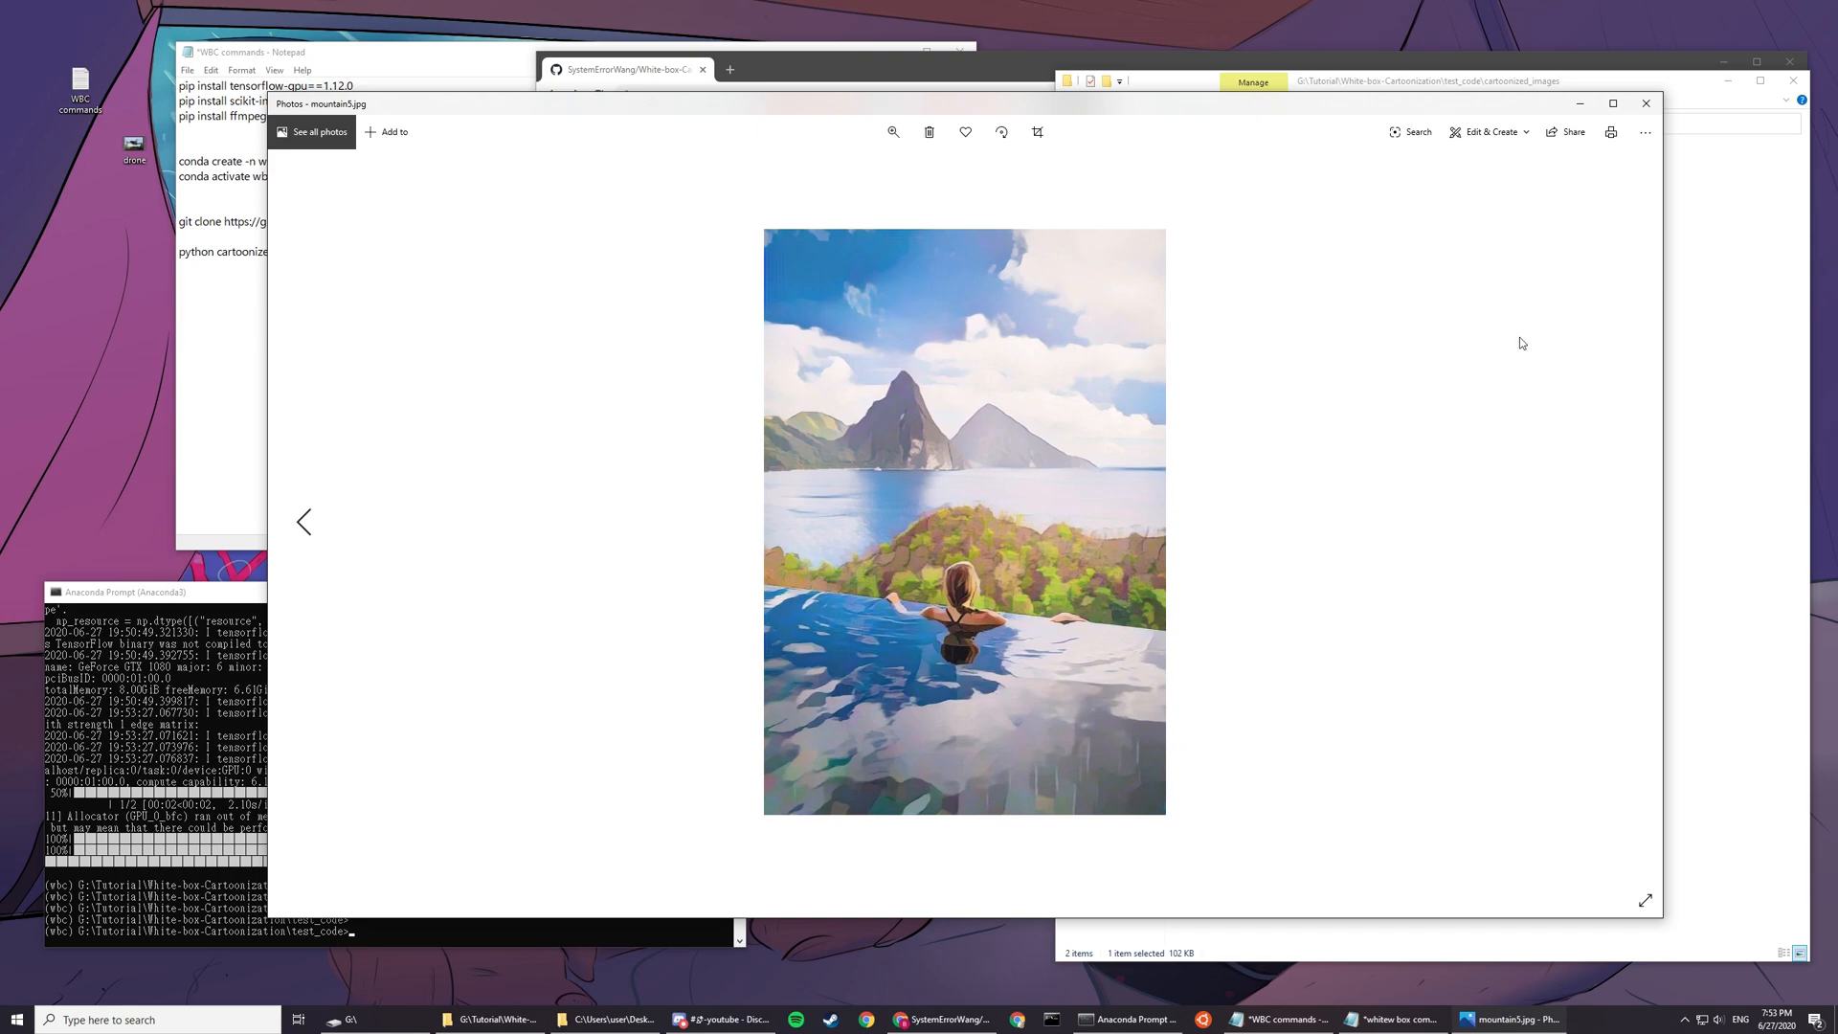
left_click(894, 131)
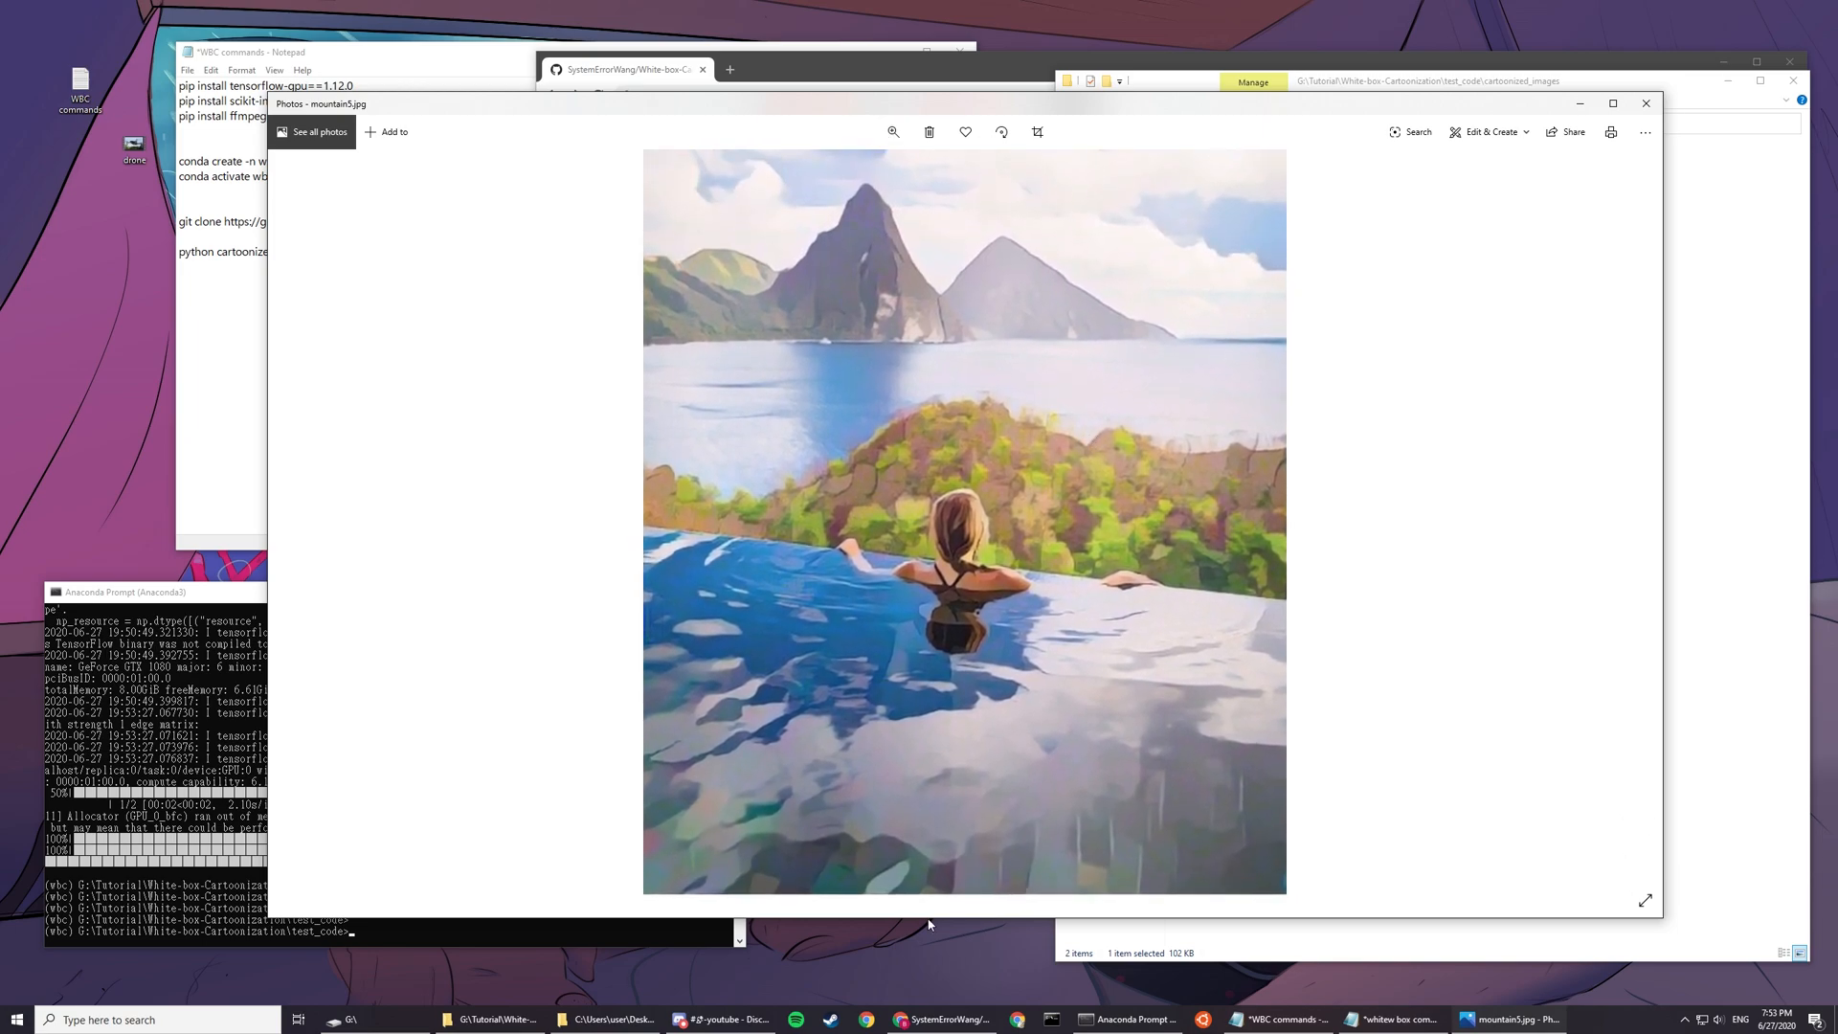
mouse_move(738, 472)
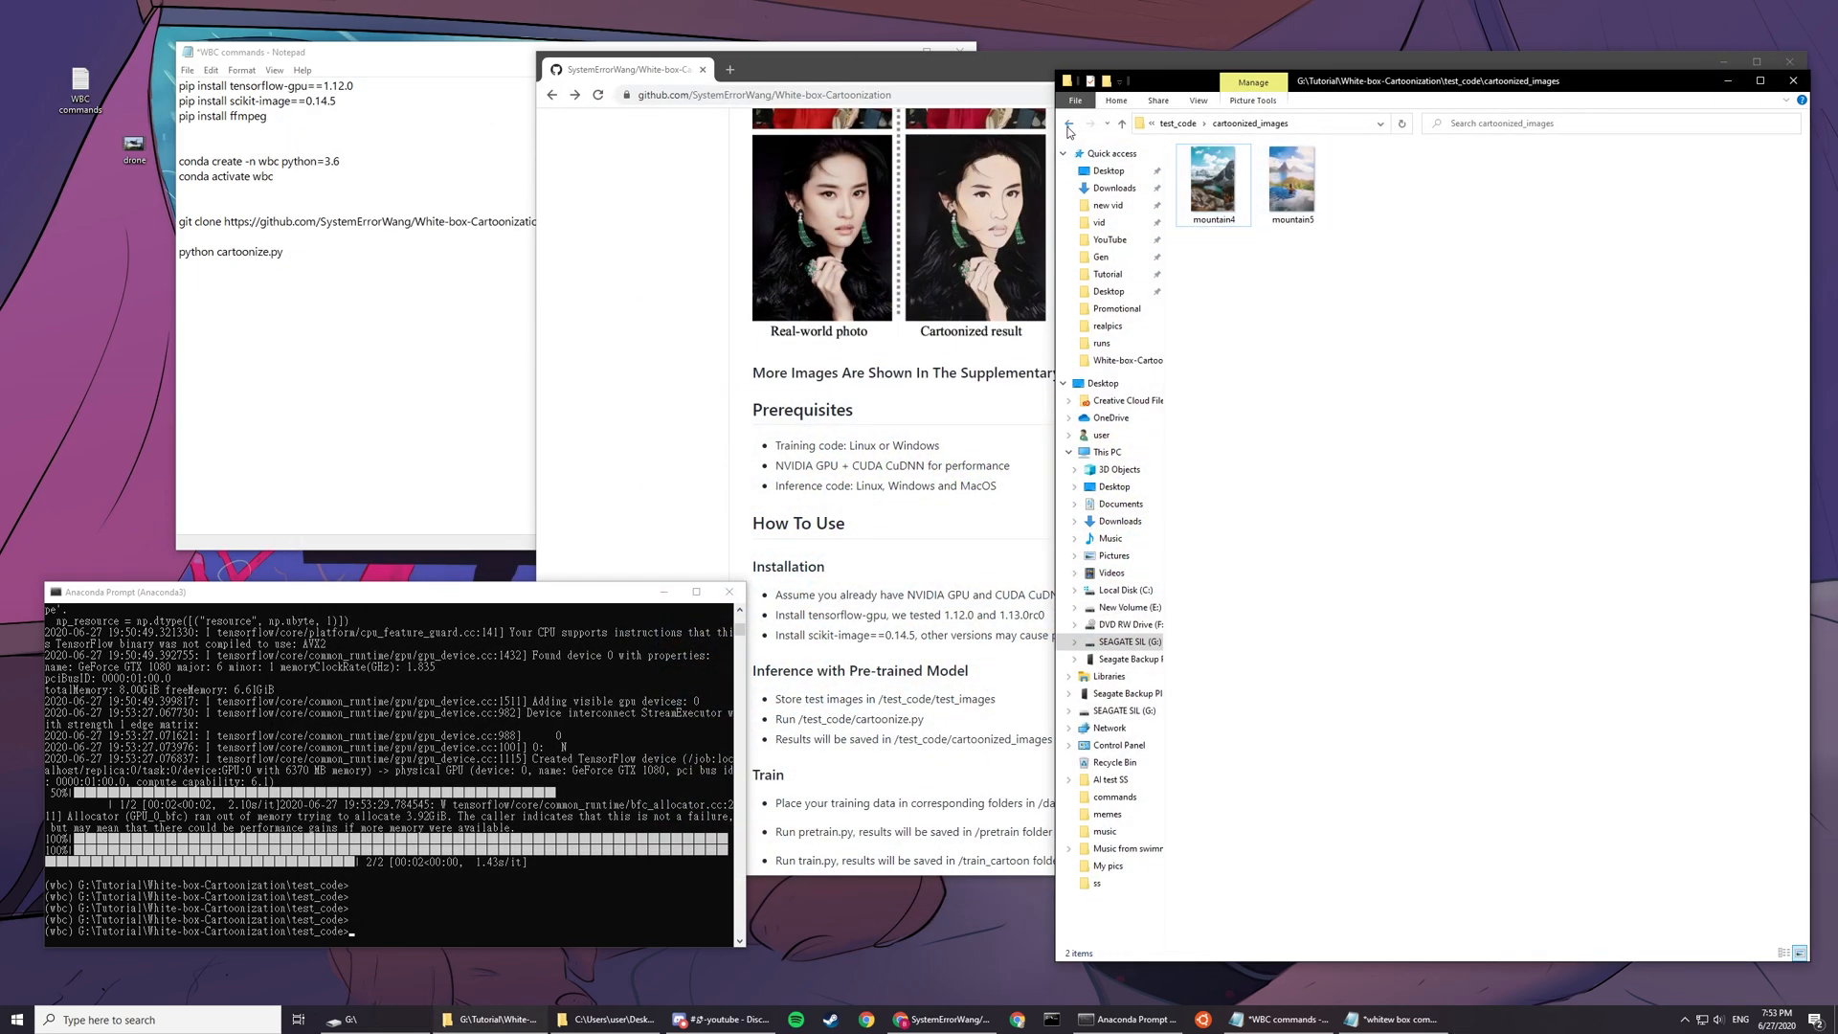
Step: Open test_images in Explorer and set the ffmpeg command's input file name to 'drone'
left_click(1067, 124)
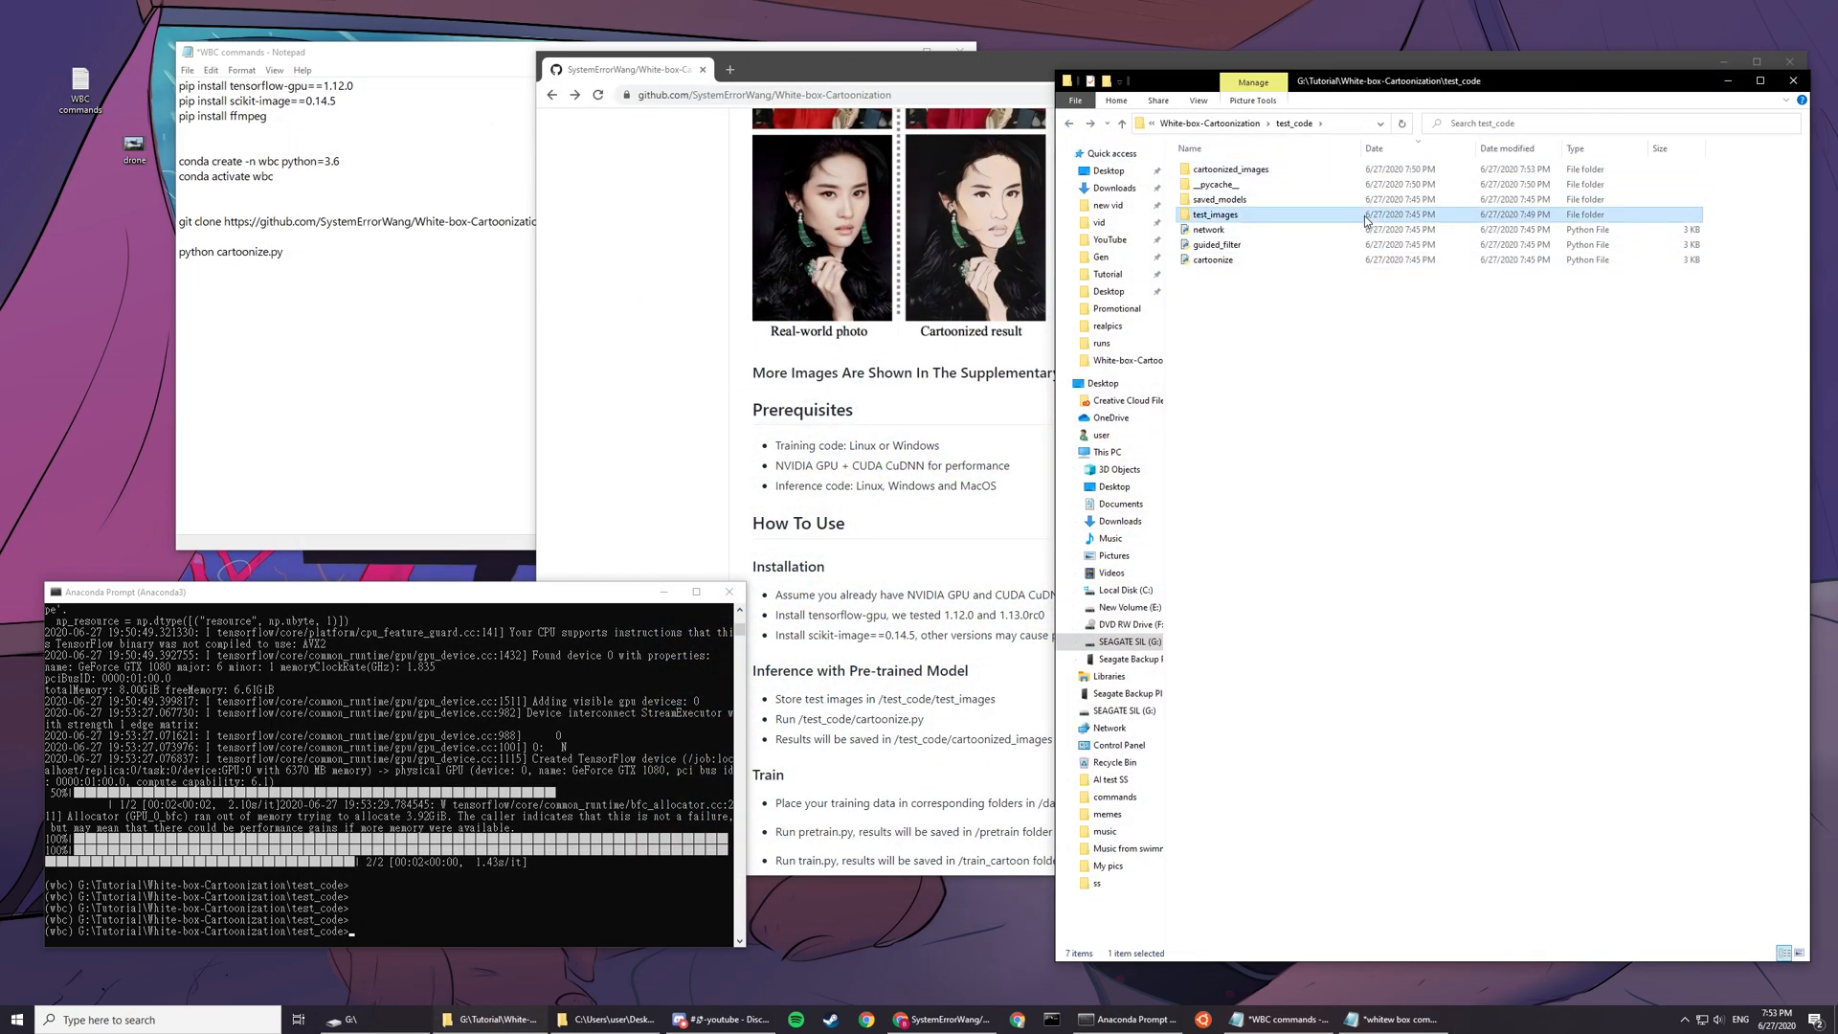
double_click(1216, 213)
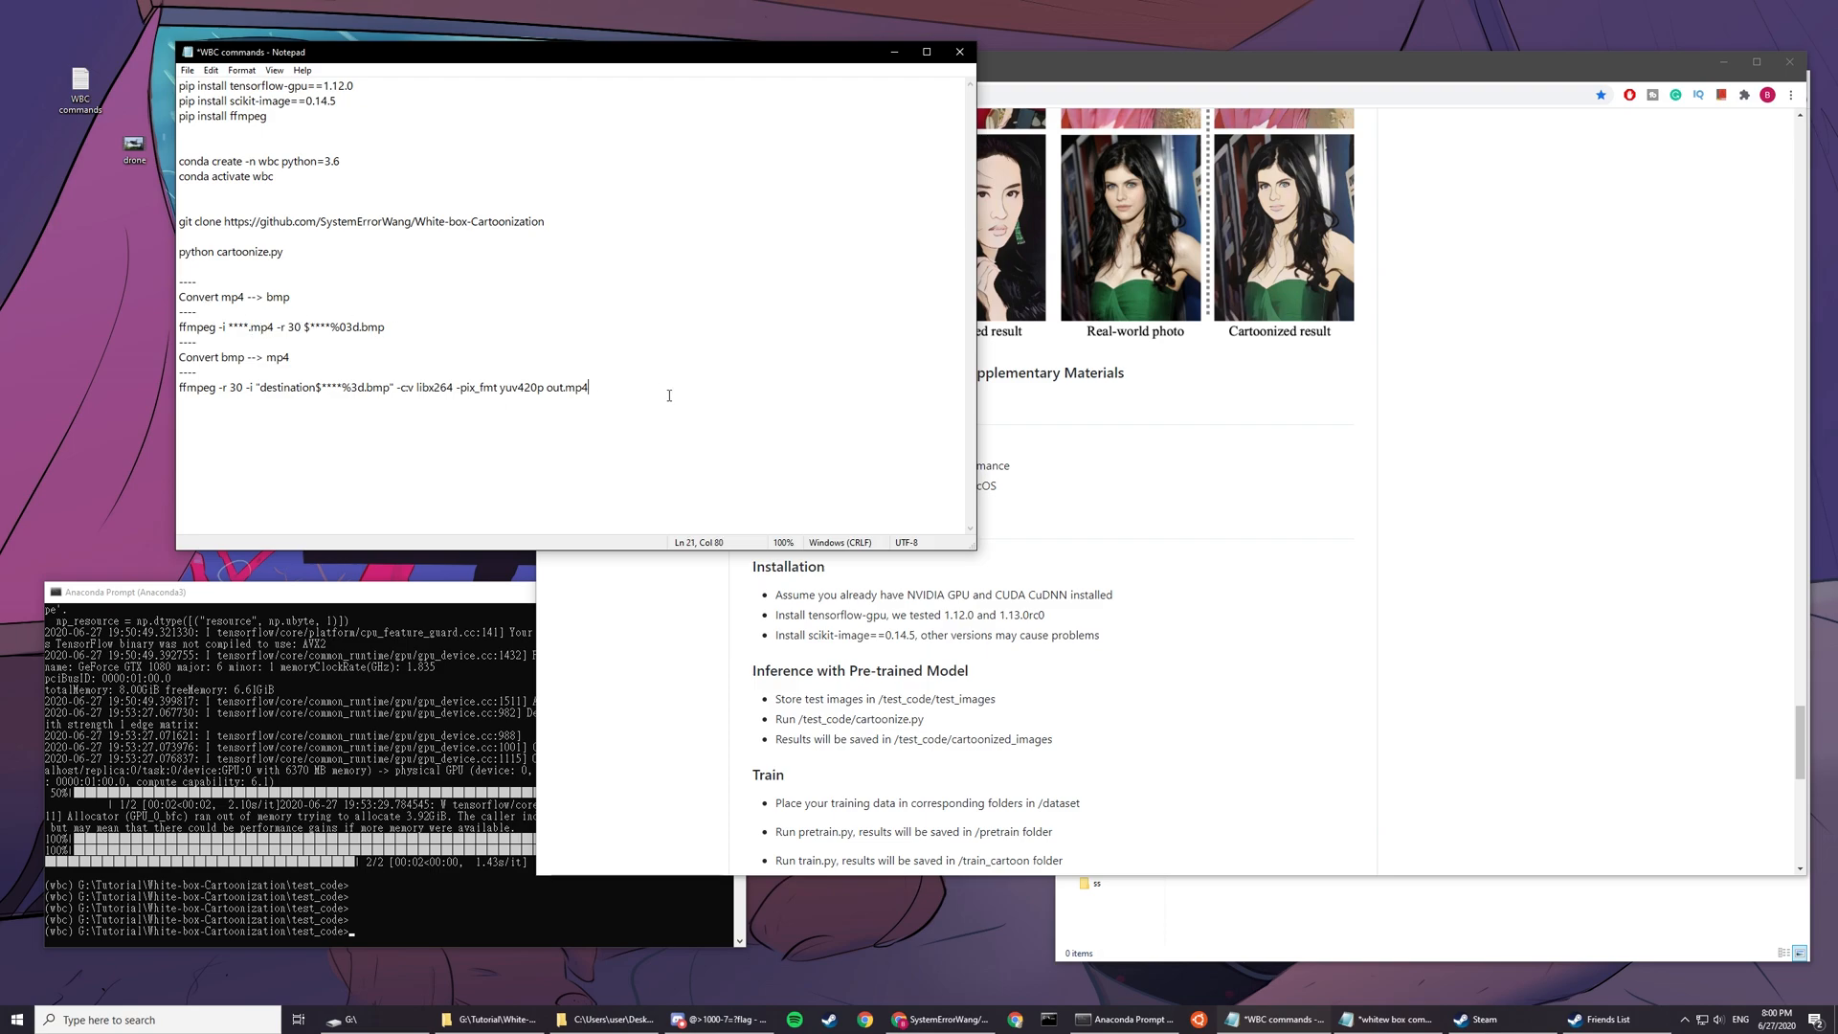
double_click(238, 328)
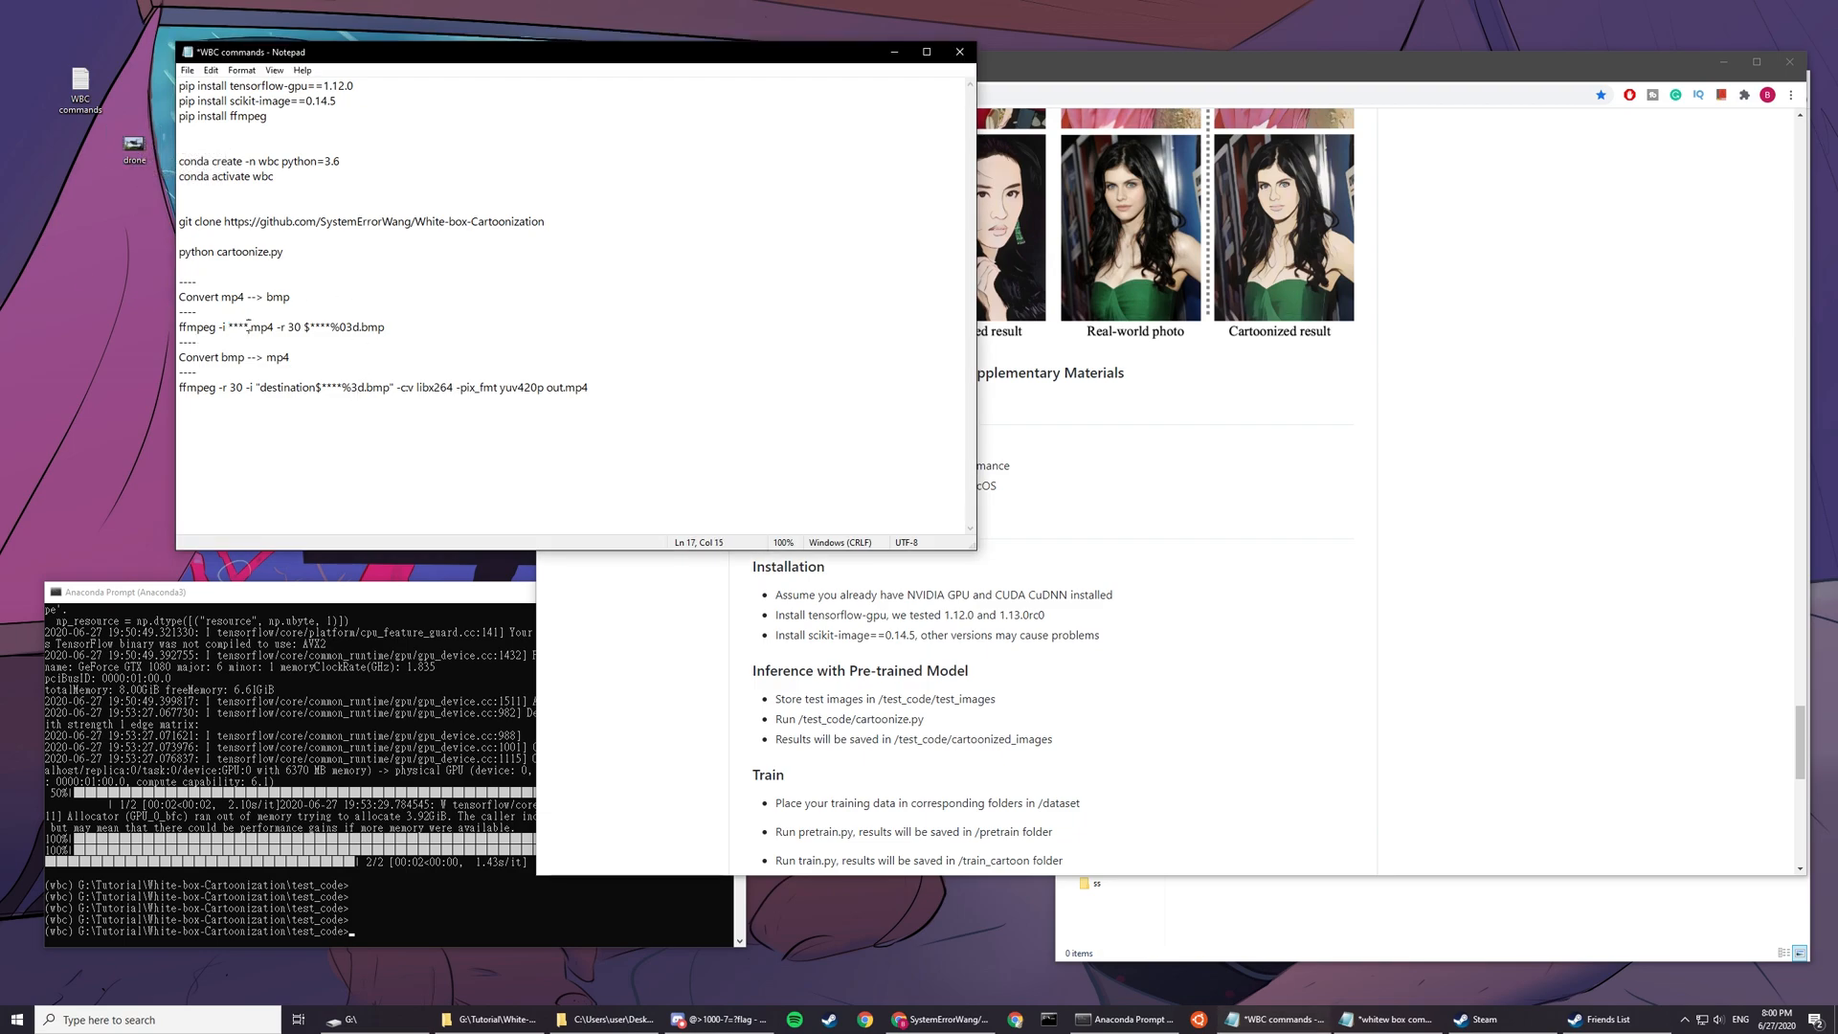
type("drone")
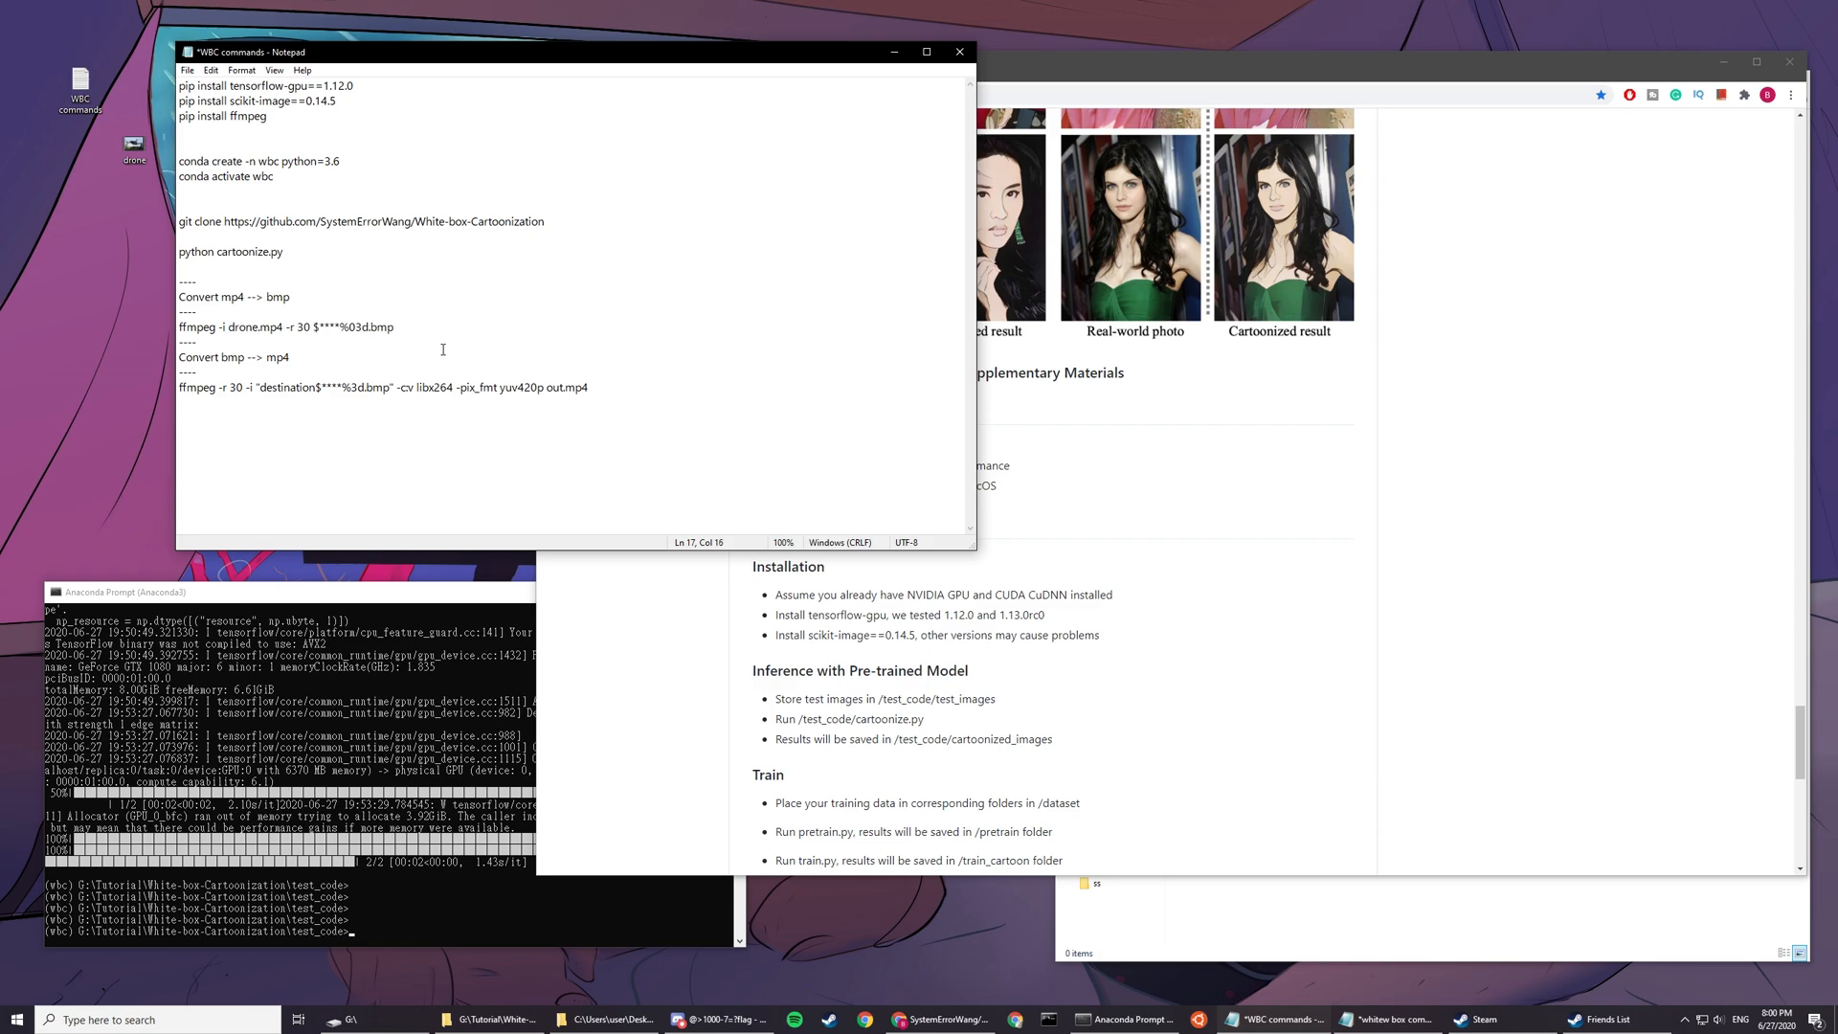
type("d")
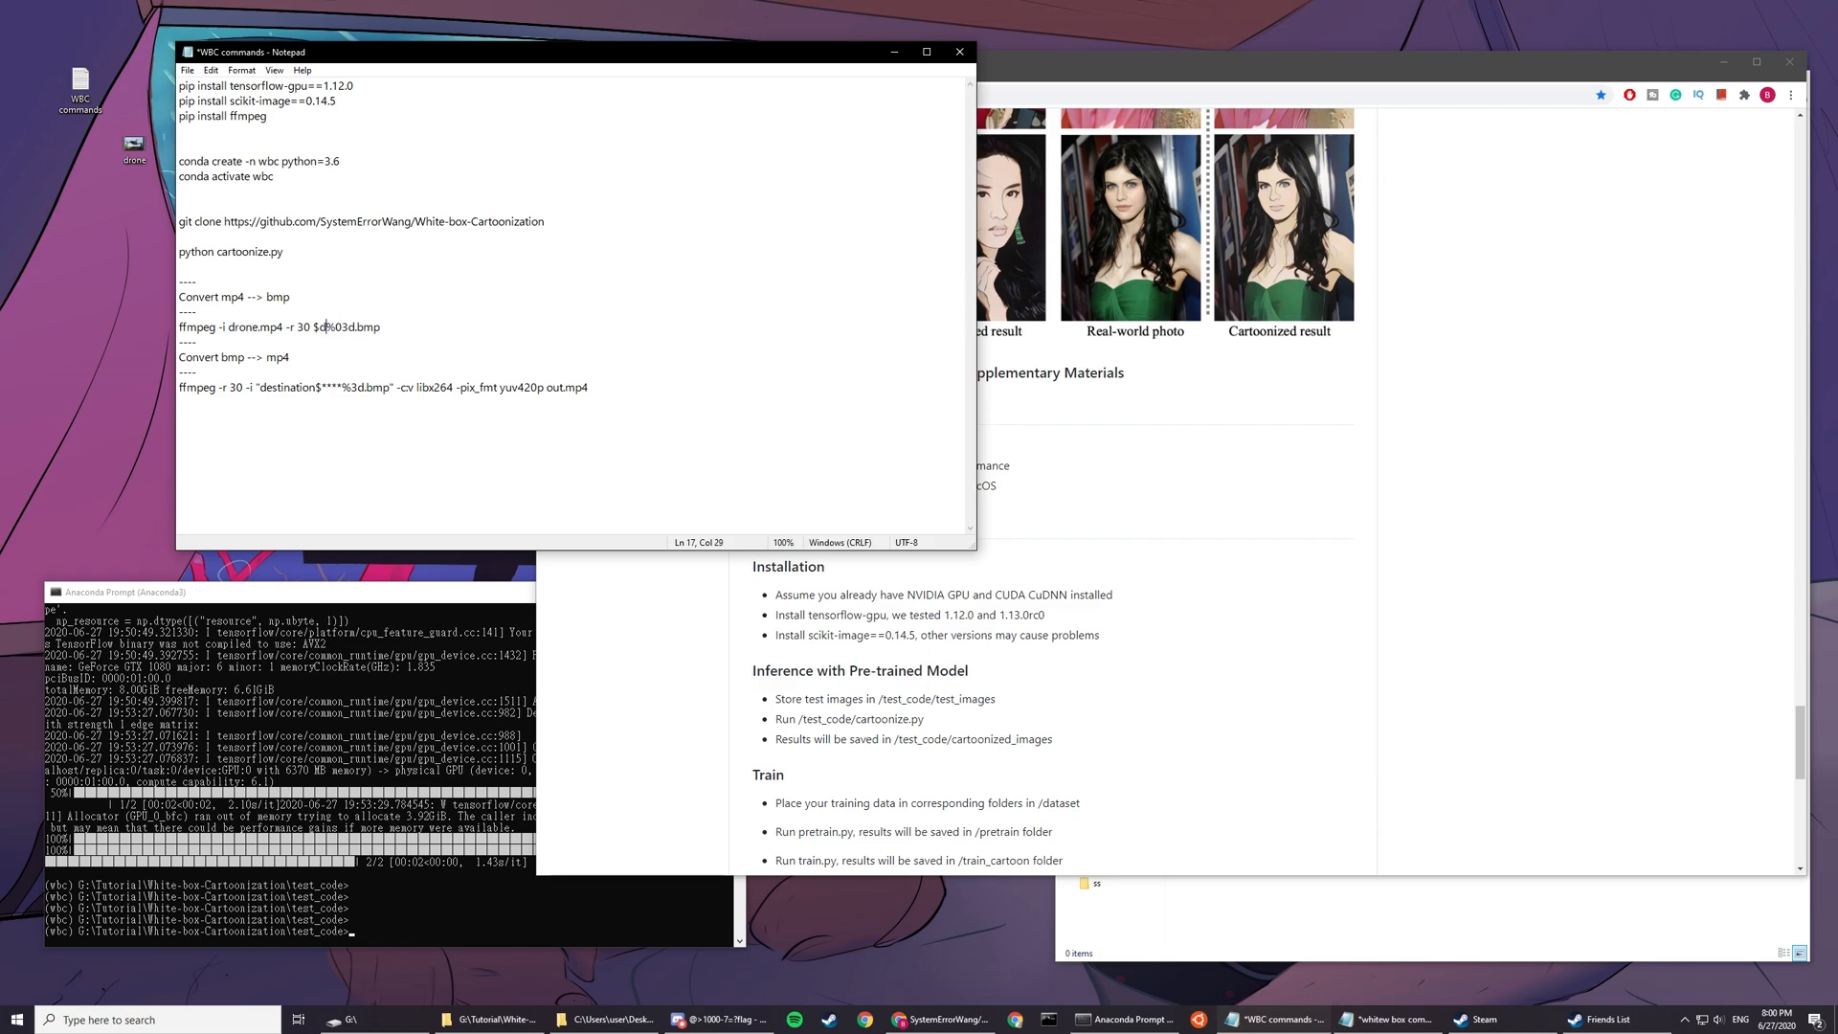
type("rone")
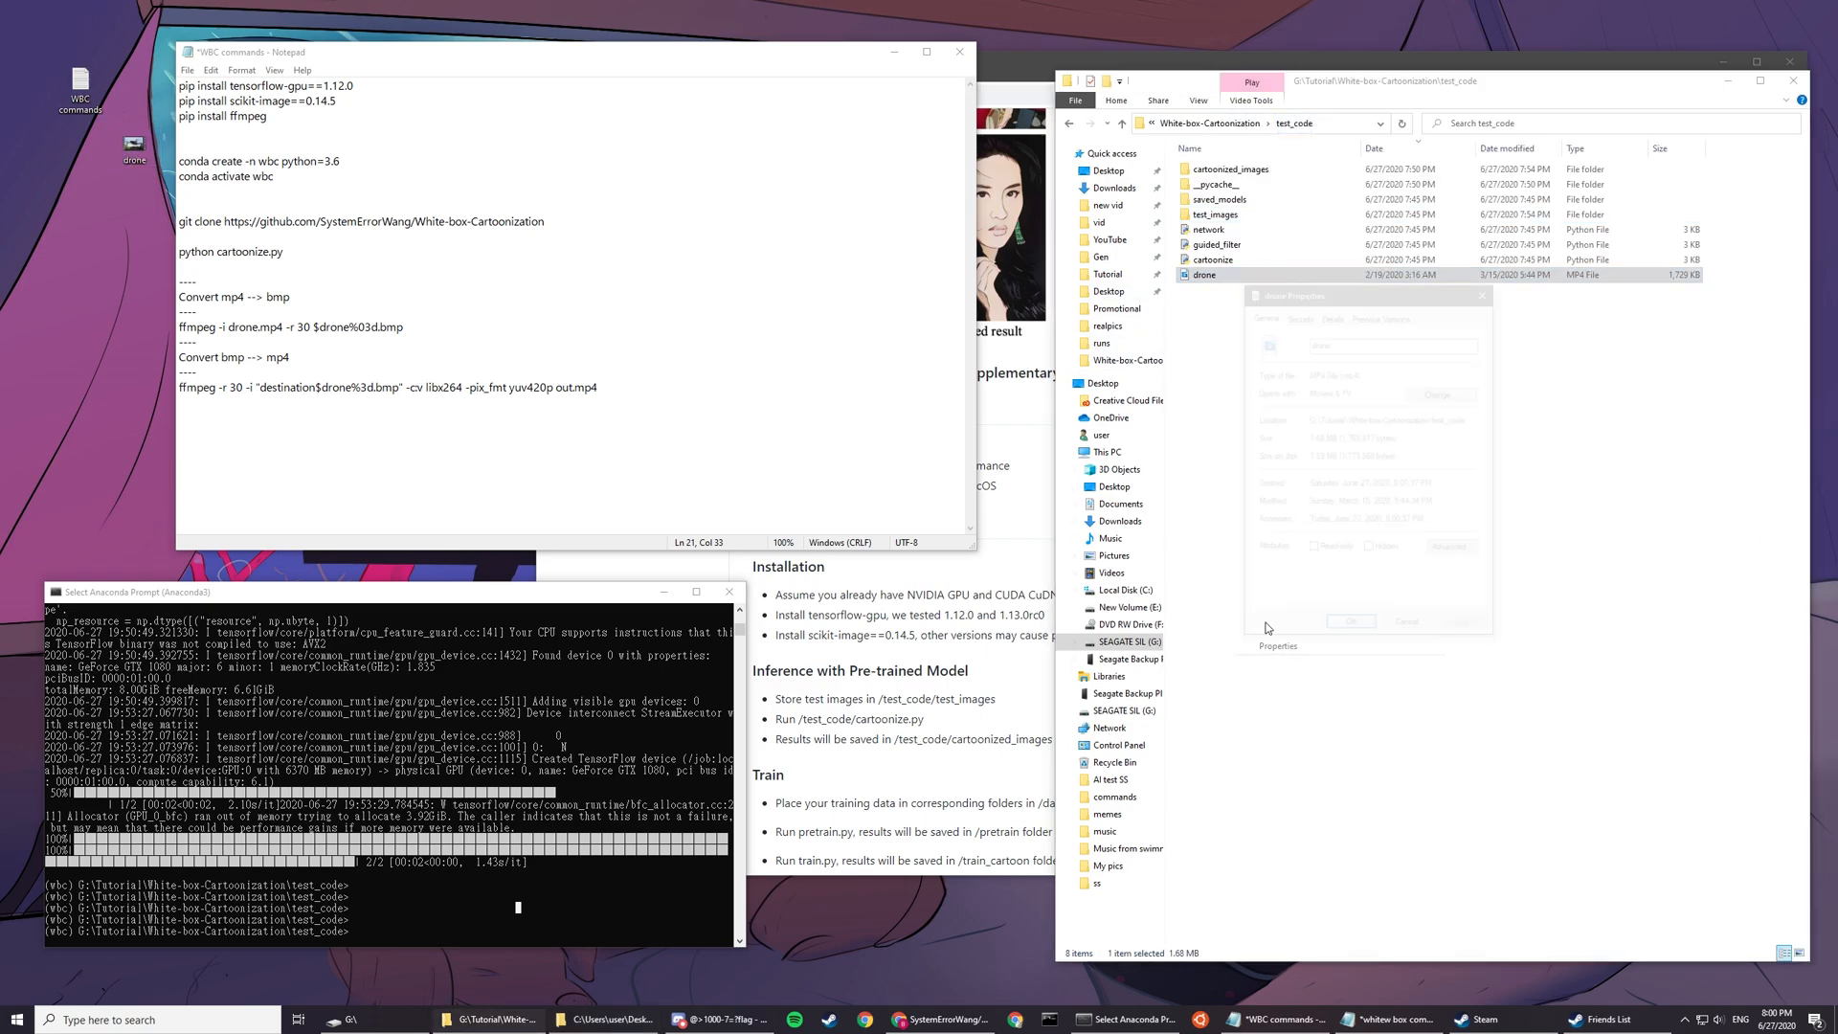
Step: Make the frame-extraction ffmpeg command save bmp frames into test_images/, then select the command line
left_click(1351, 621)
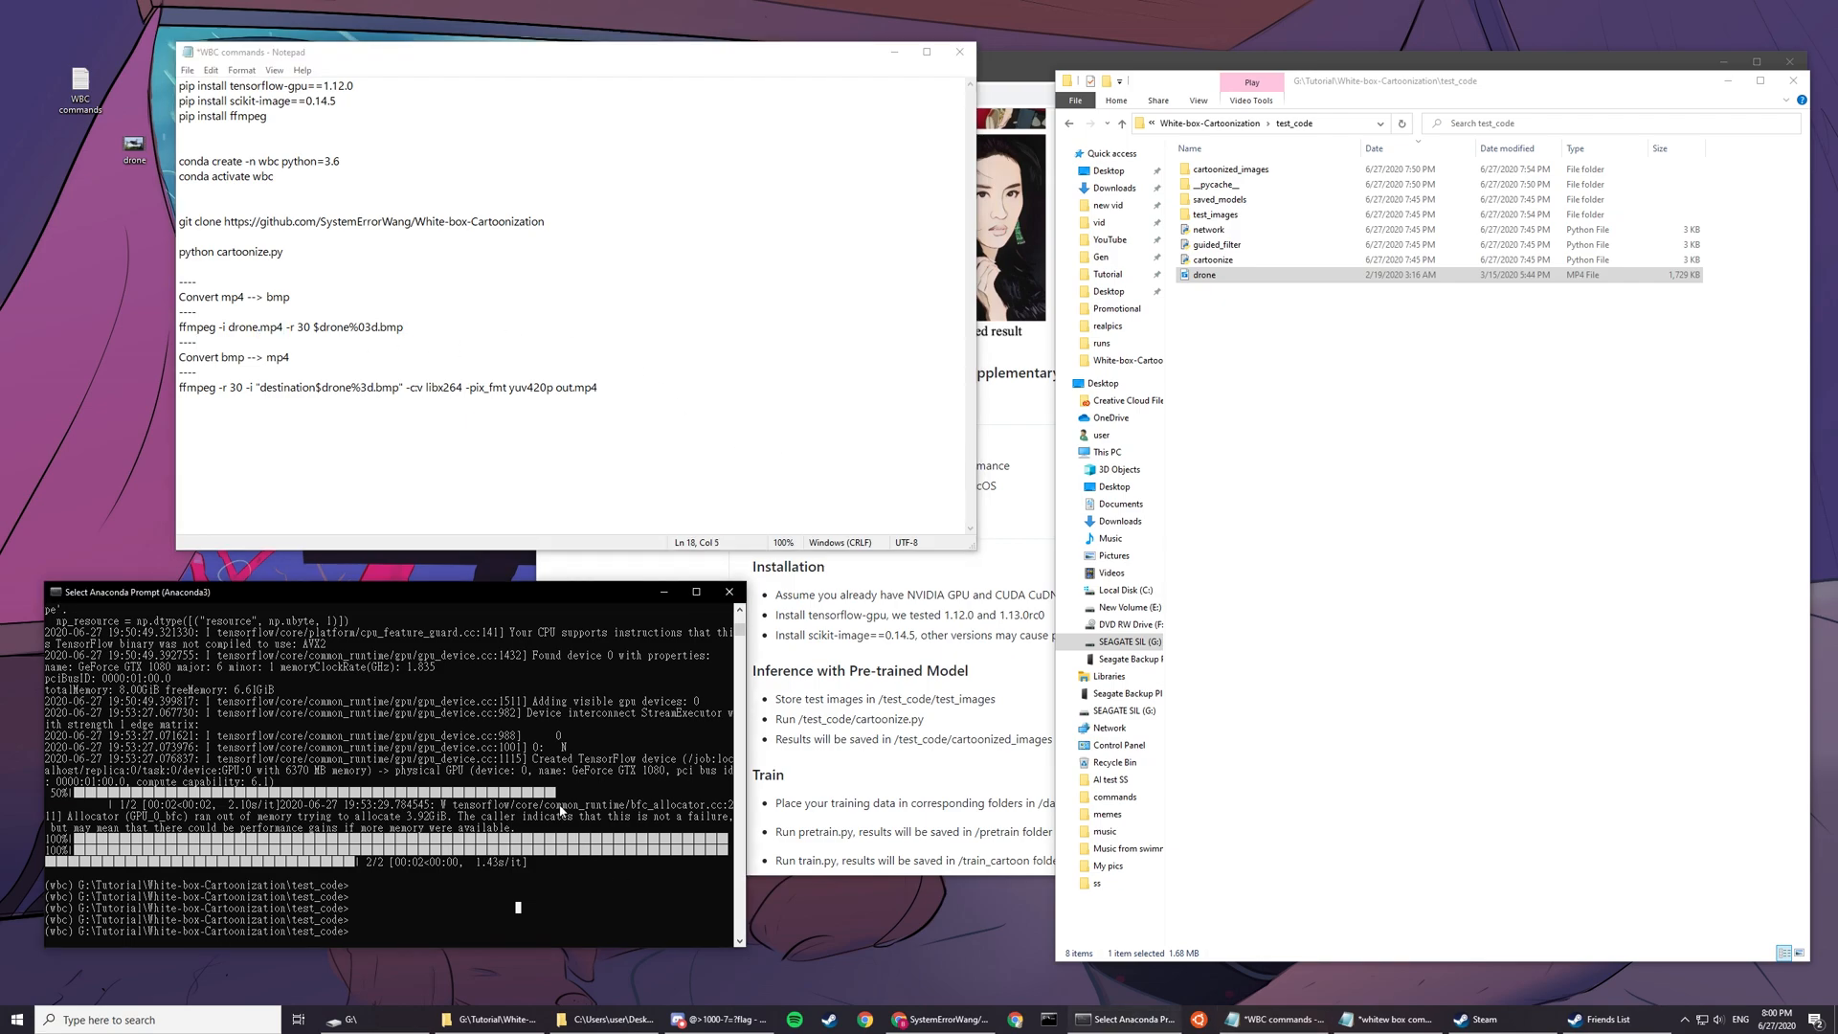
triple_click(291, 326)
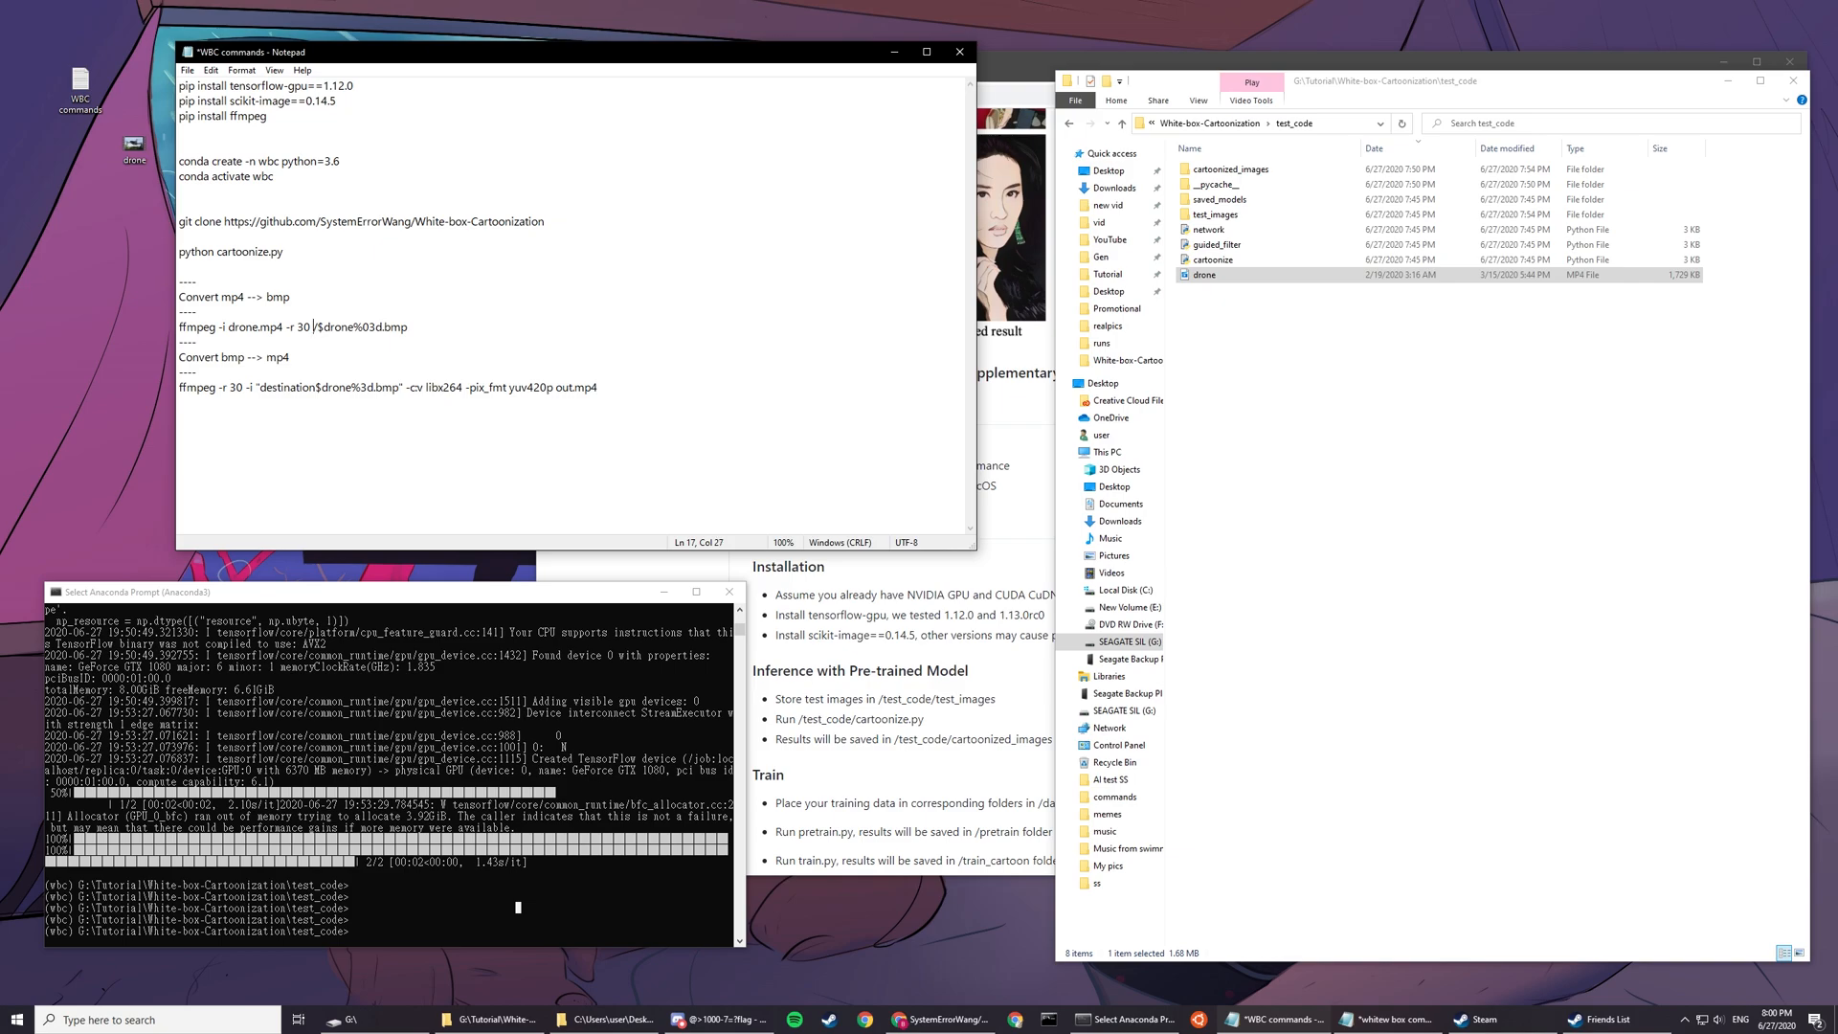
type("test_images")
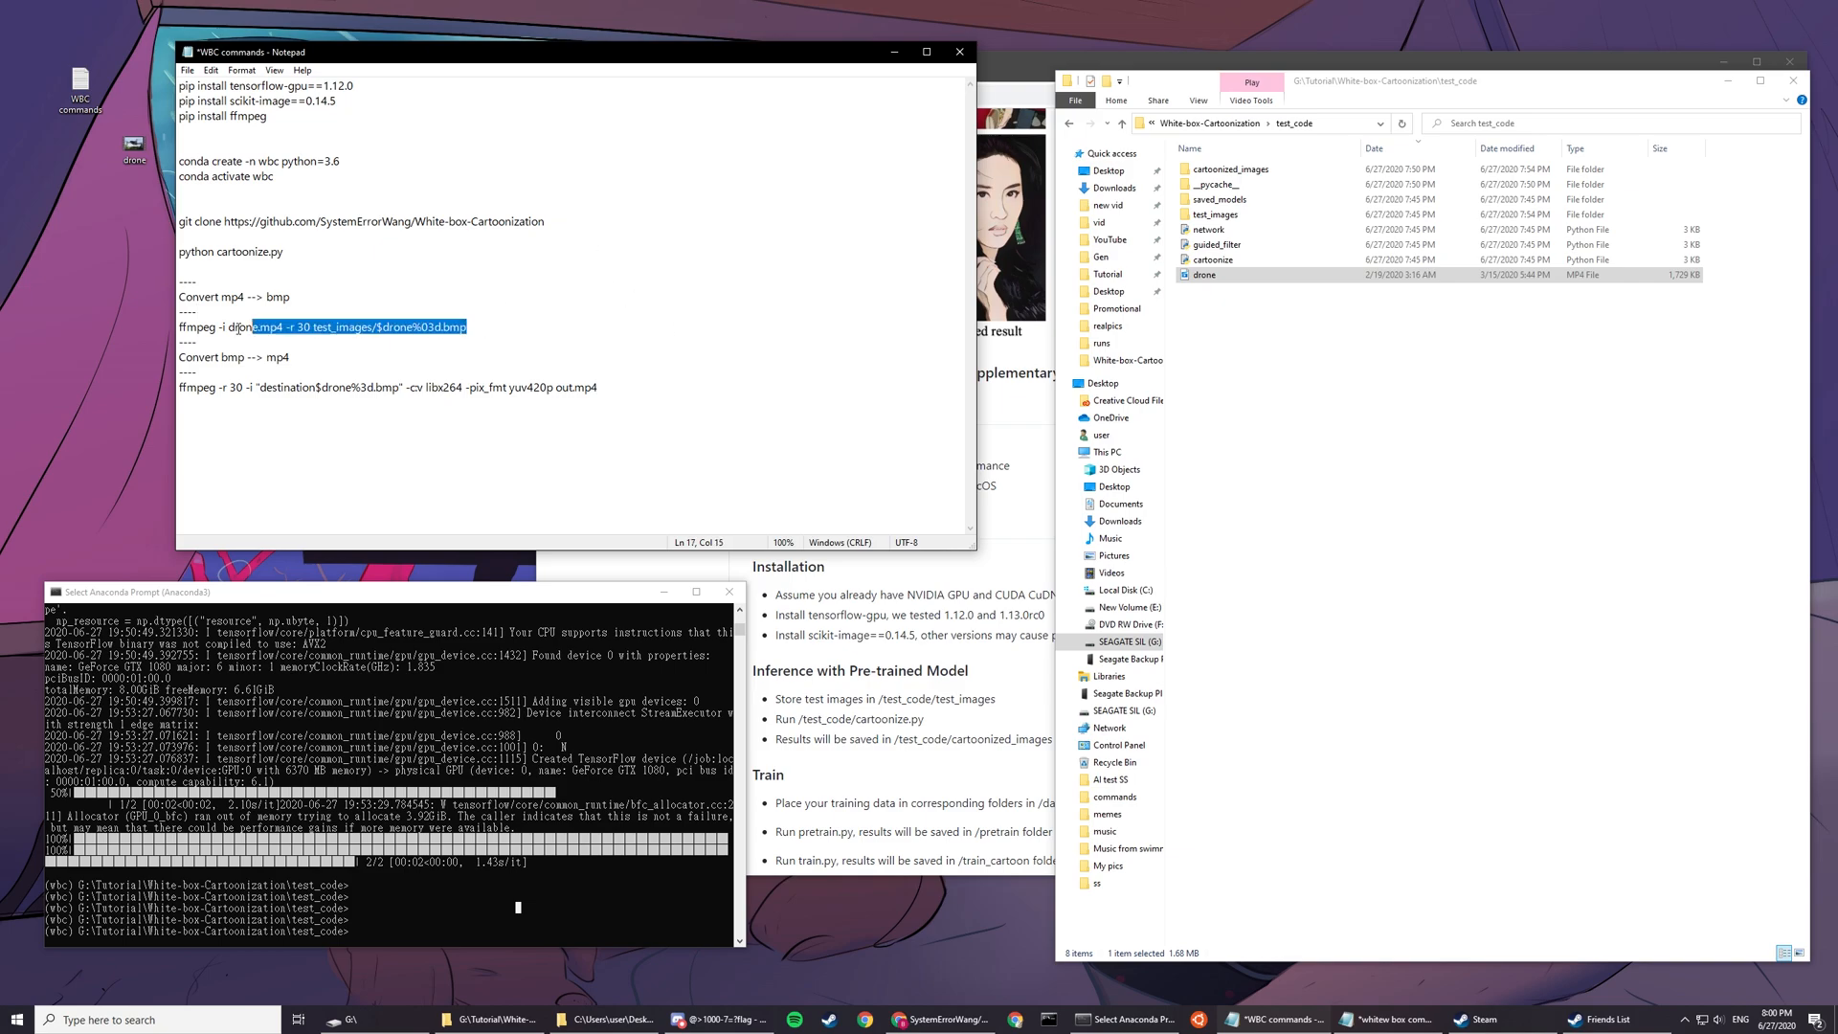
triple_click(323, 326)
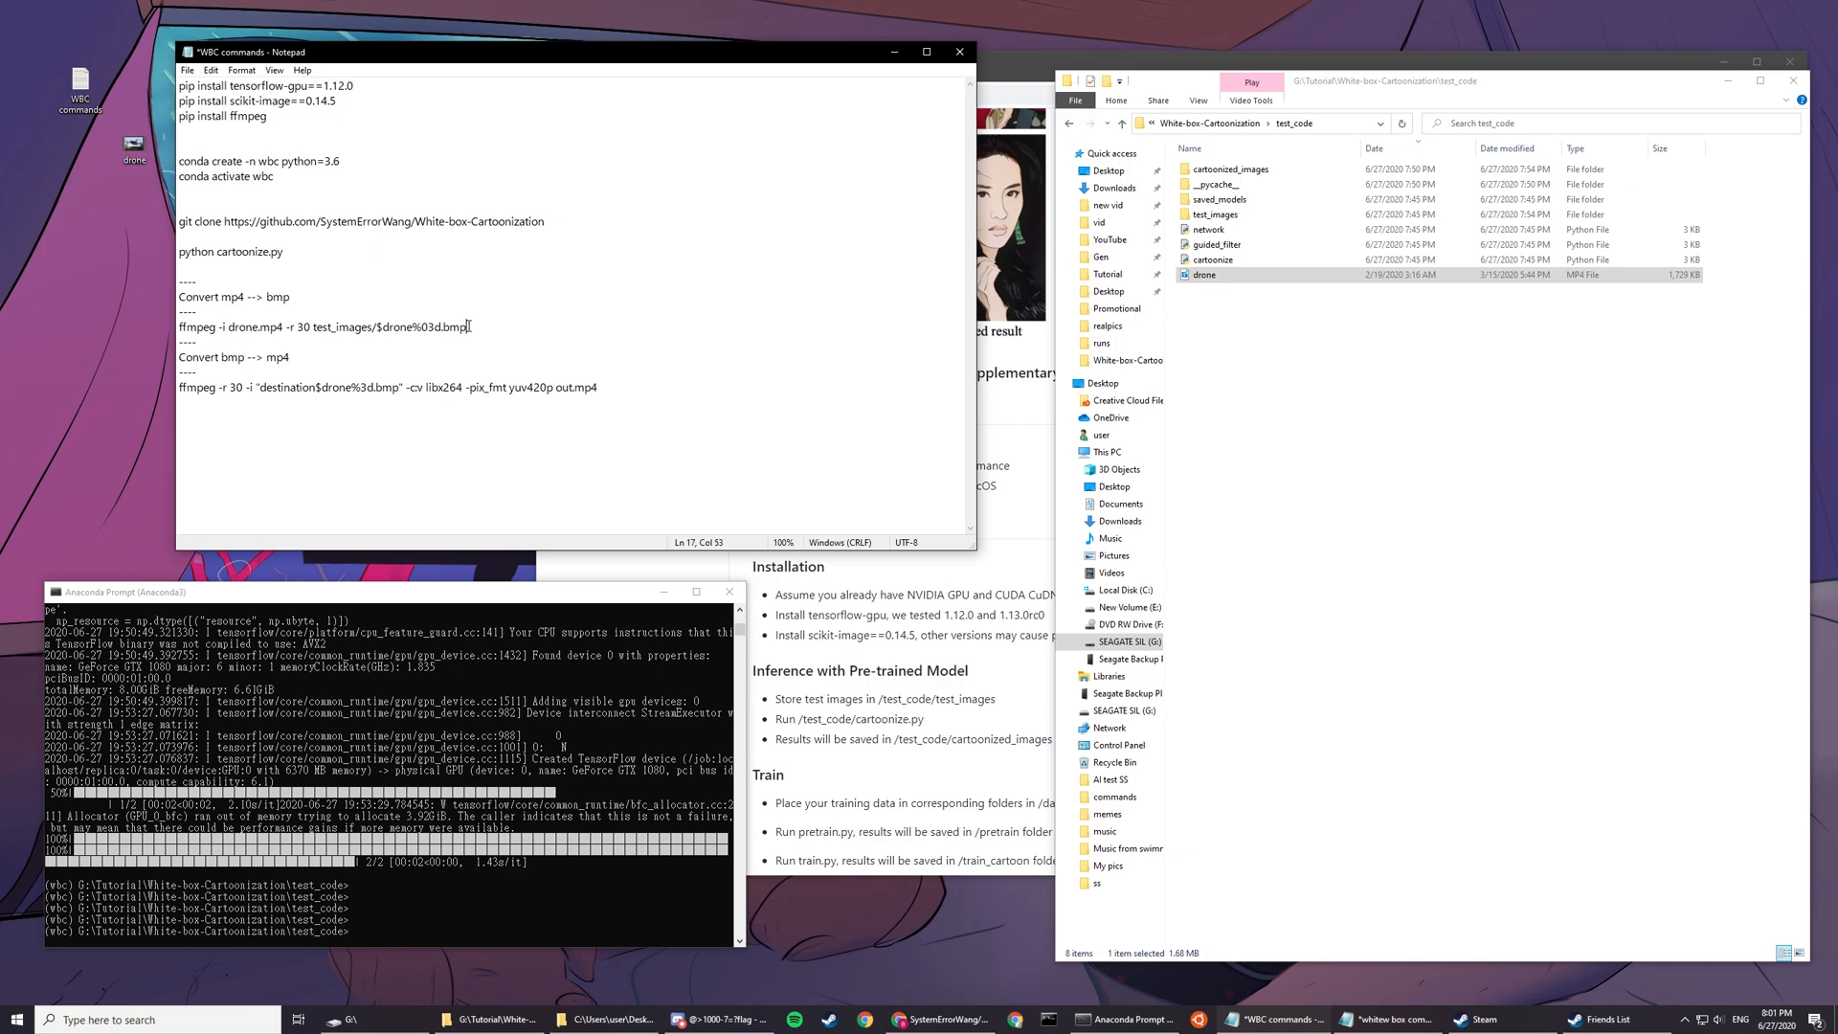
double_click(305, 326)
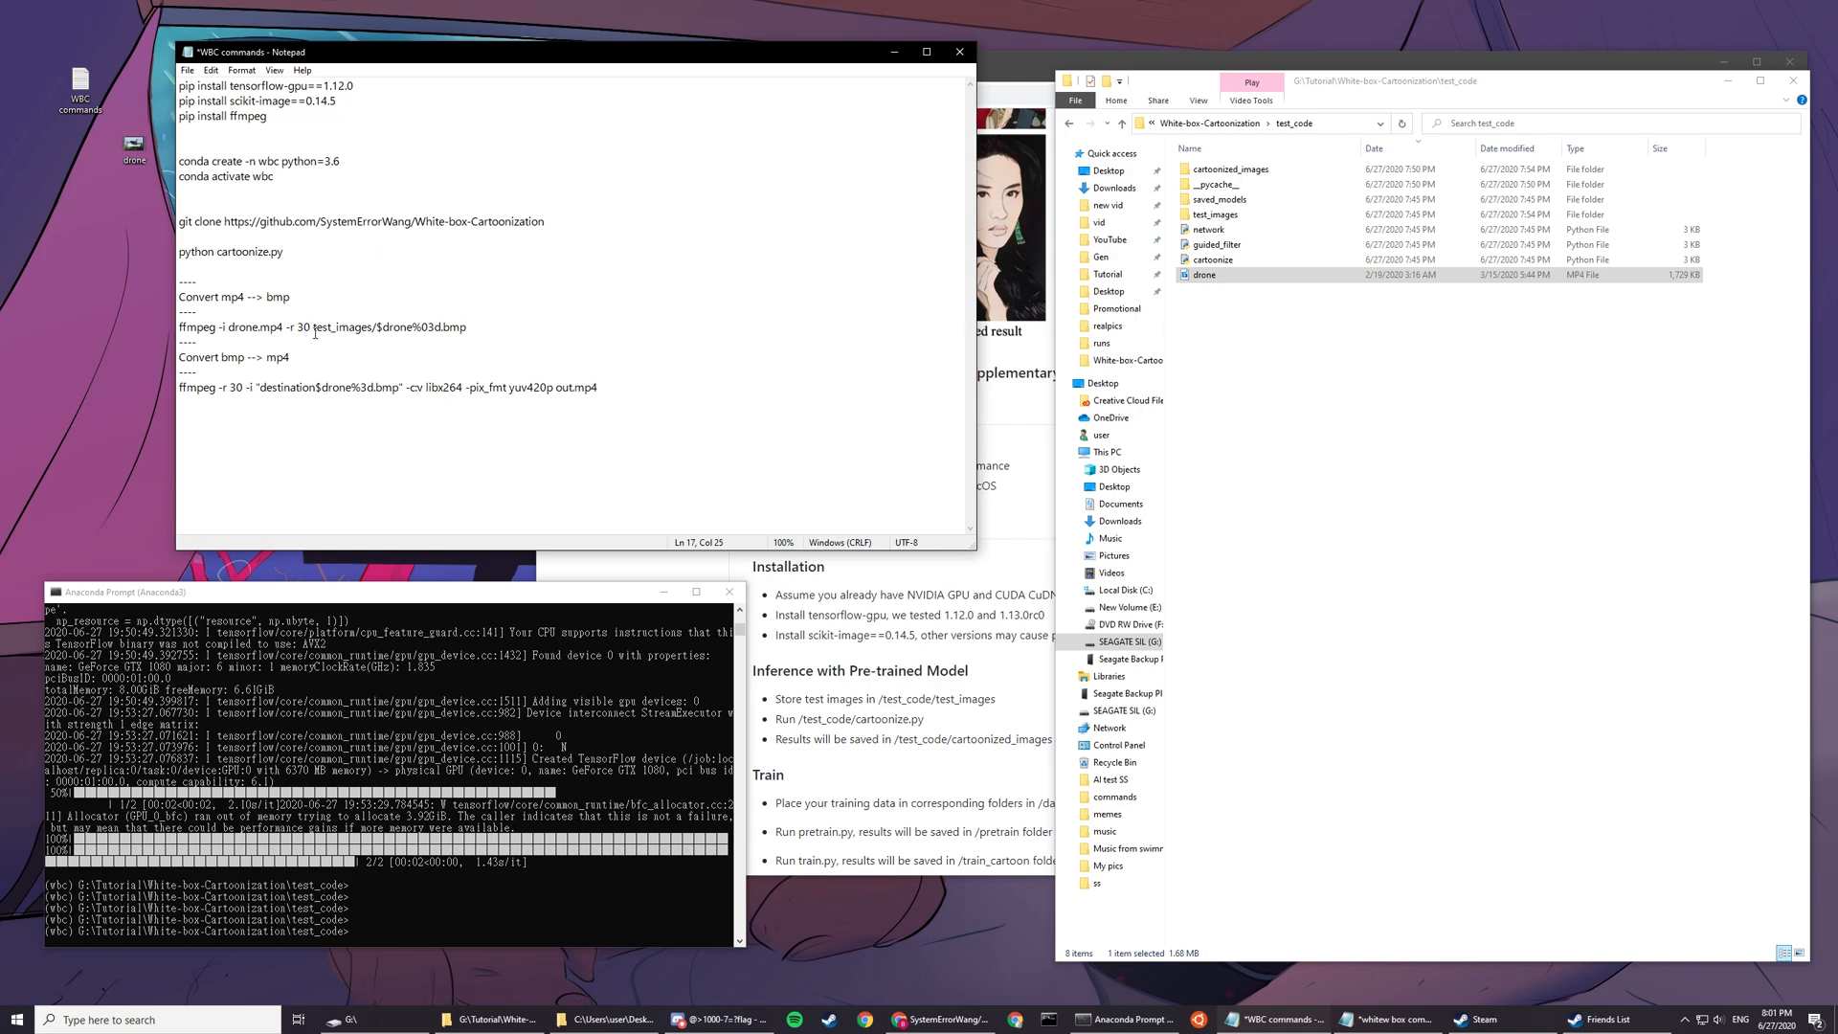
left_click(235, 386)
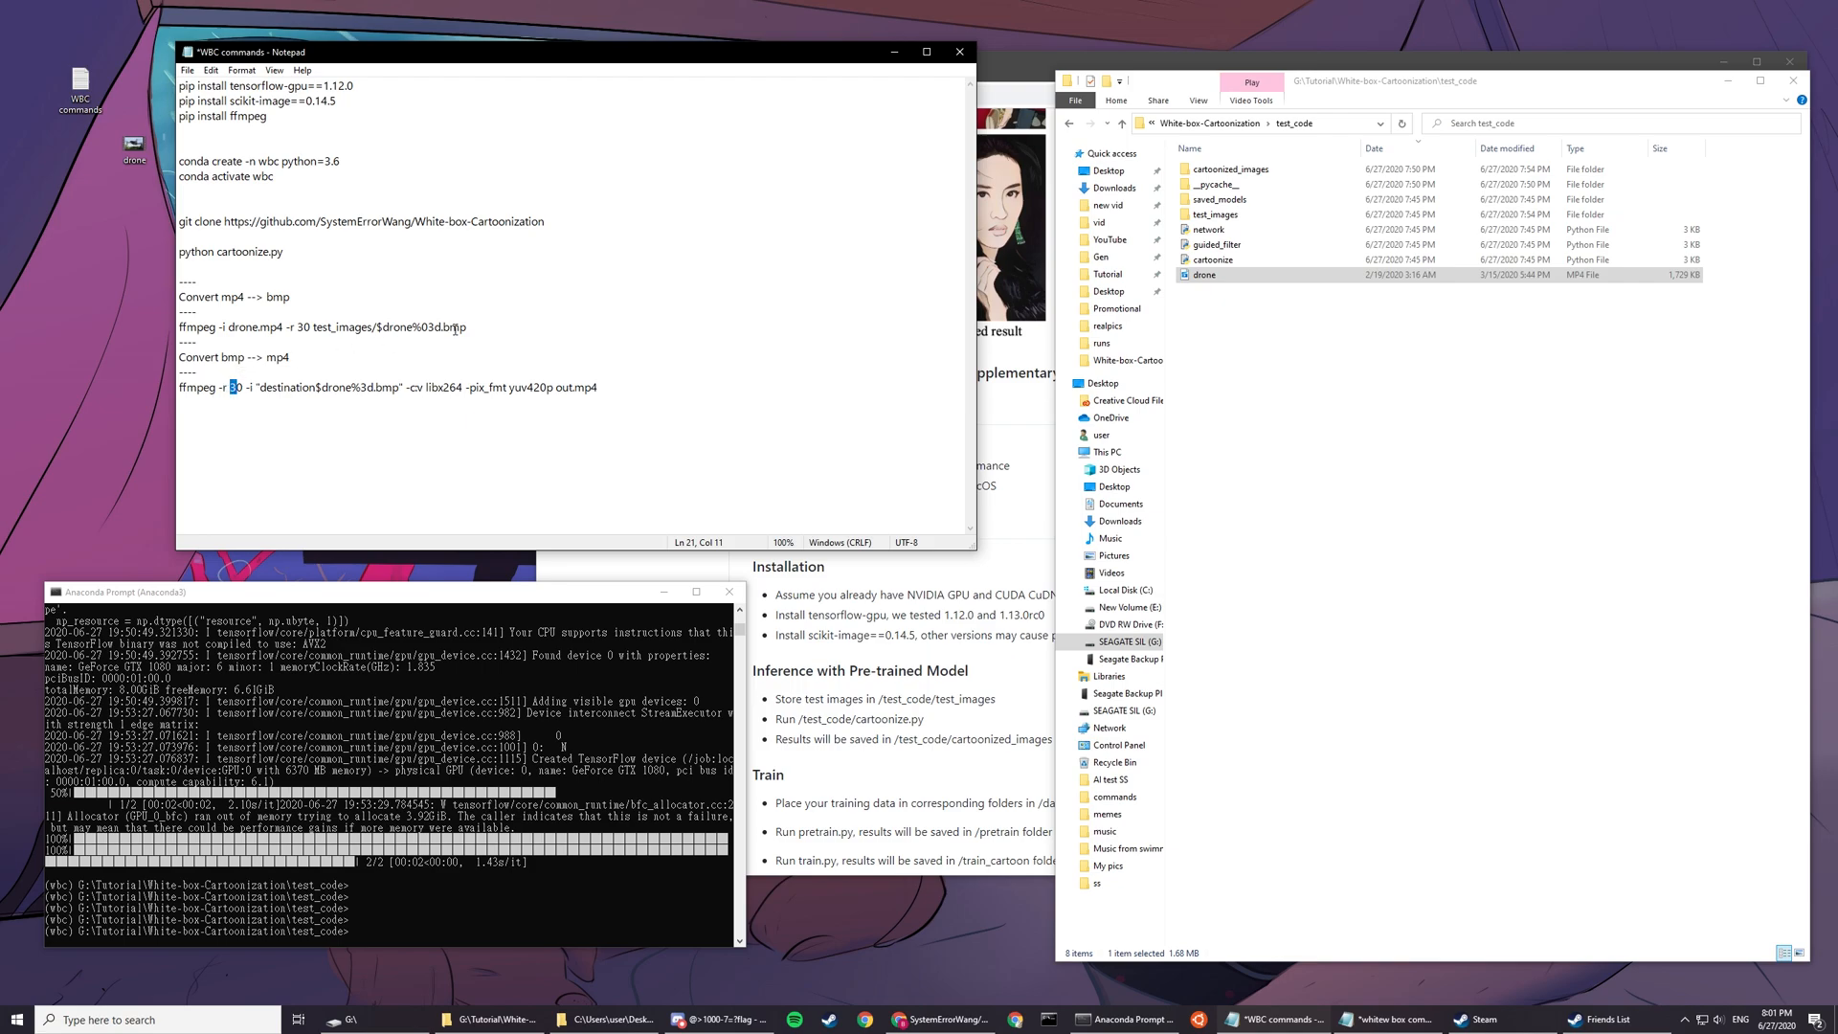
triple_click(387, 386)
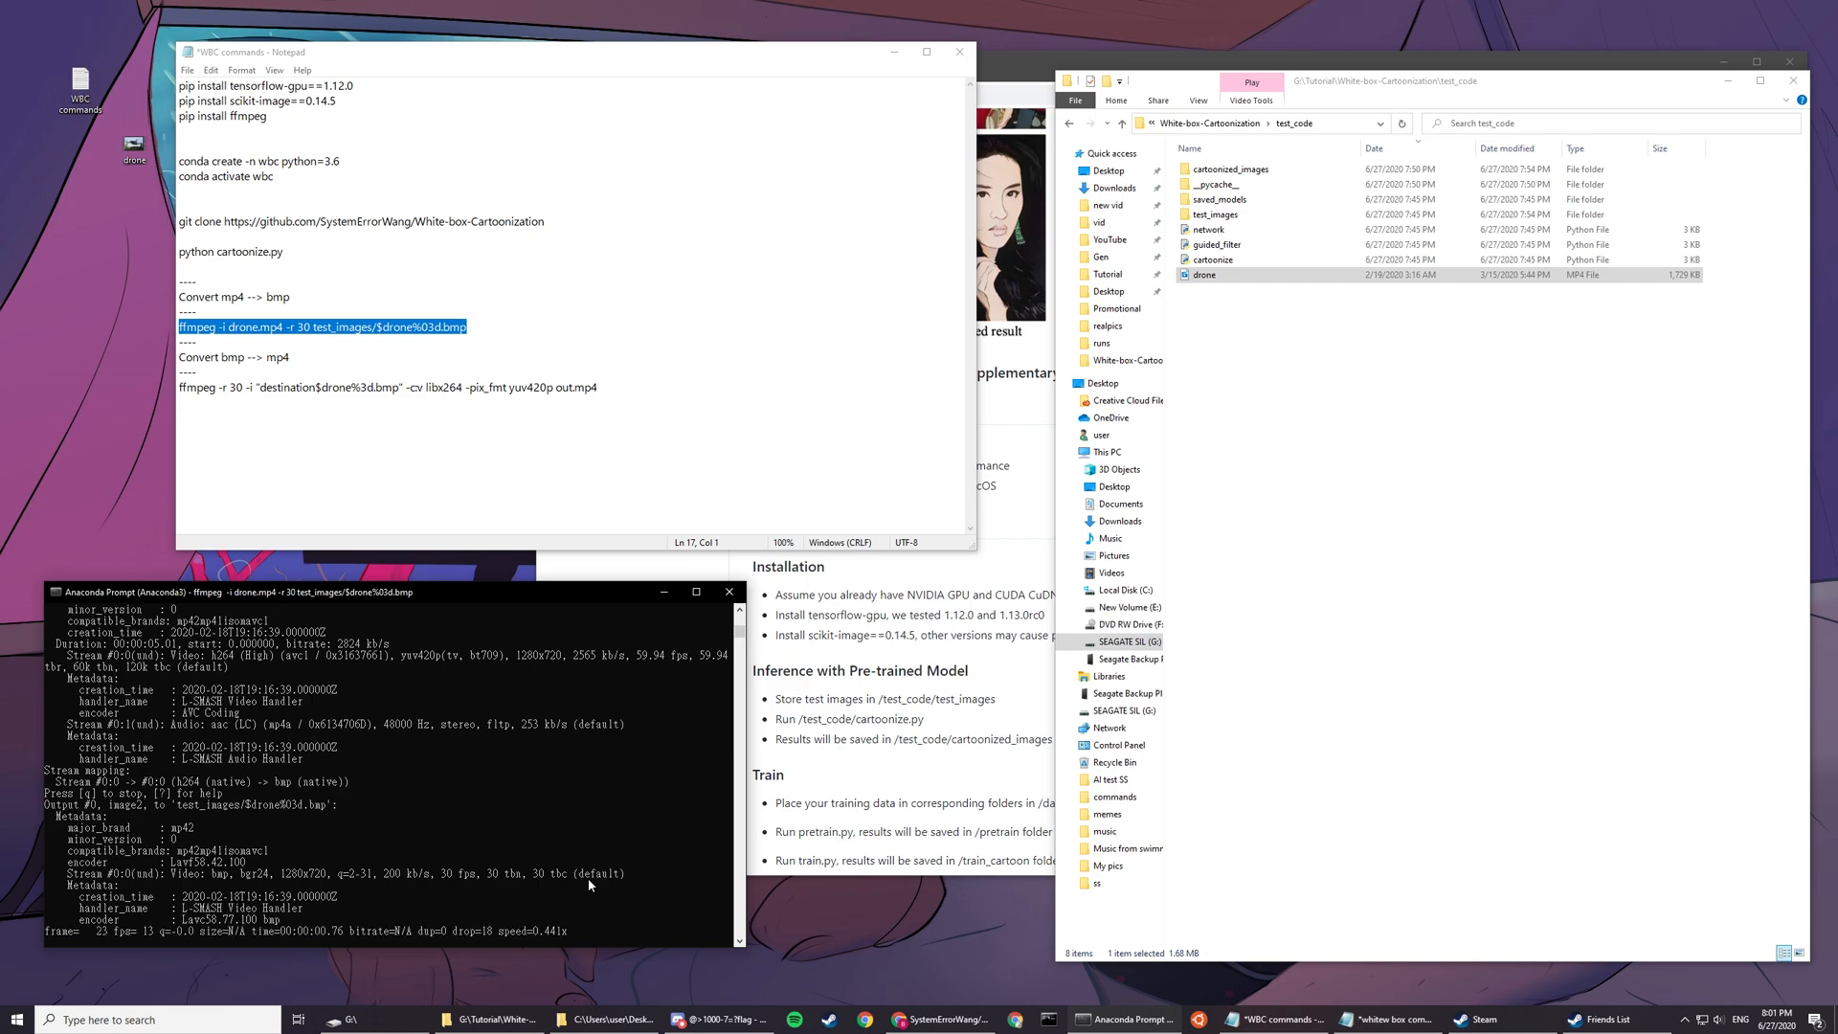
mouse_move(1451, 683)
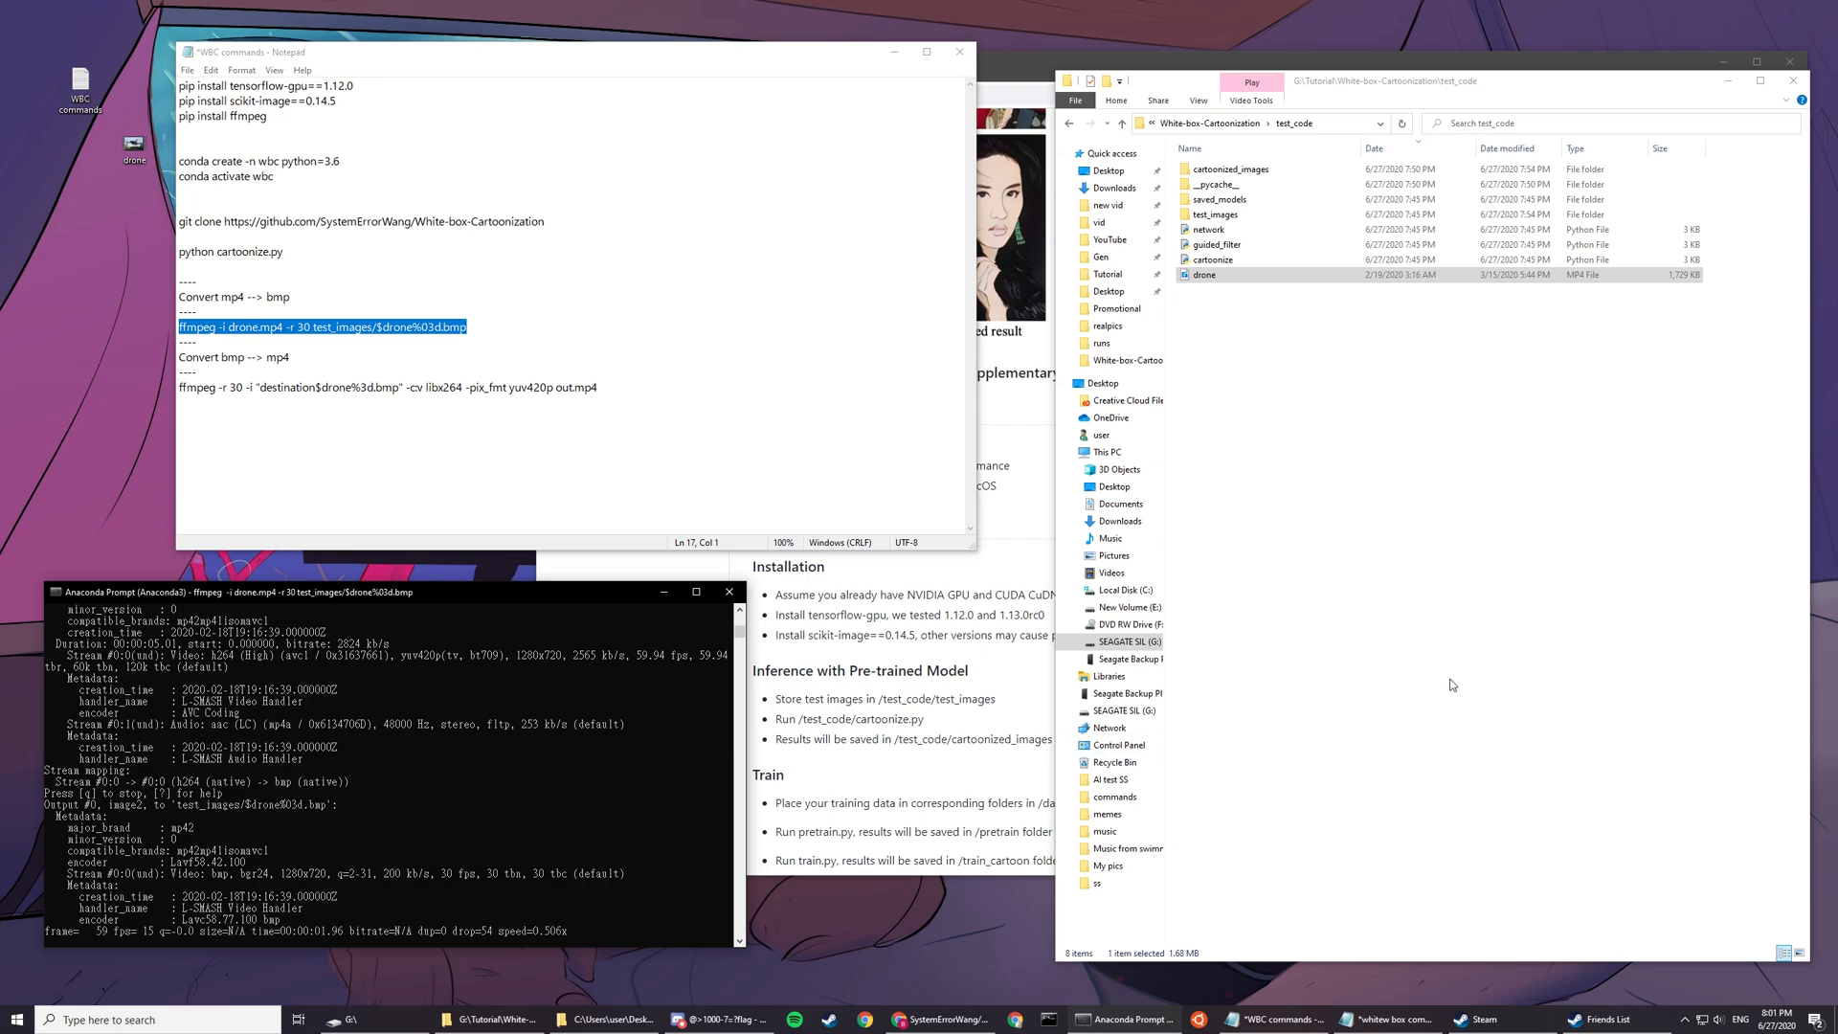
mouse_move(1108, 453)
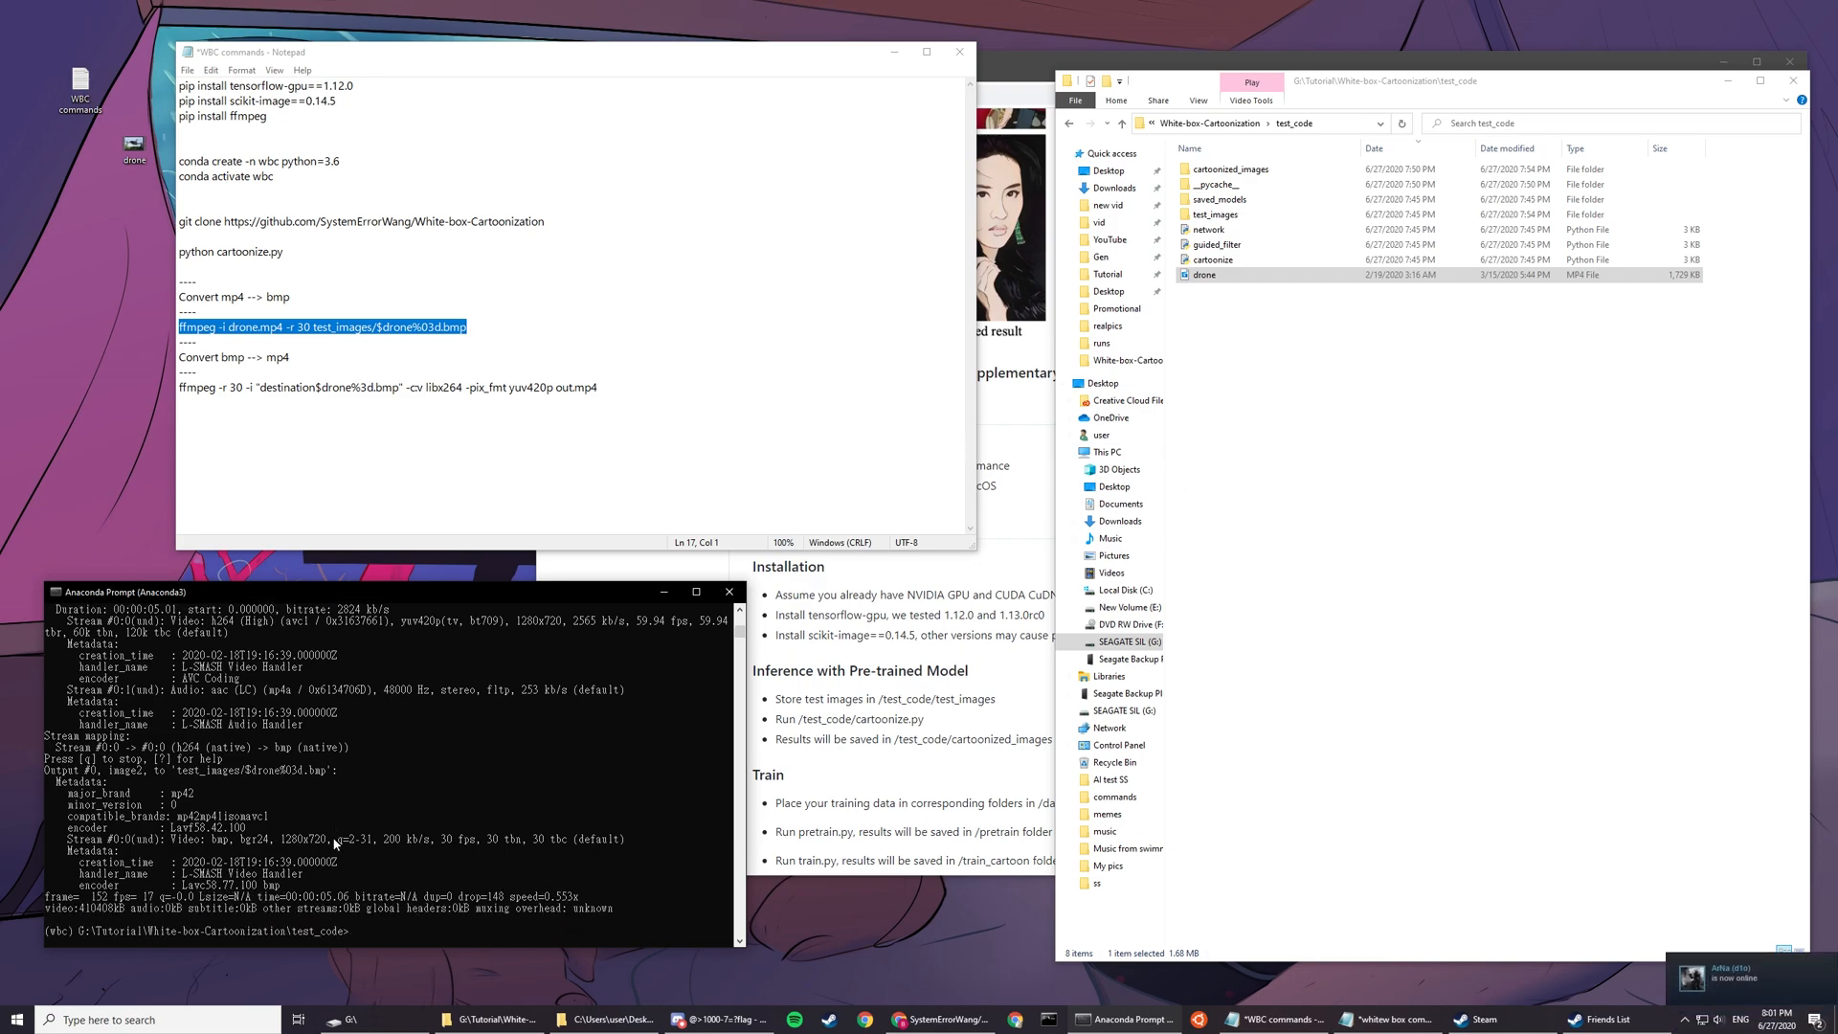
Step: Open the test_images folder in File Explorer to check the 152 extracted drone bmp frames
left_click(1216, 214)
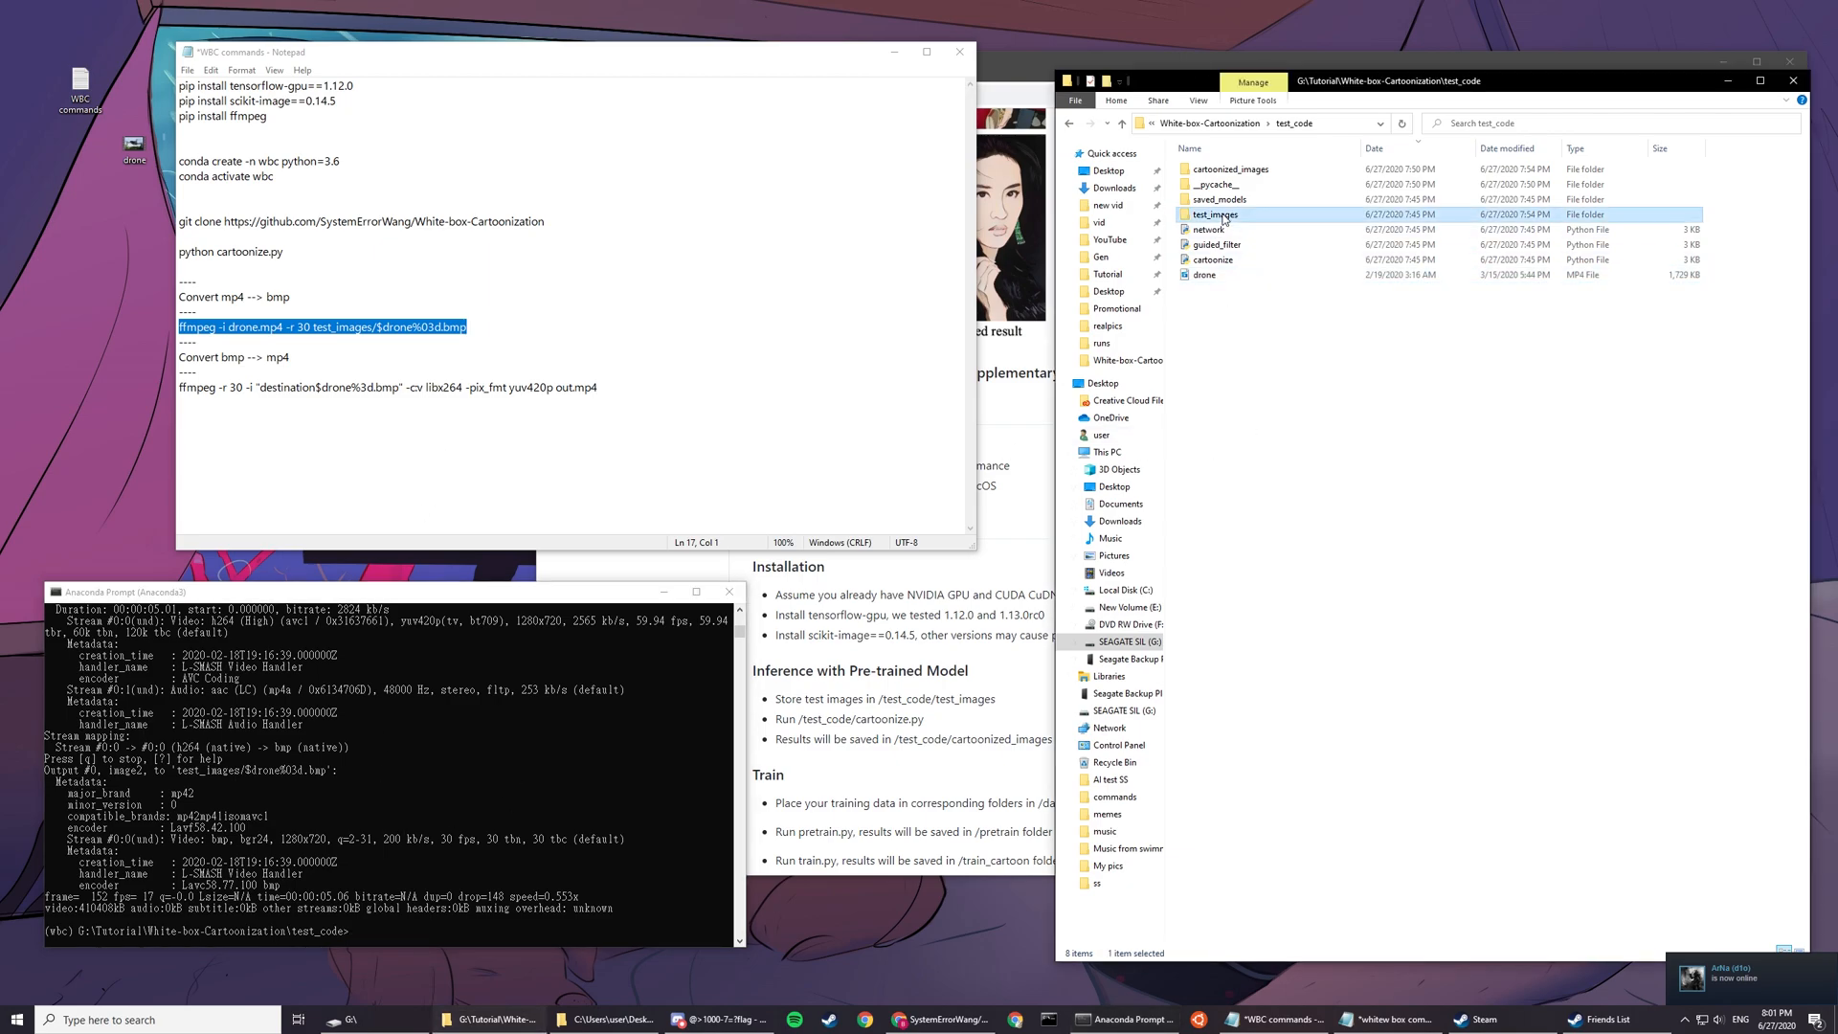
double_click(1216, 214)
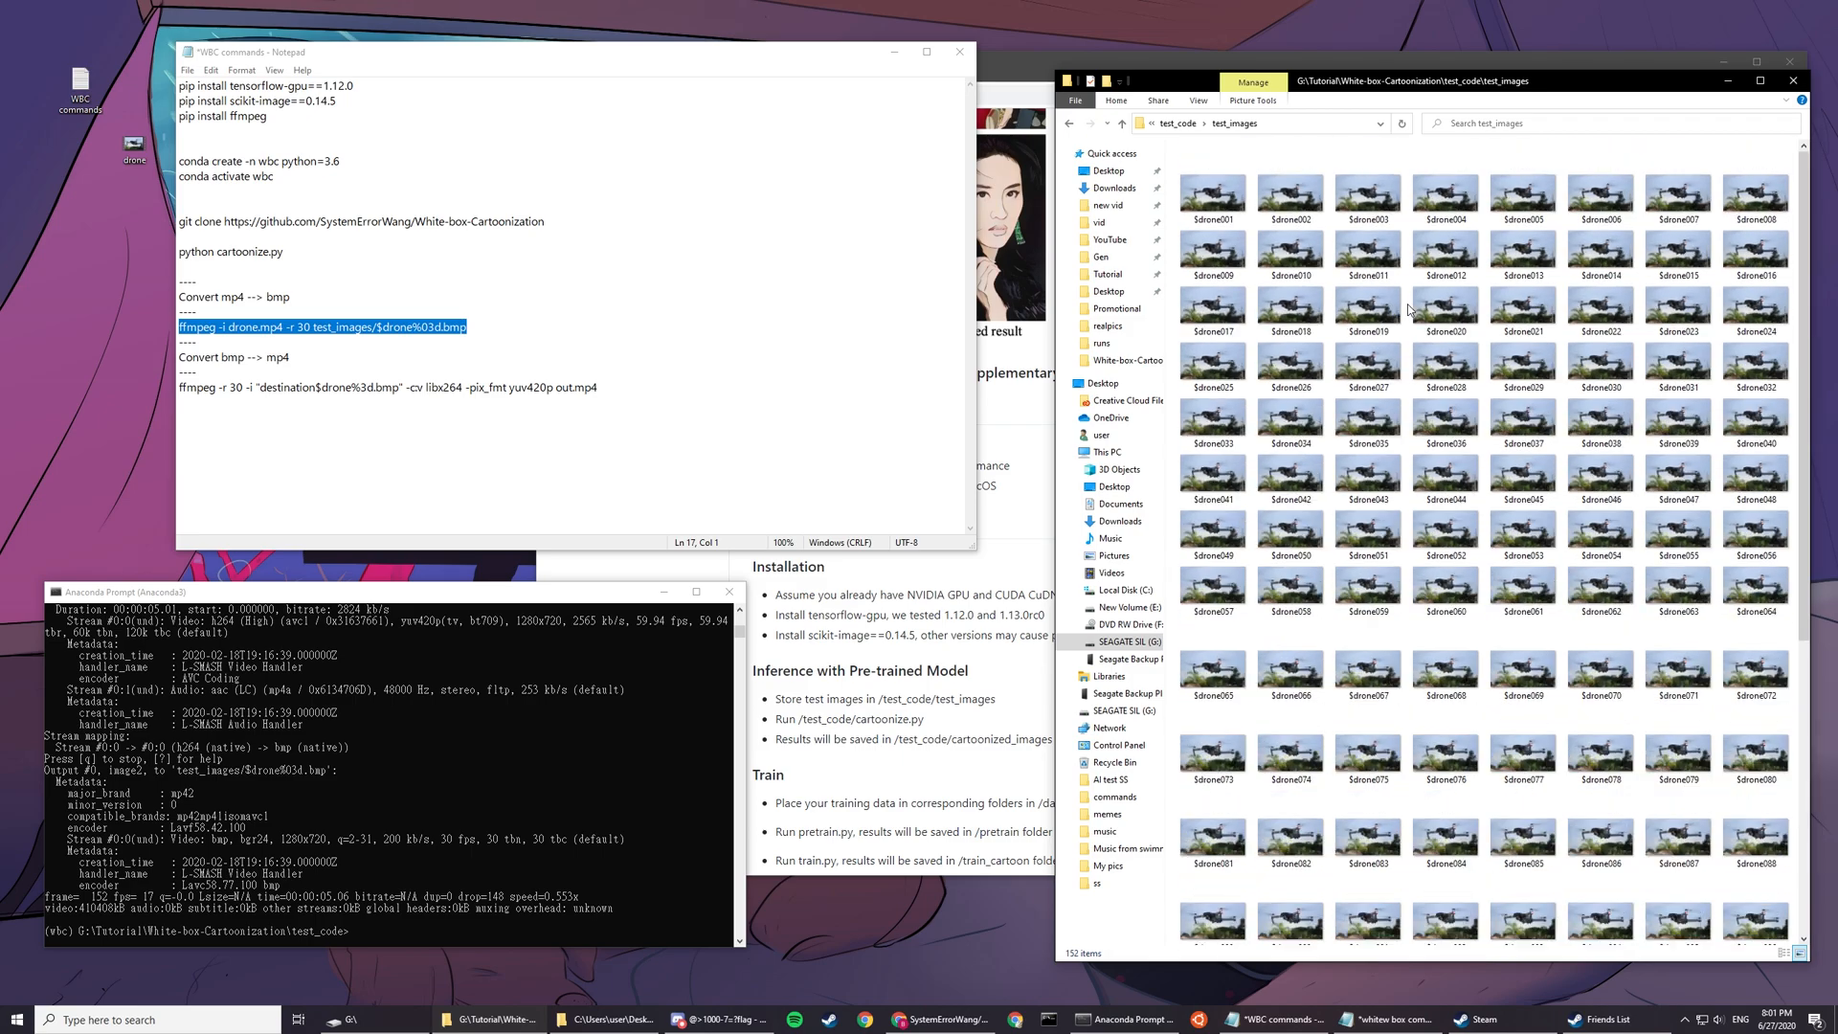
scroll("down", 3)
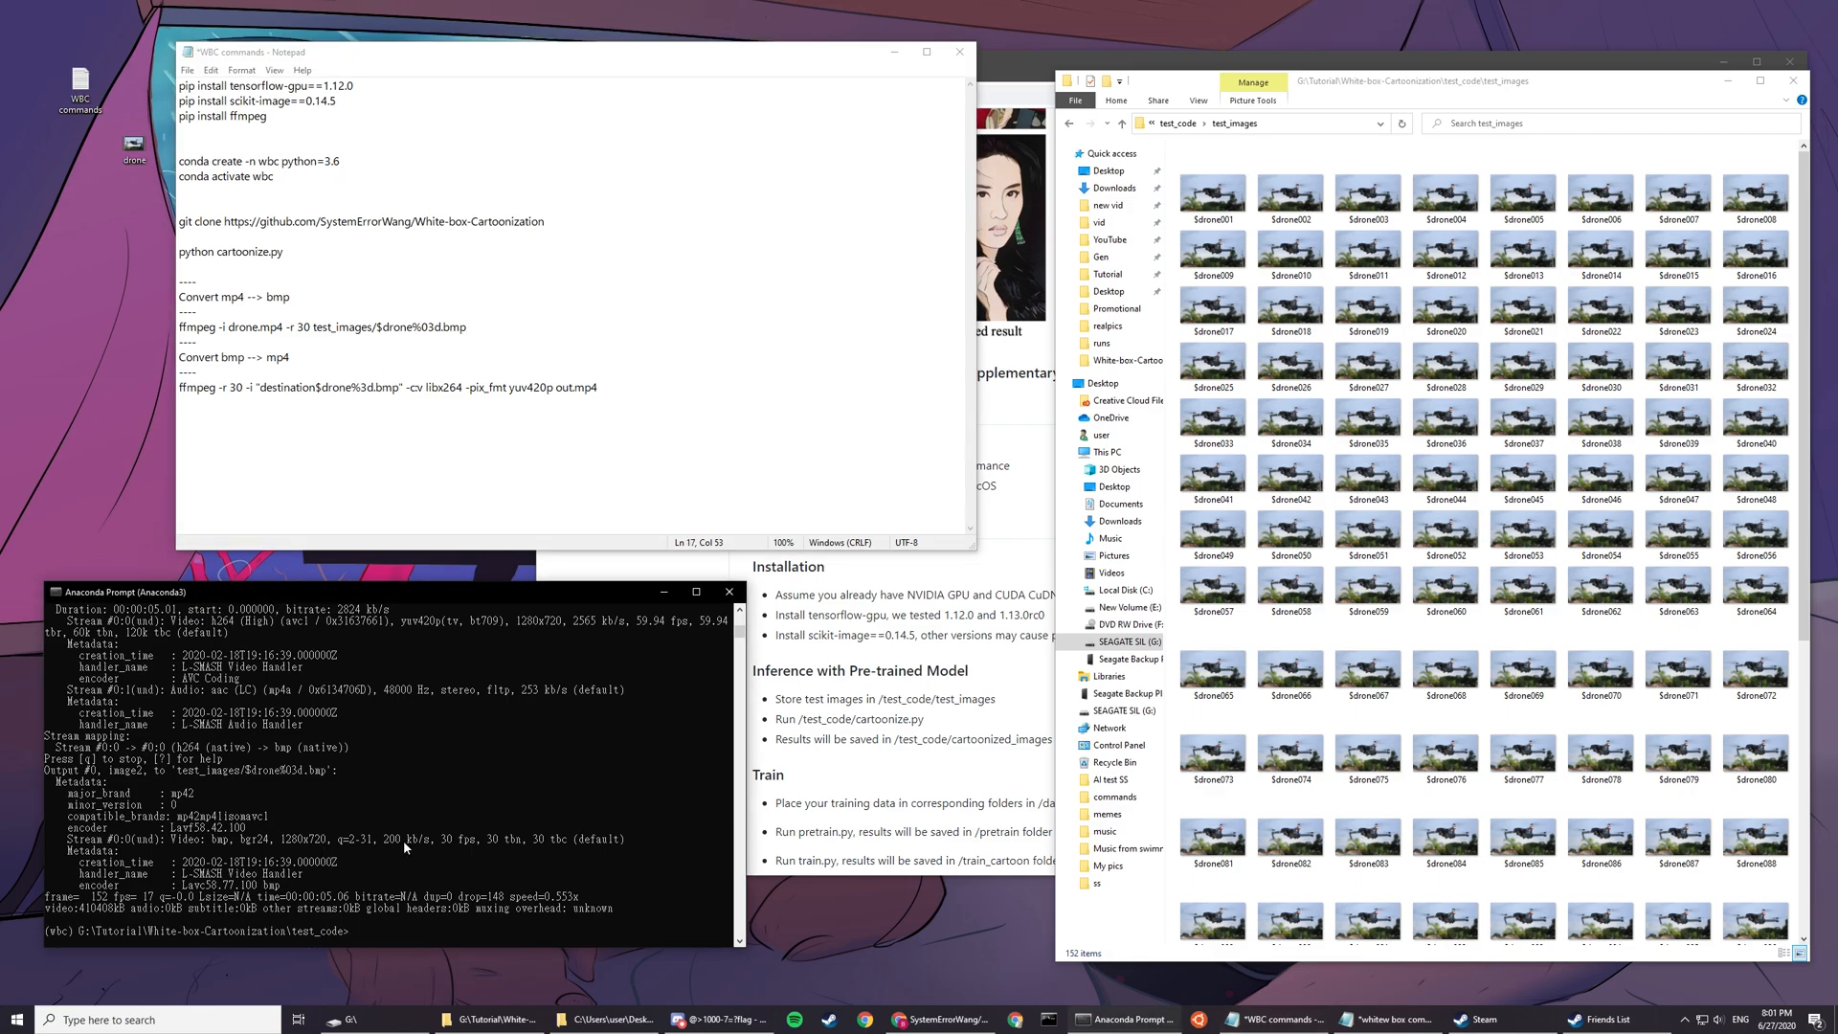
Step: Run python cartoonize.py on all 152 frames, then select the reassembly command's destination placeholder
type("python c")
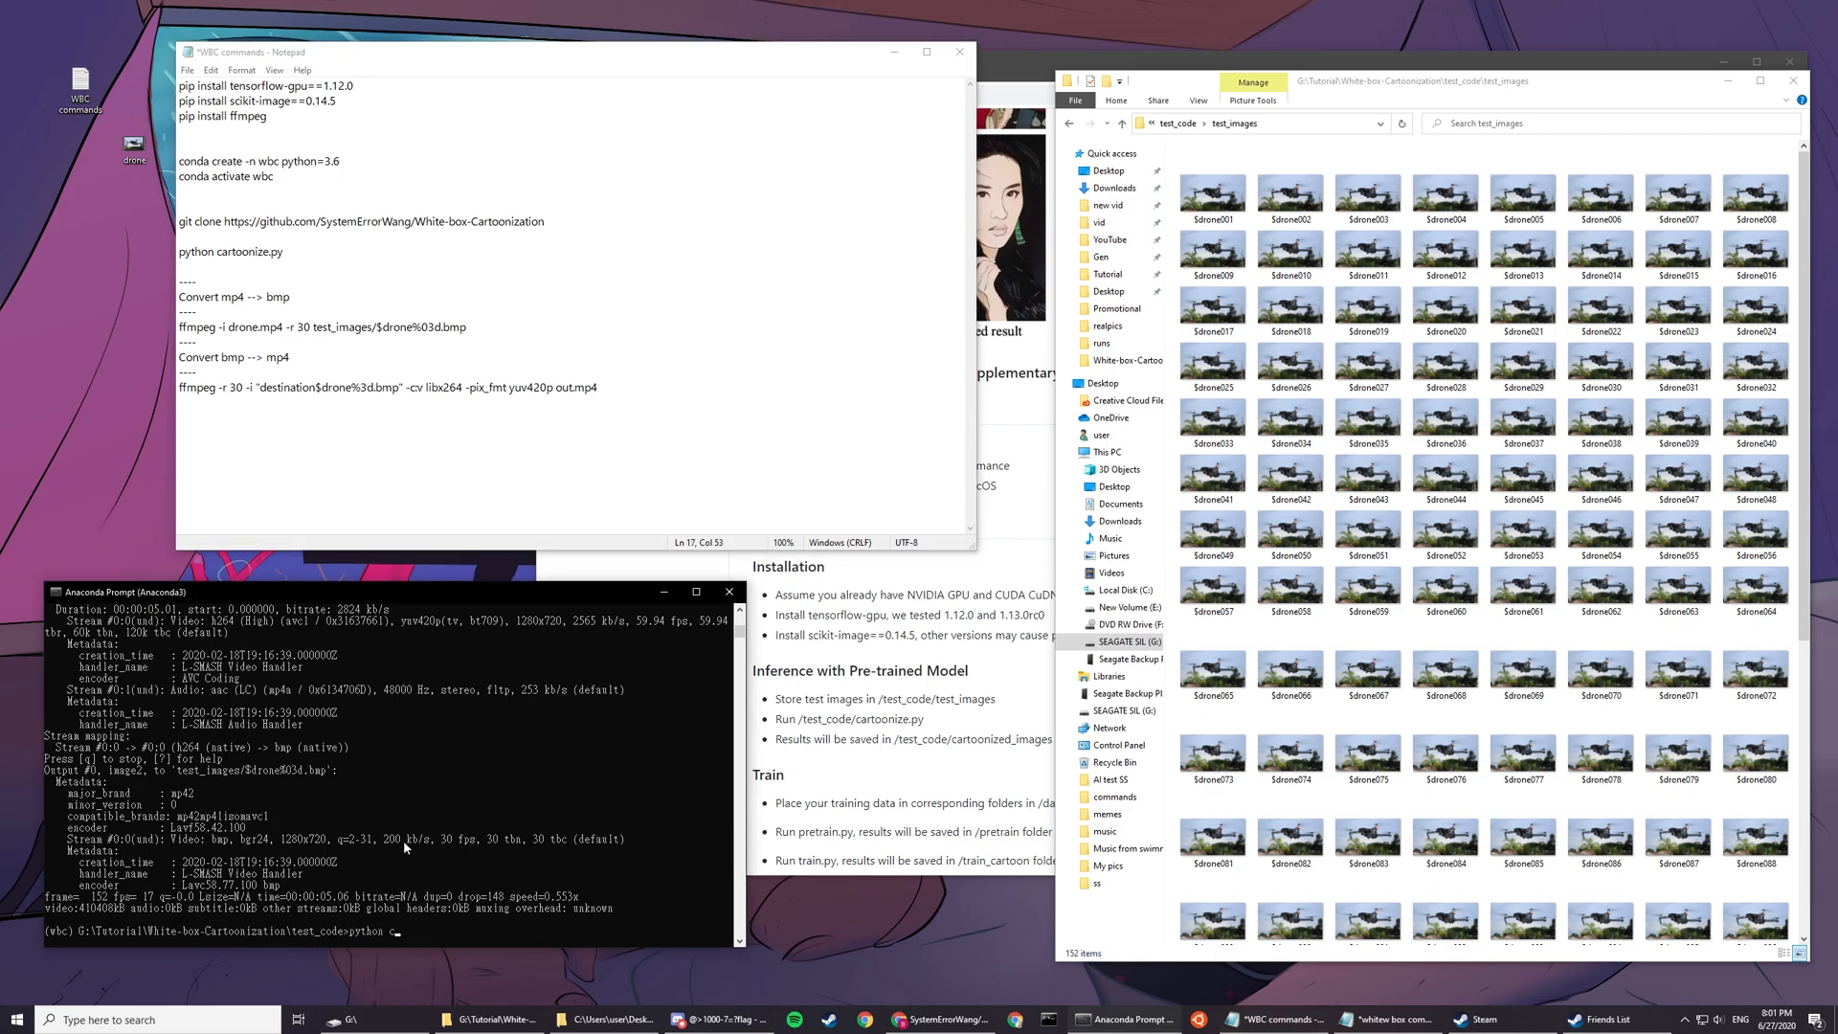
type("cartoonize.py")
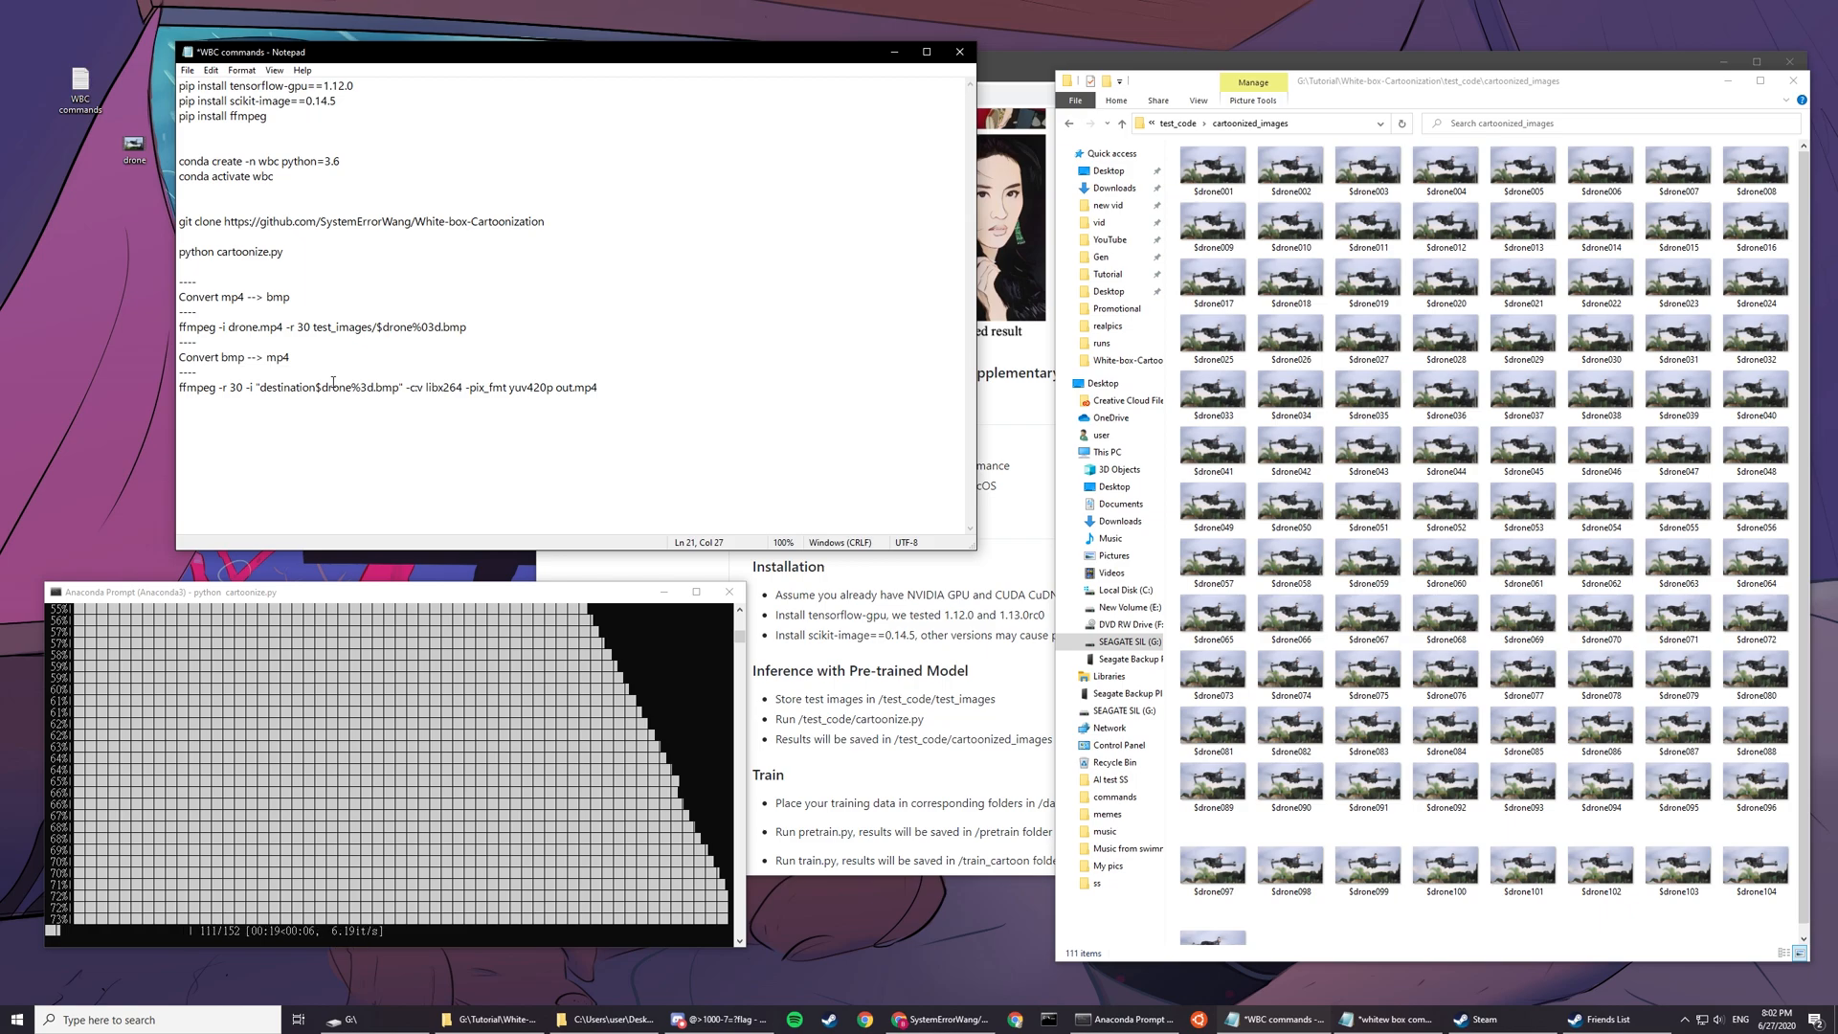
double_click(286, 387)
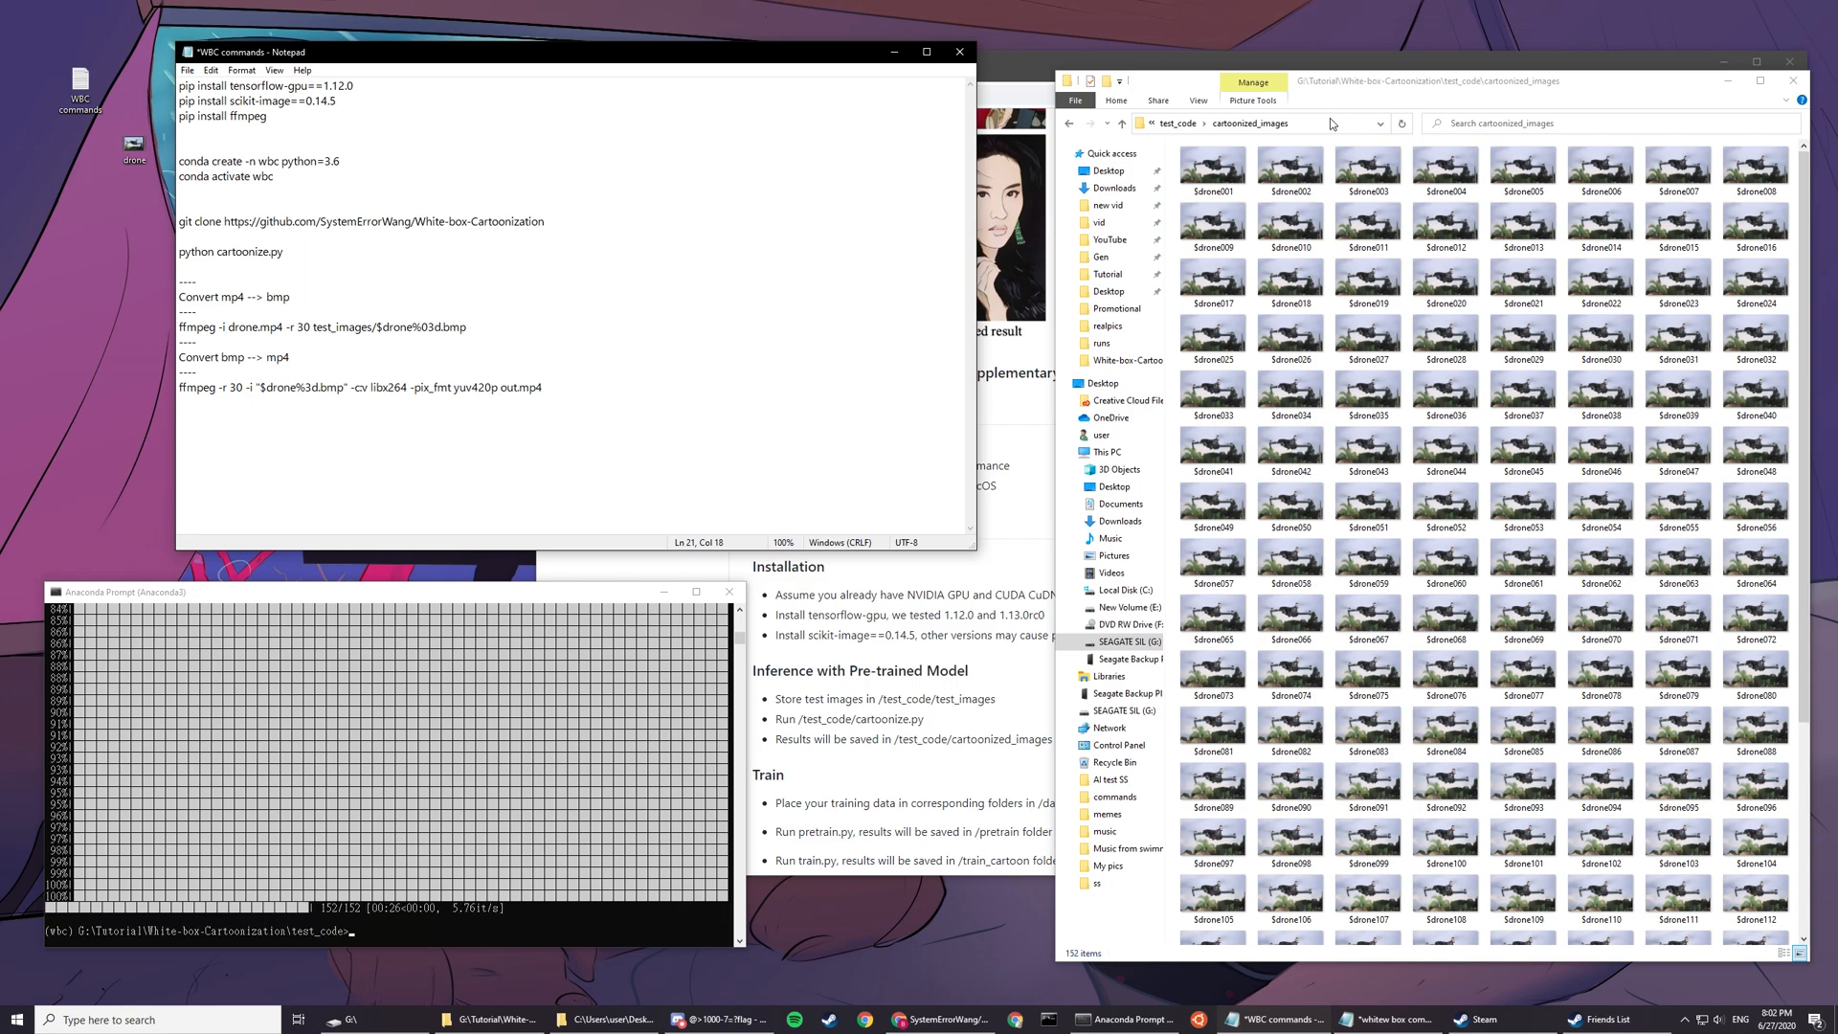
Step: Replace 'destination' in the bmp-to-mp4 command with the full cartoonized_images folder path
left_click(1254, 124)
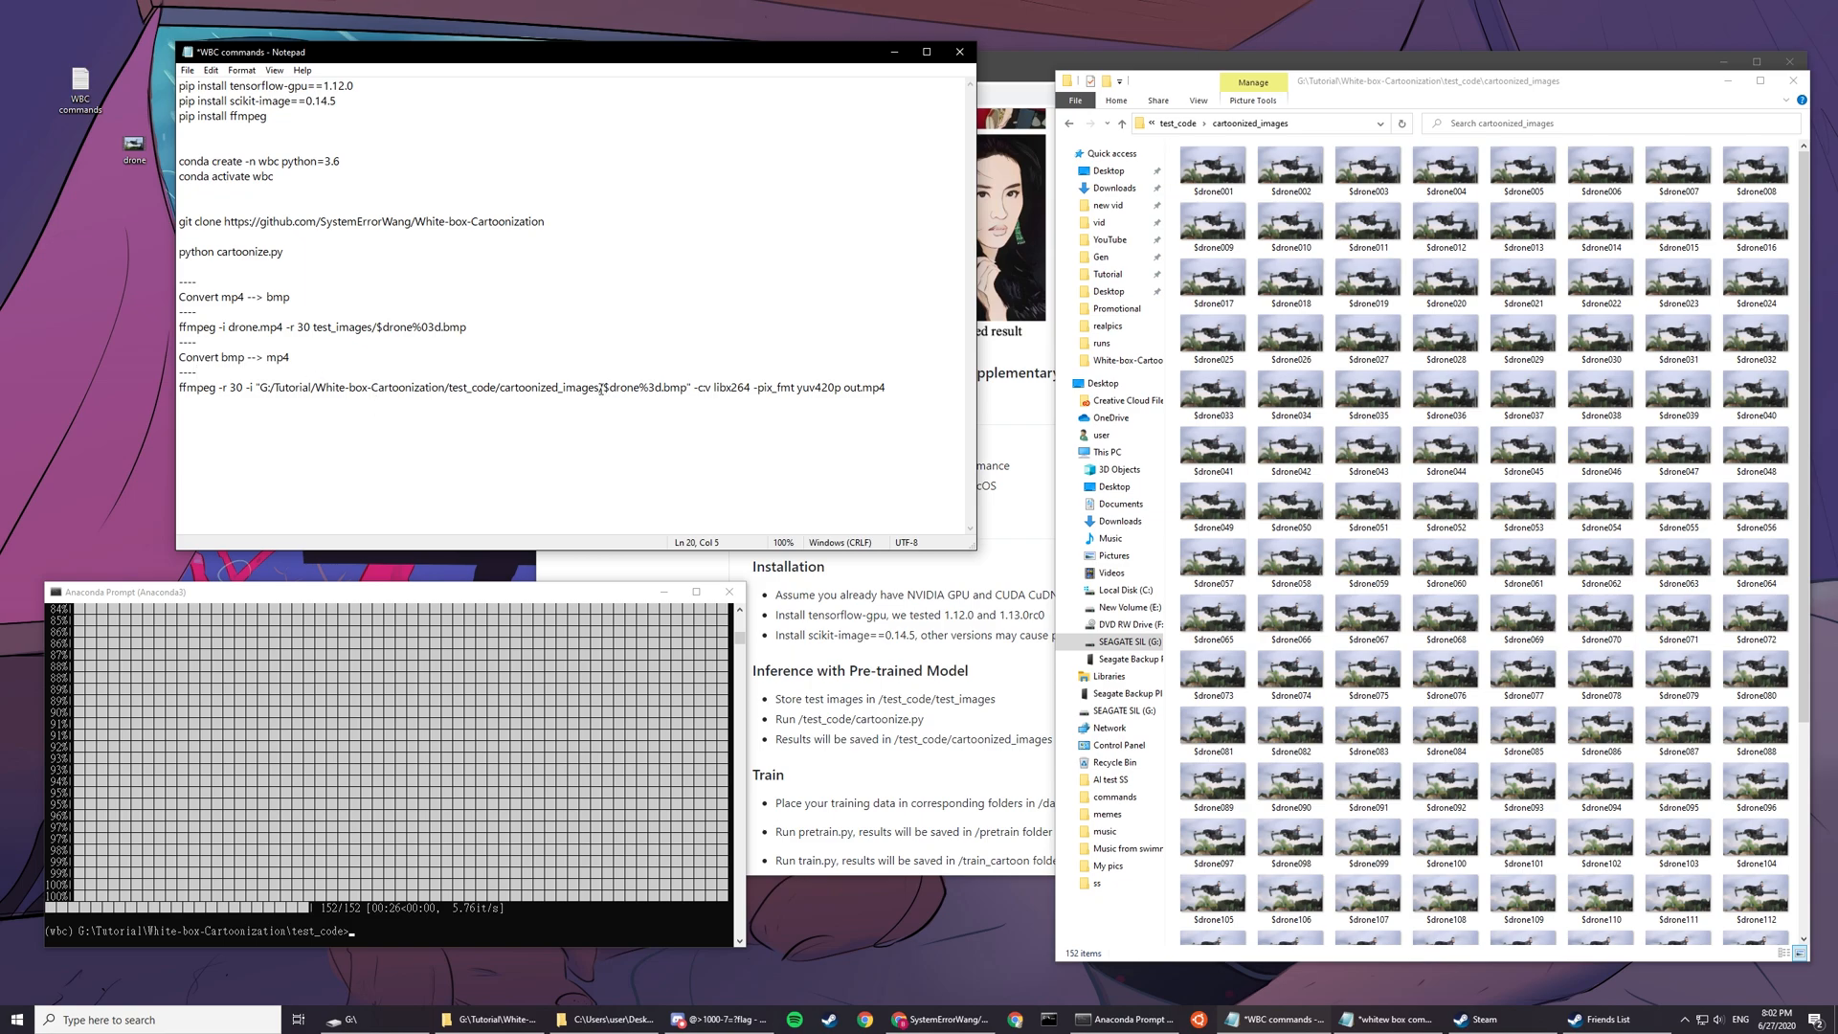
left_click_drag(278, 387, 597, 387)
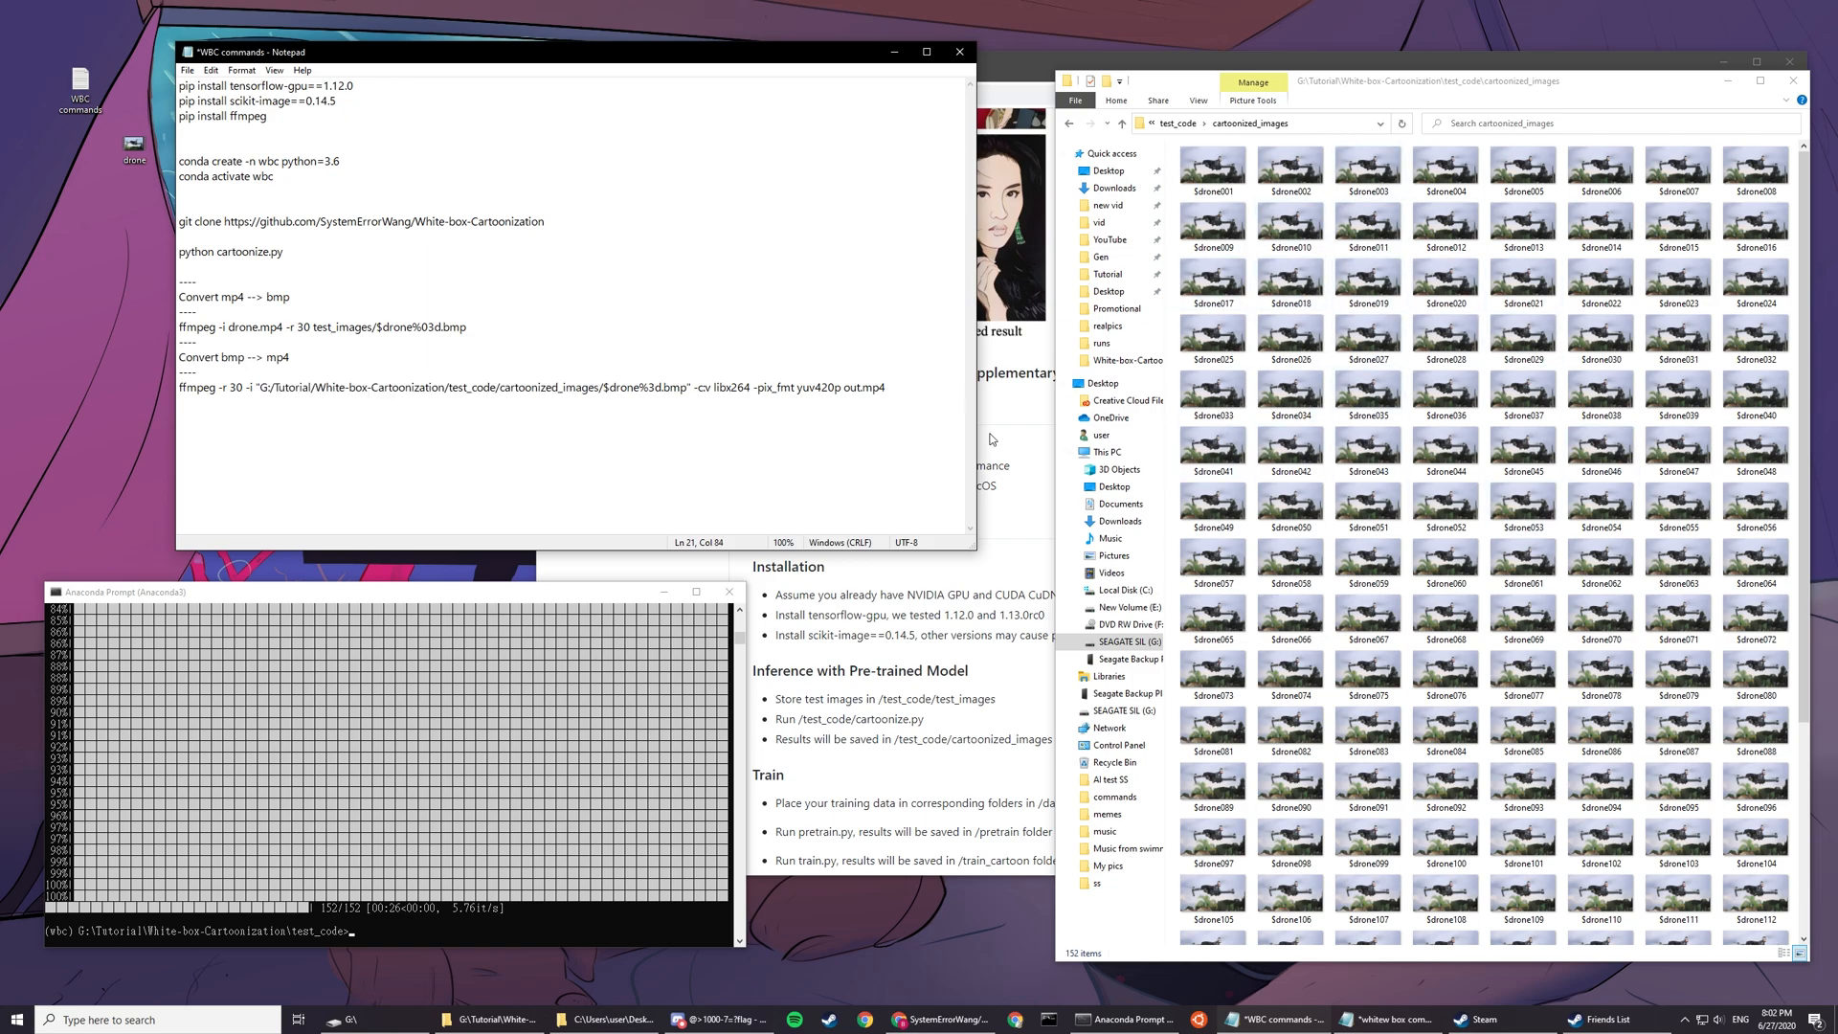
mouse_move(967, 414)
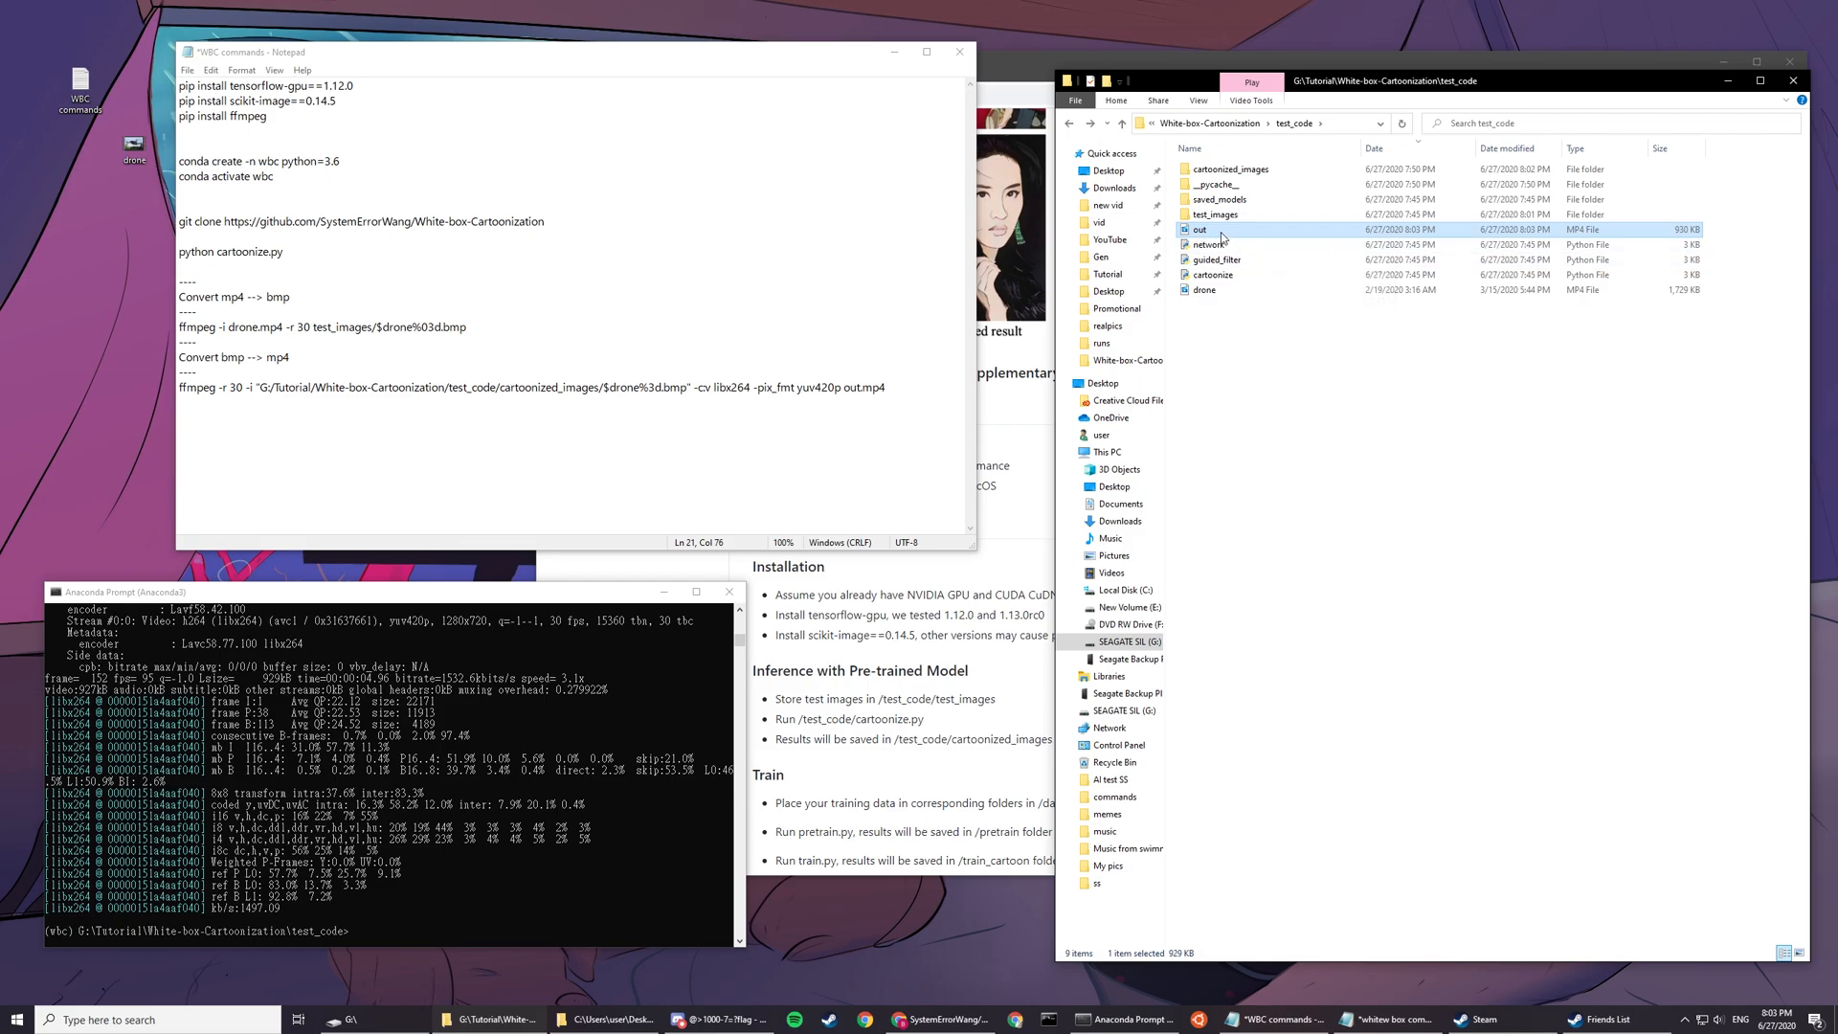
Step: Run the bmp-to-mp4 ffmpeg command to build out.mp4 in test_code
double_click(846, 387)
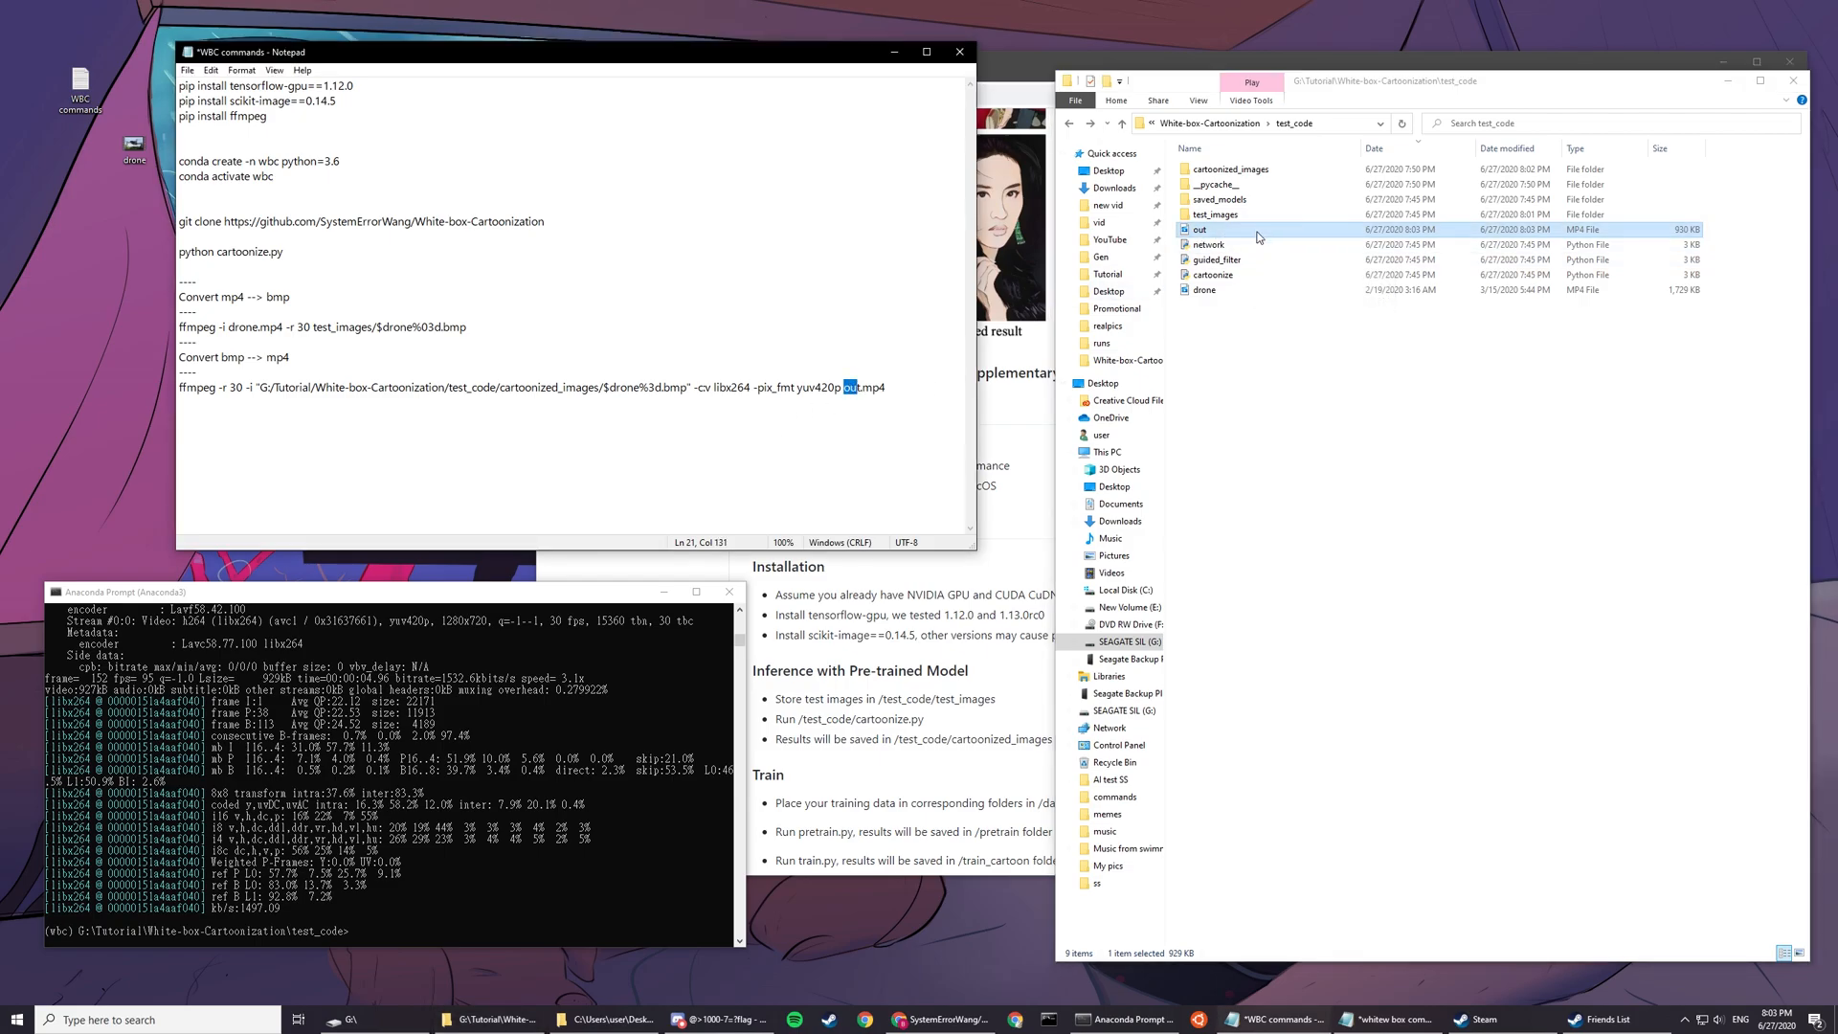
double_click(1201, 229)
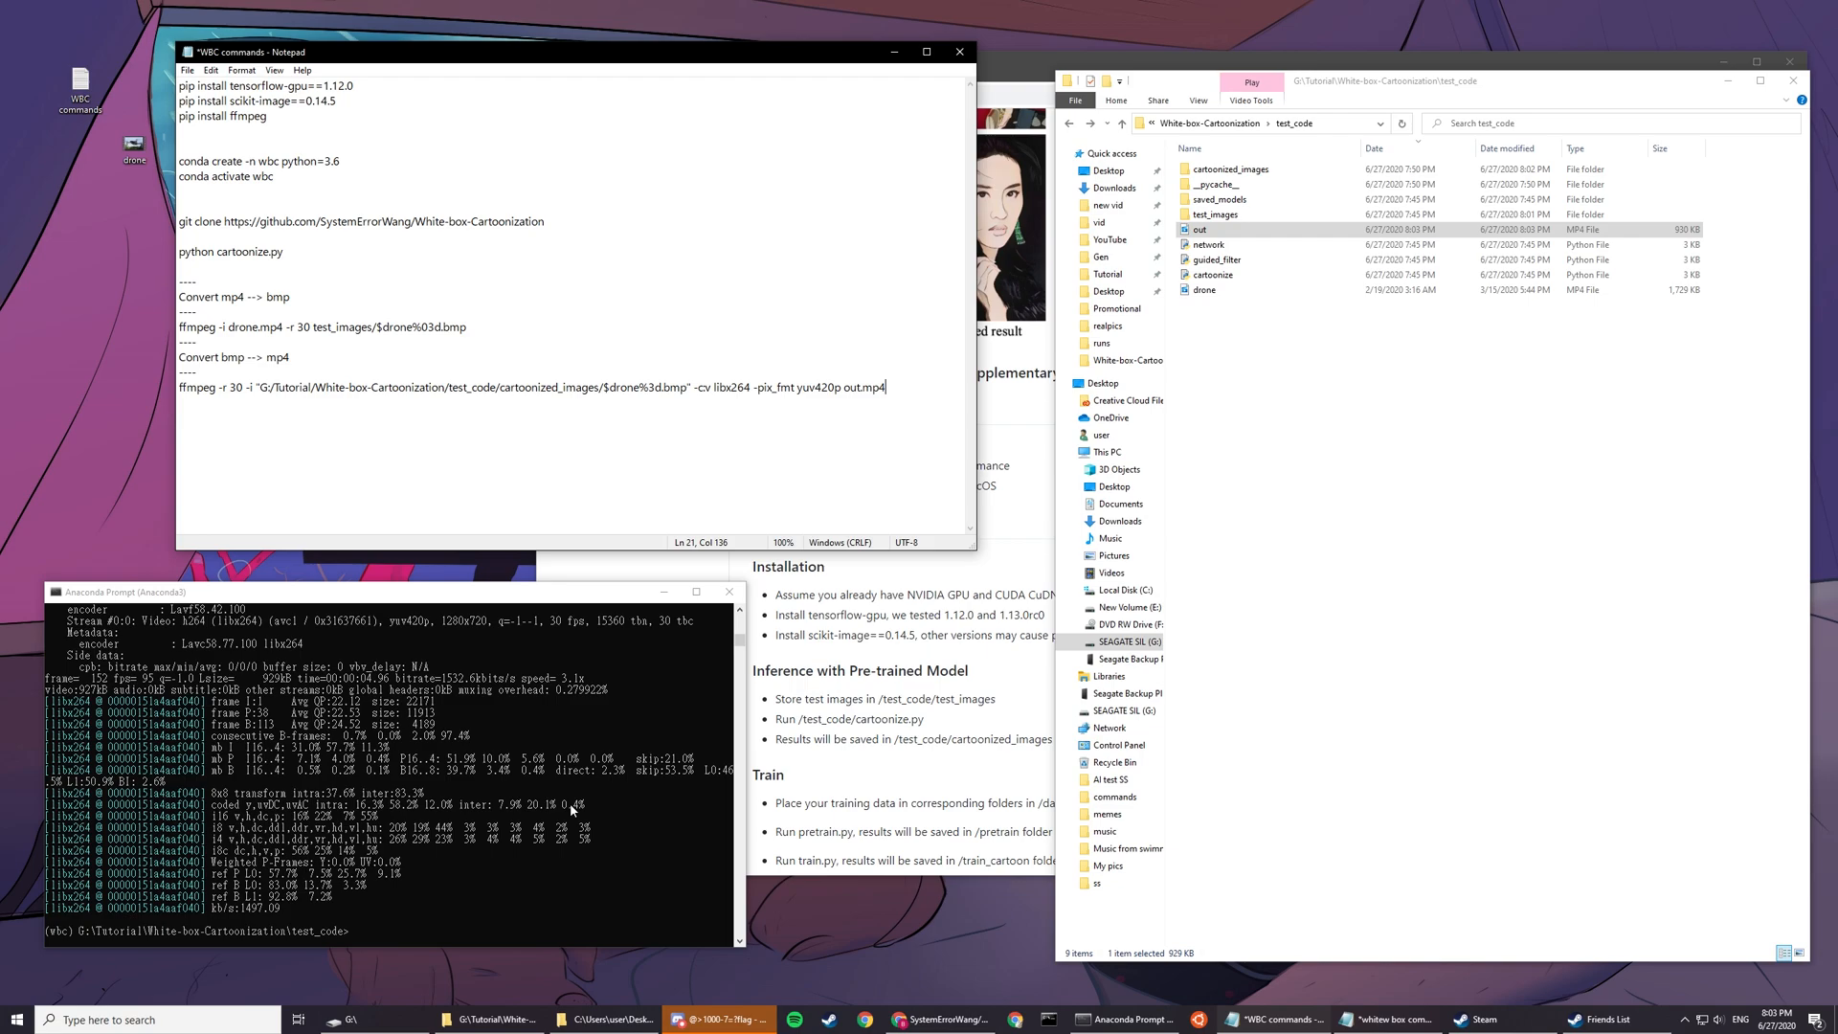
mouse_move(589, 806)
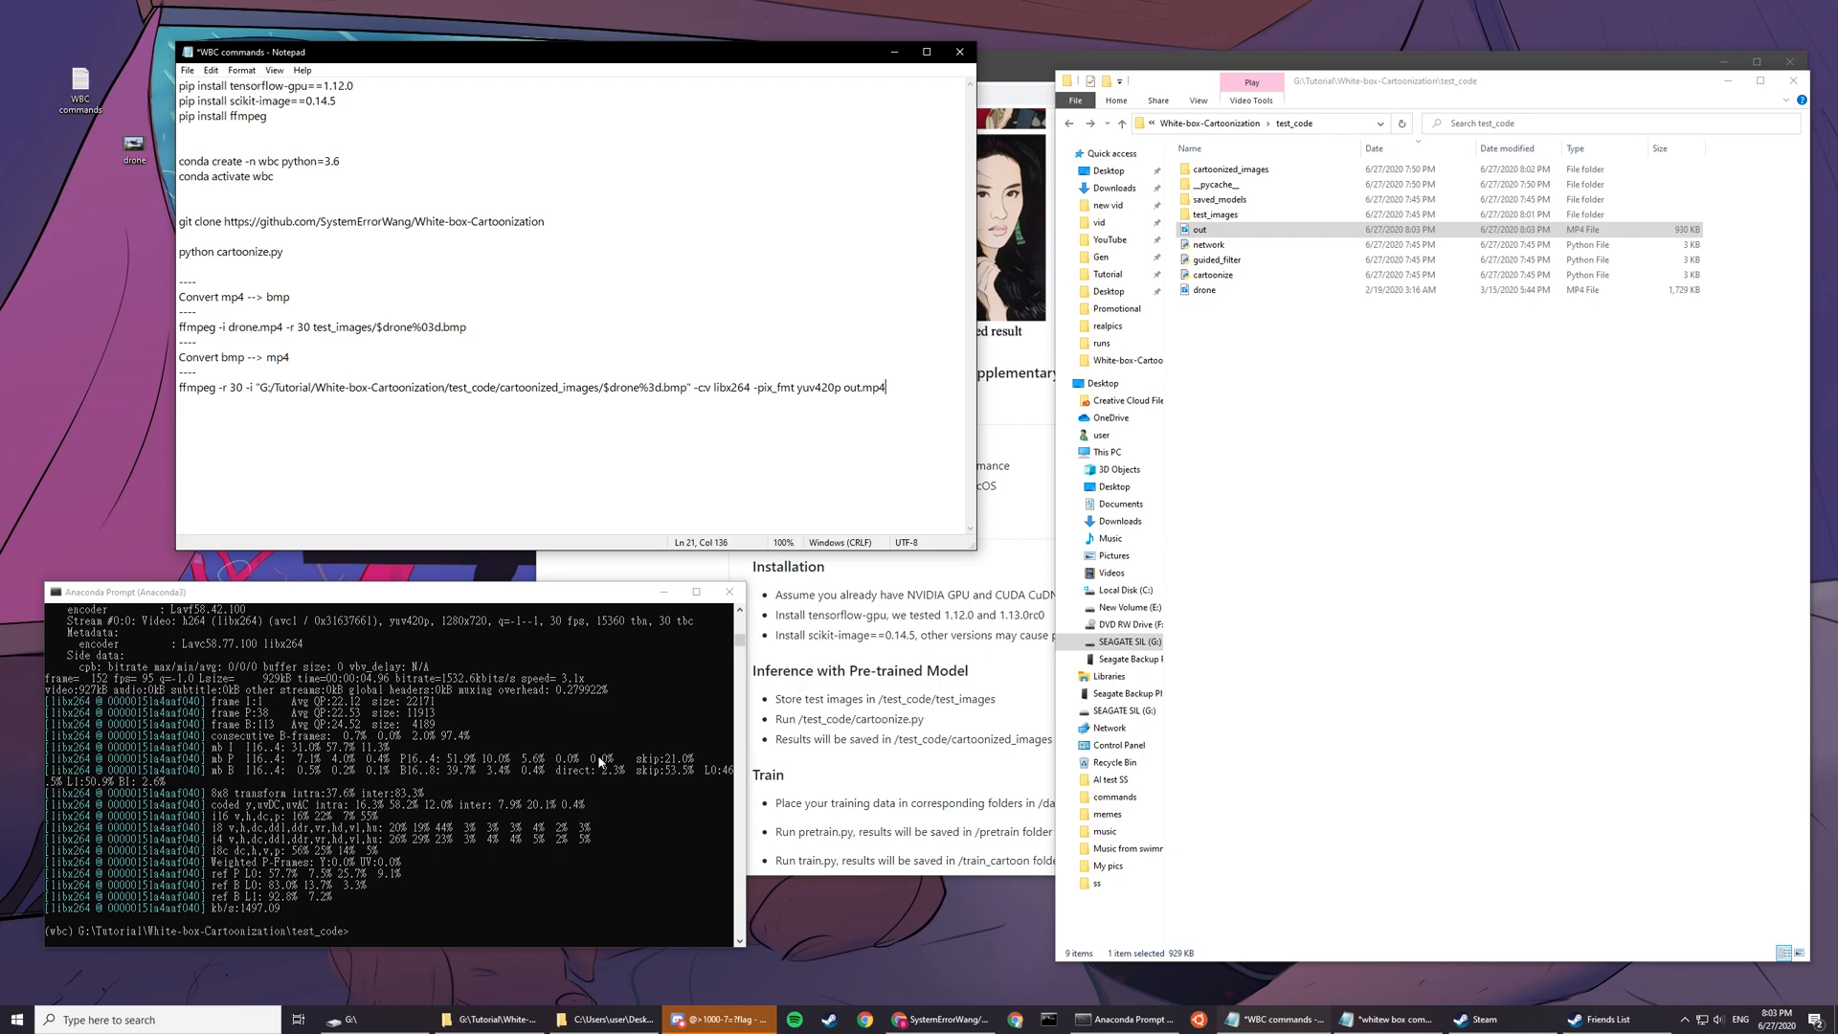
mouse_move(1231, 630)
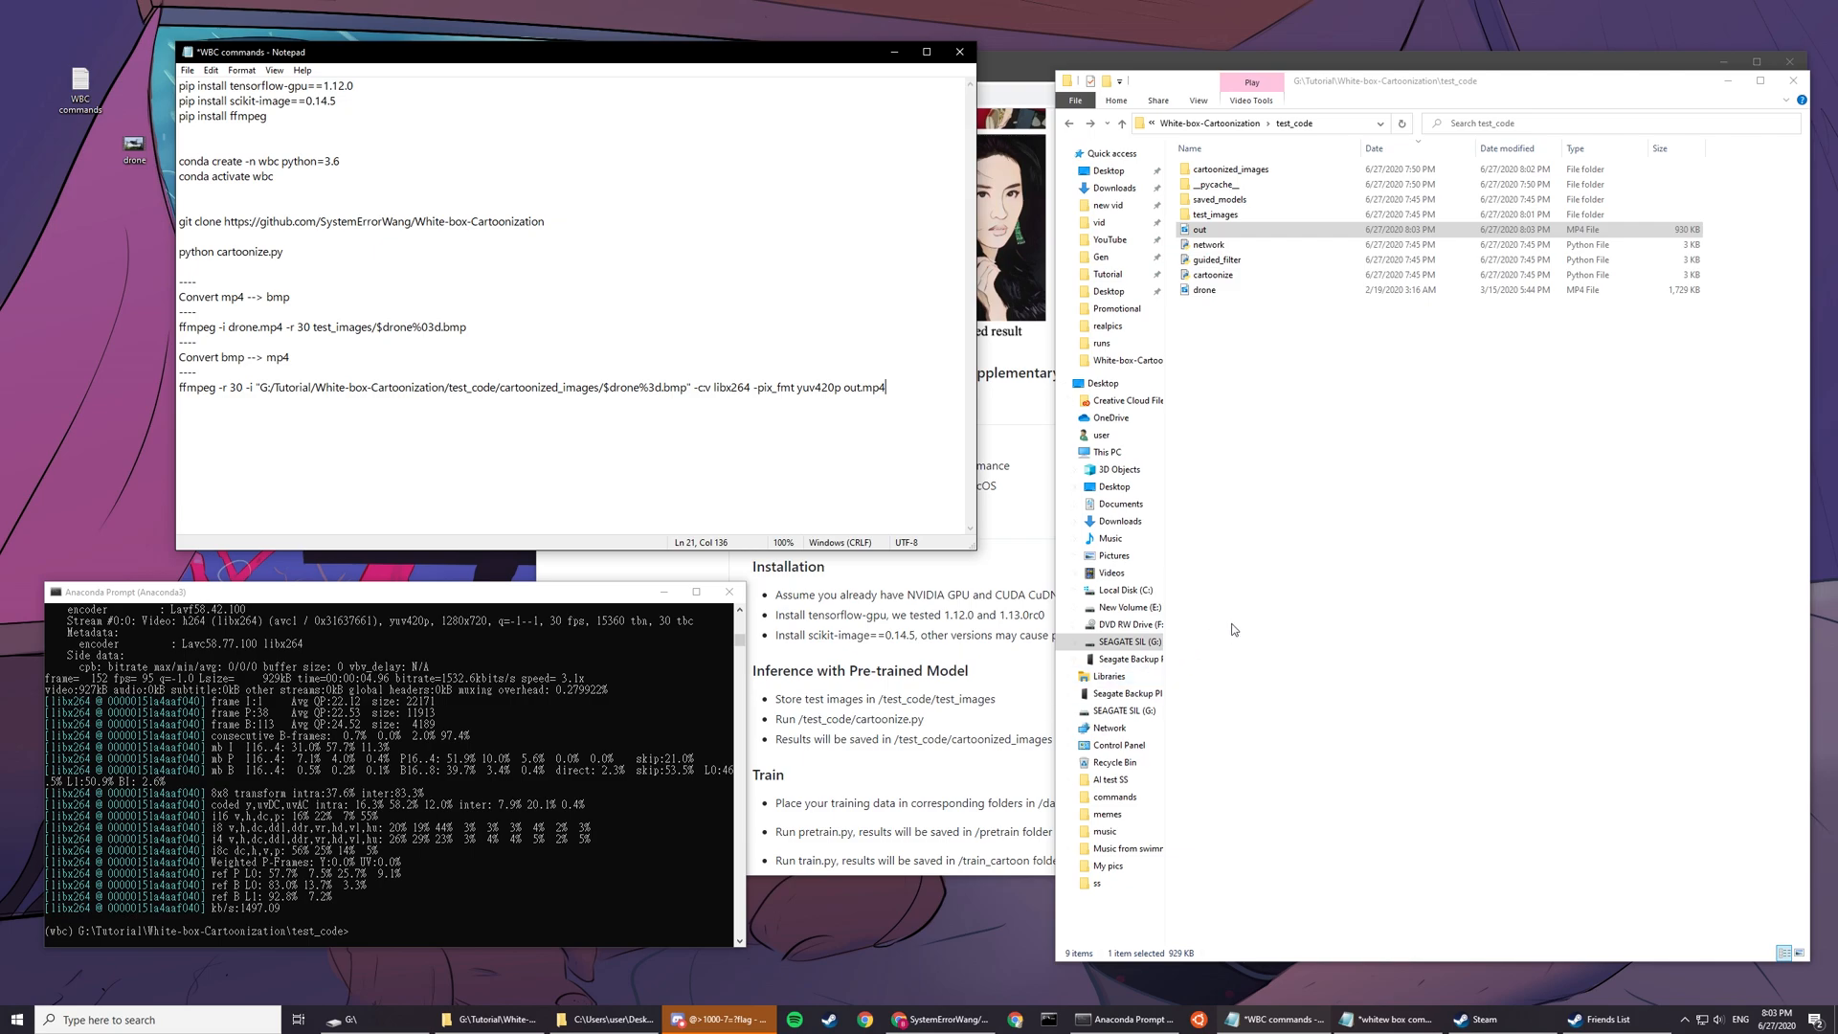